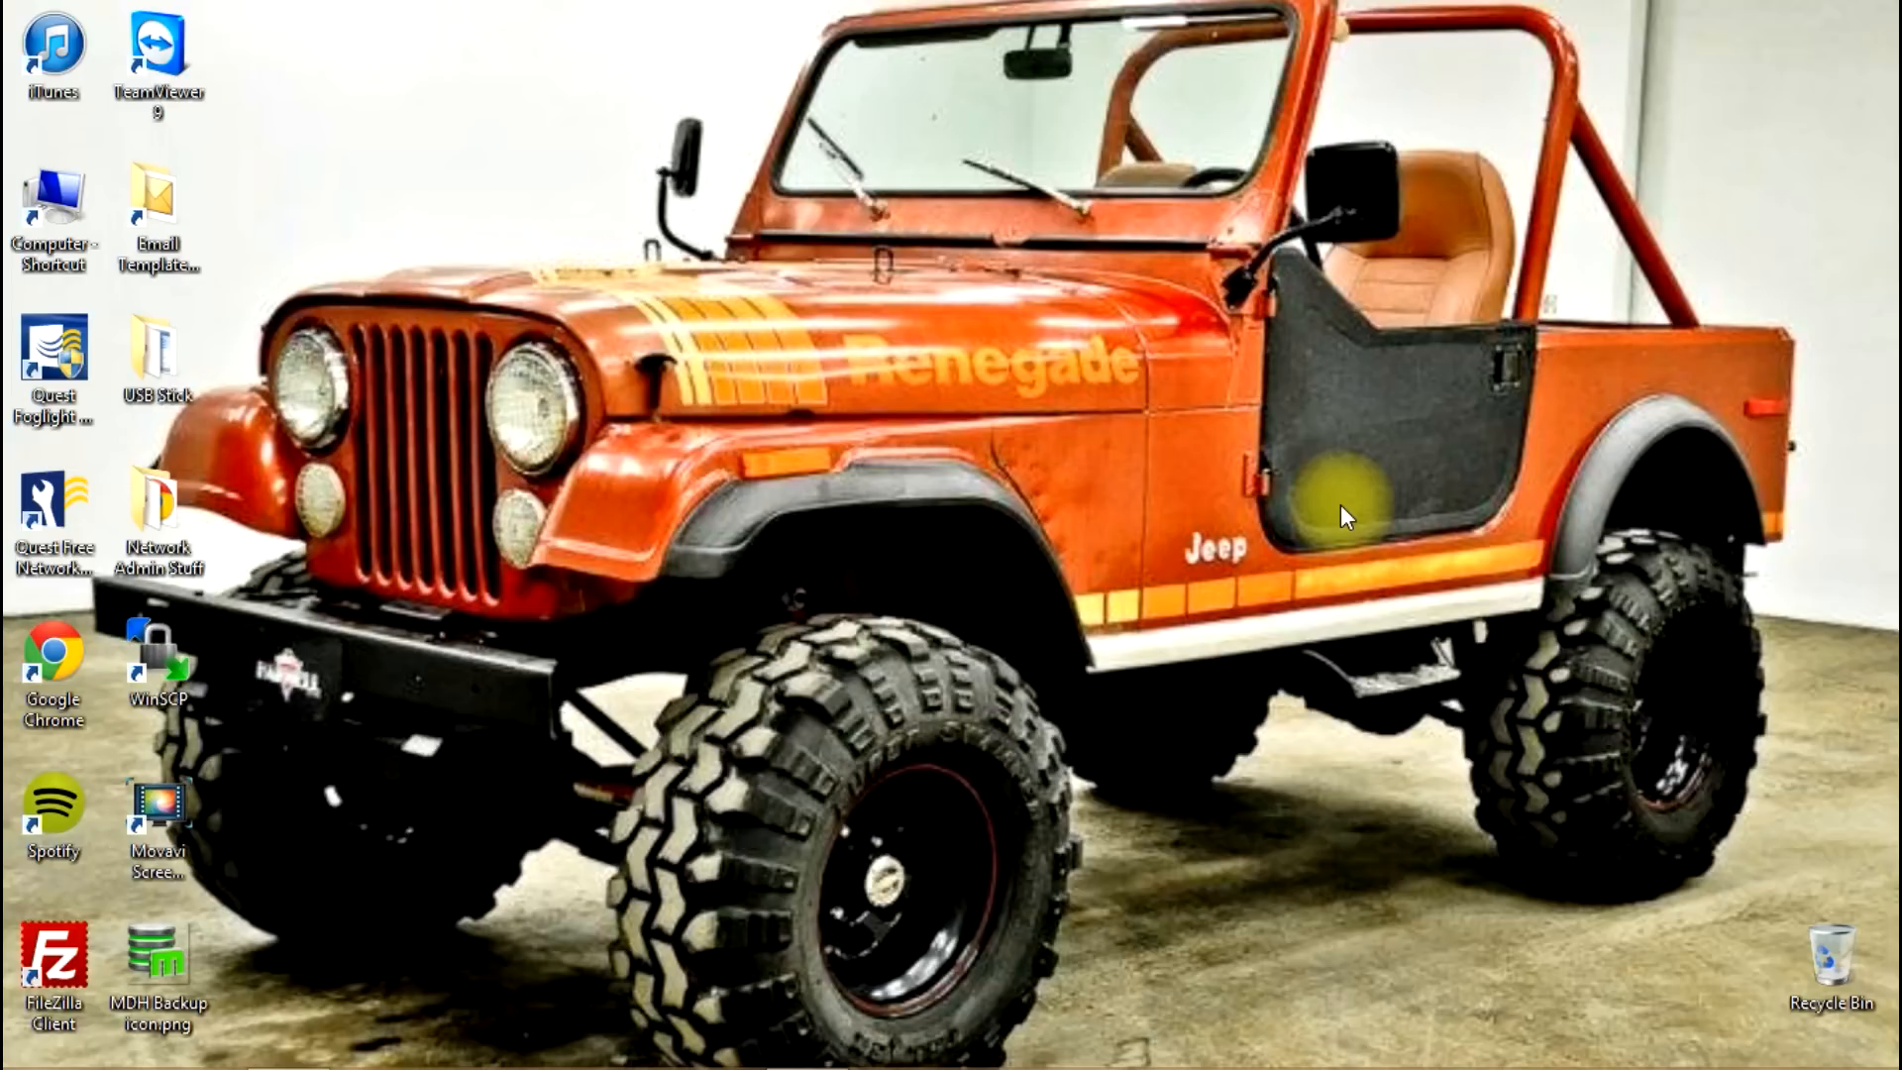
mouse_move(1438, 573)
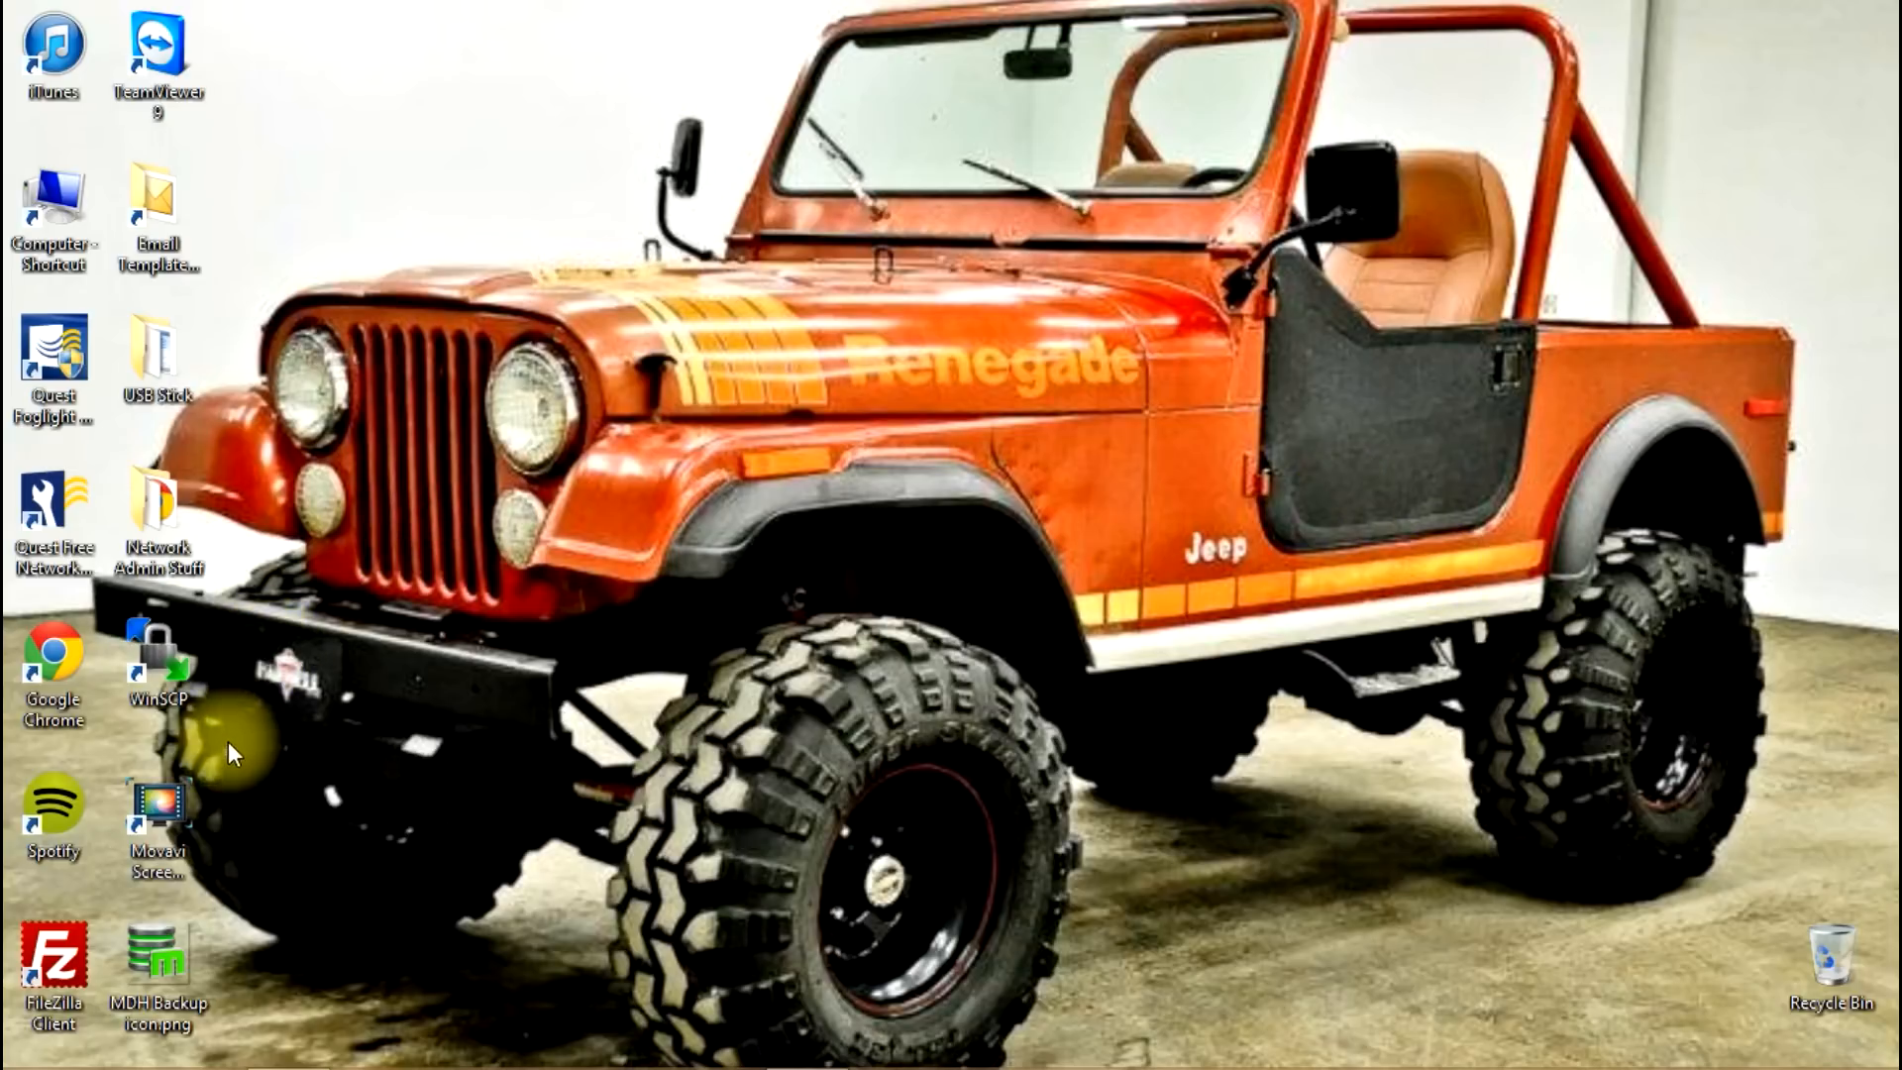
mouse_move(266, 995)
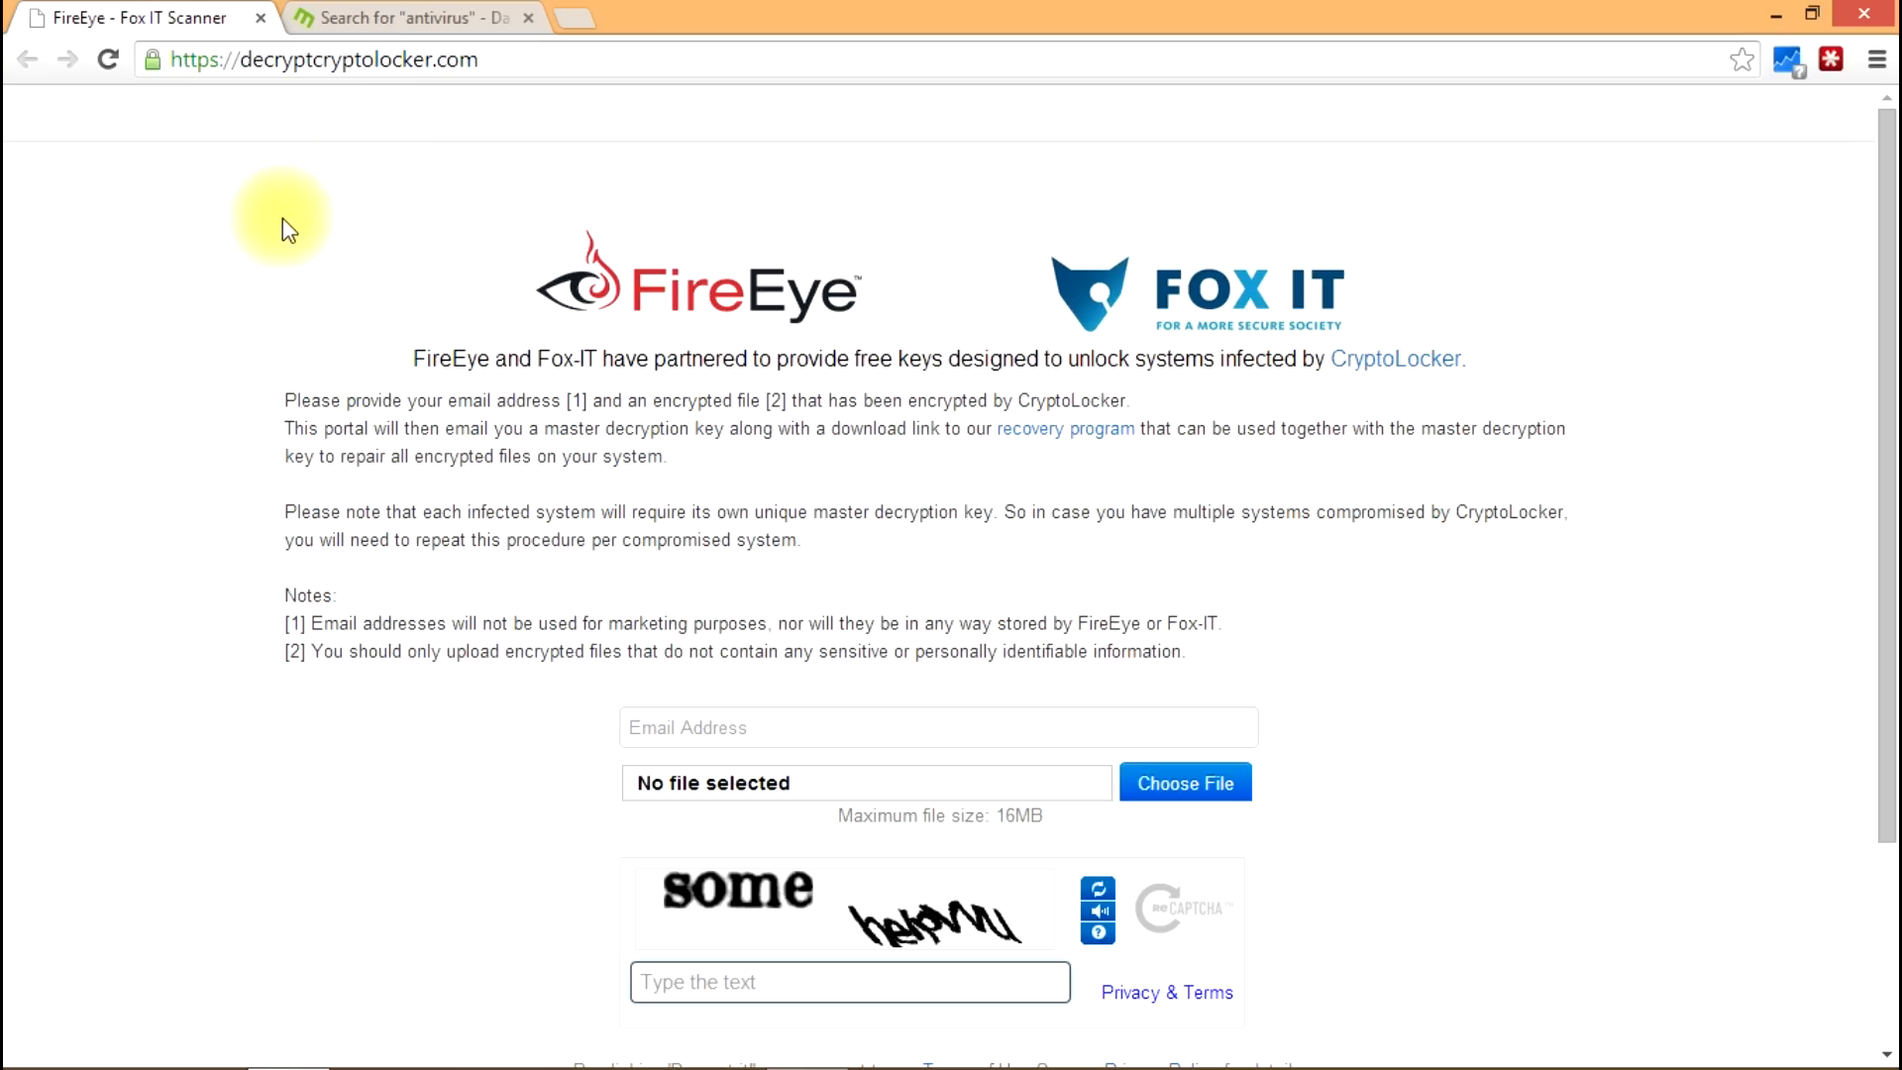
mouse_move(396, 194)
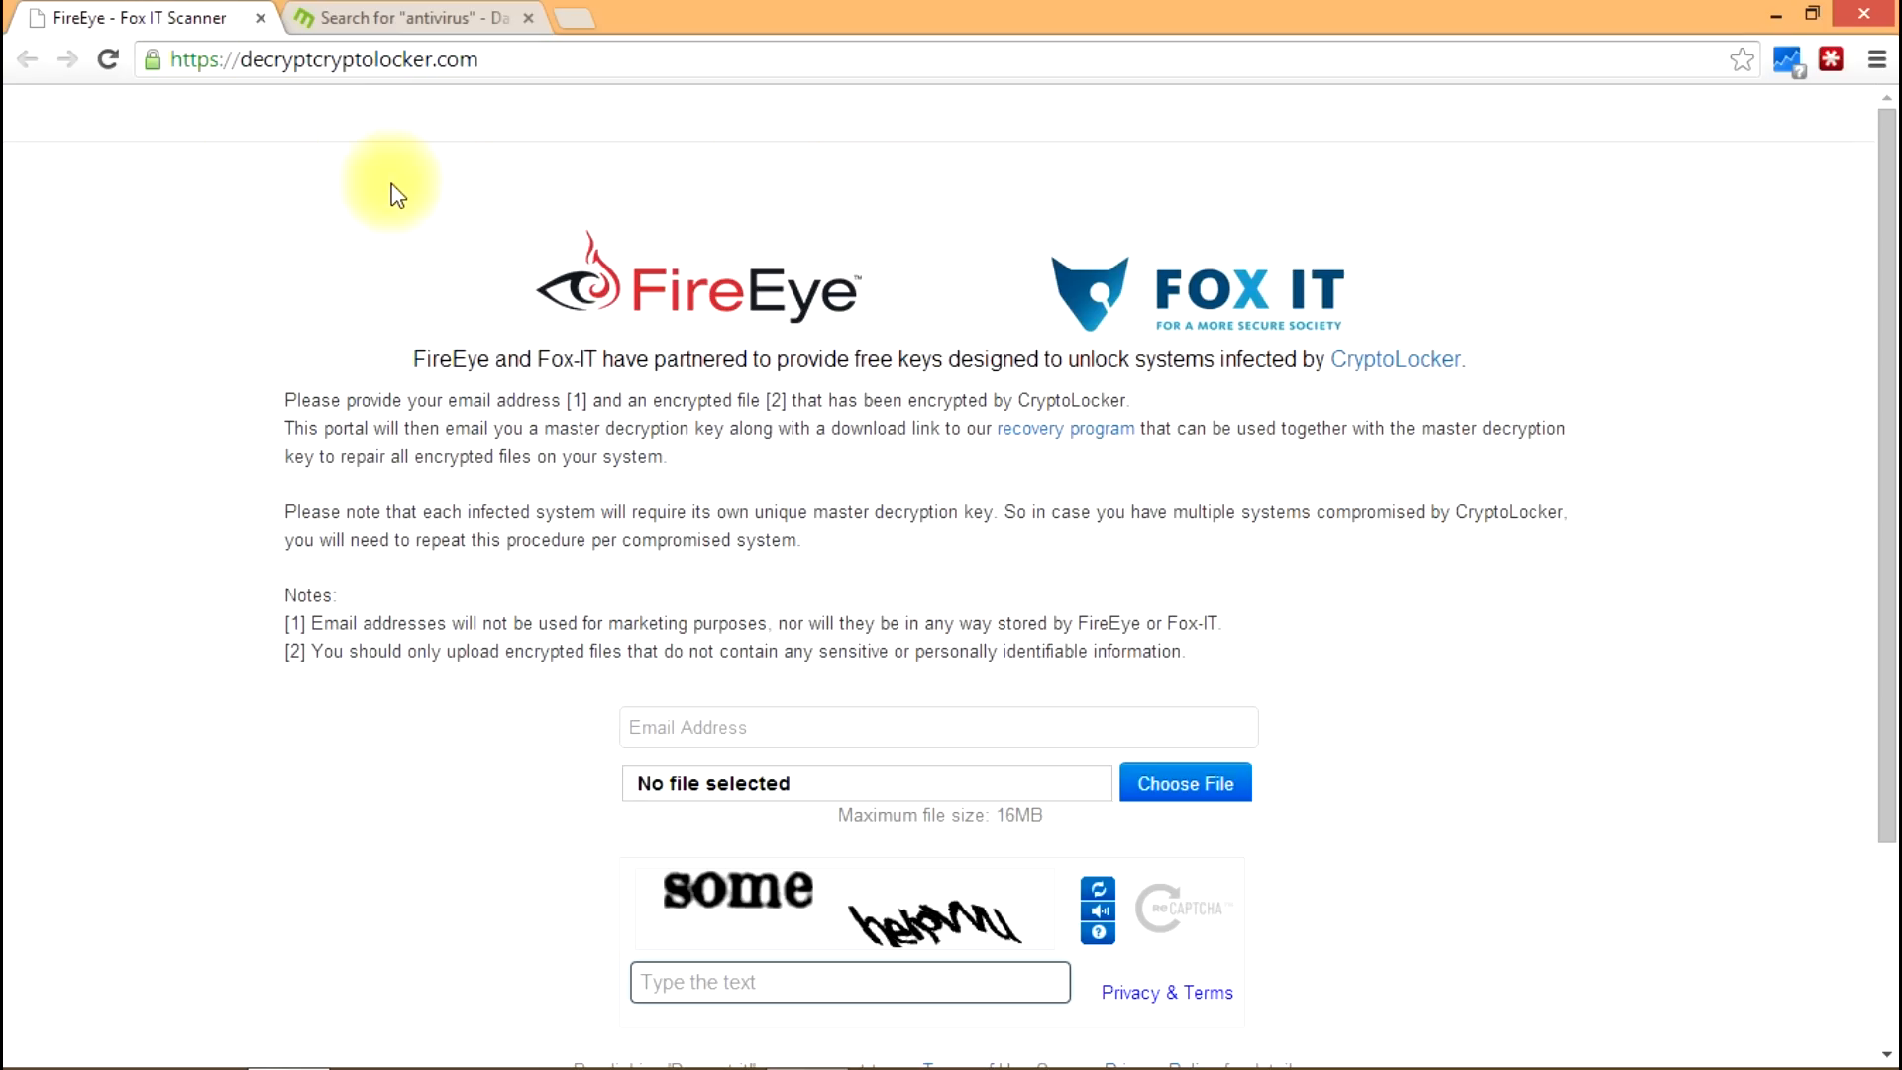
mouse_move(832, 318)
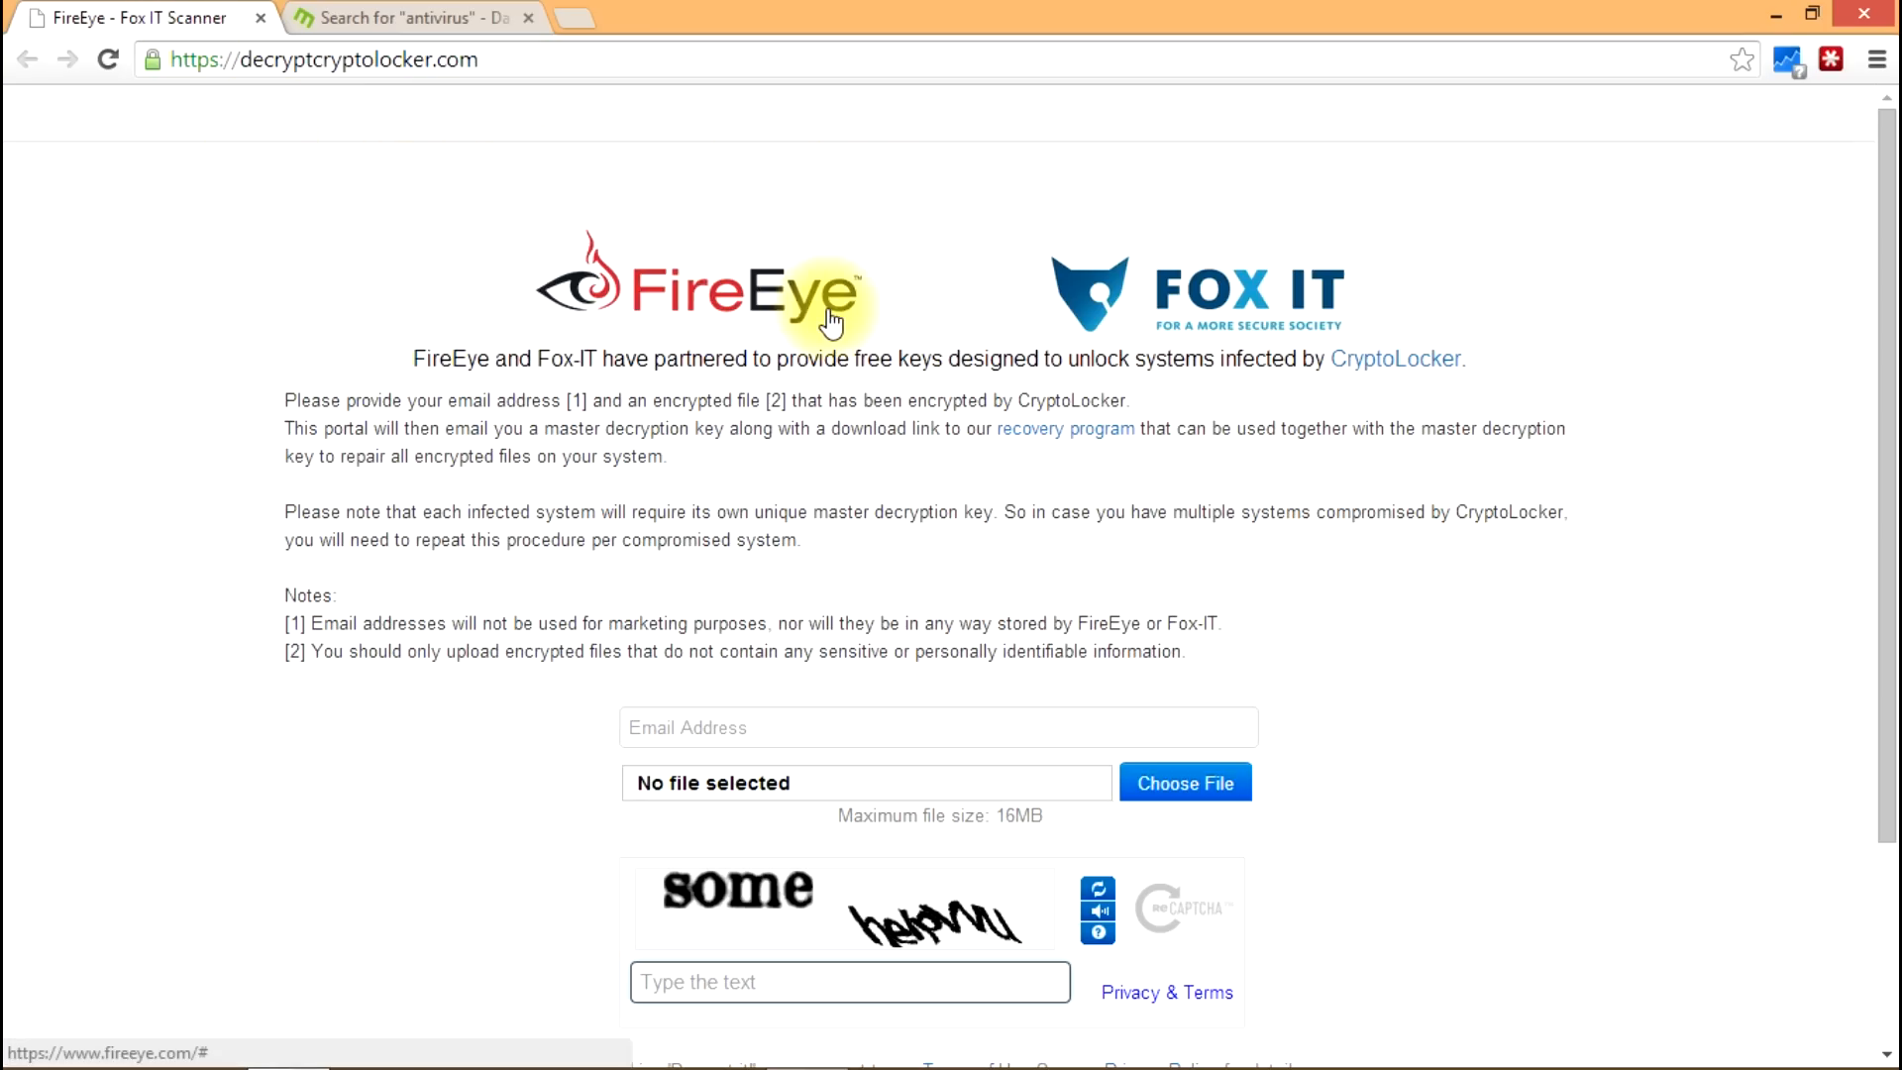
mouse_move(422, 223)
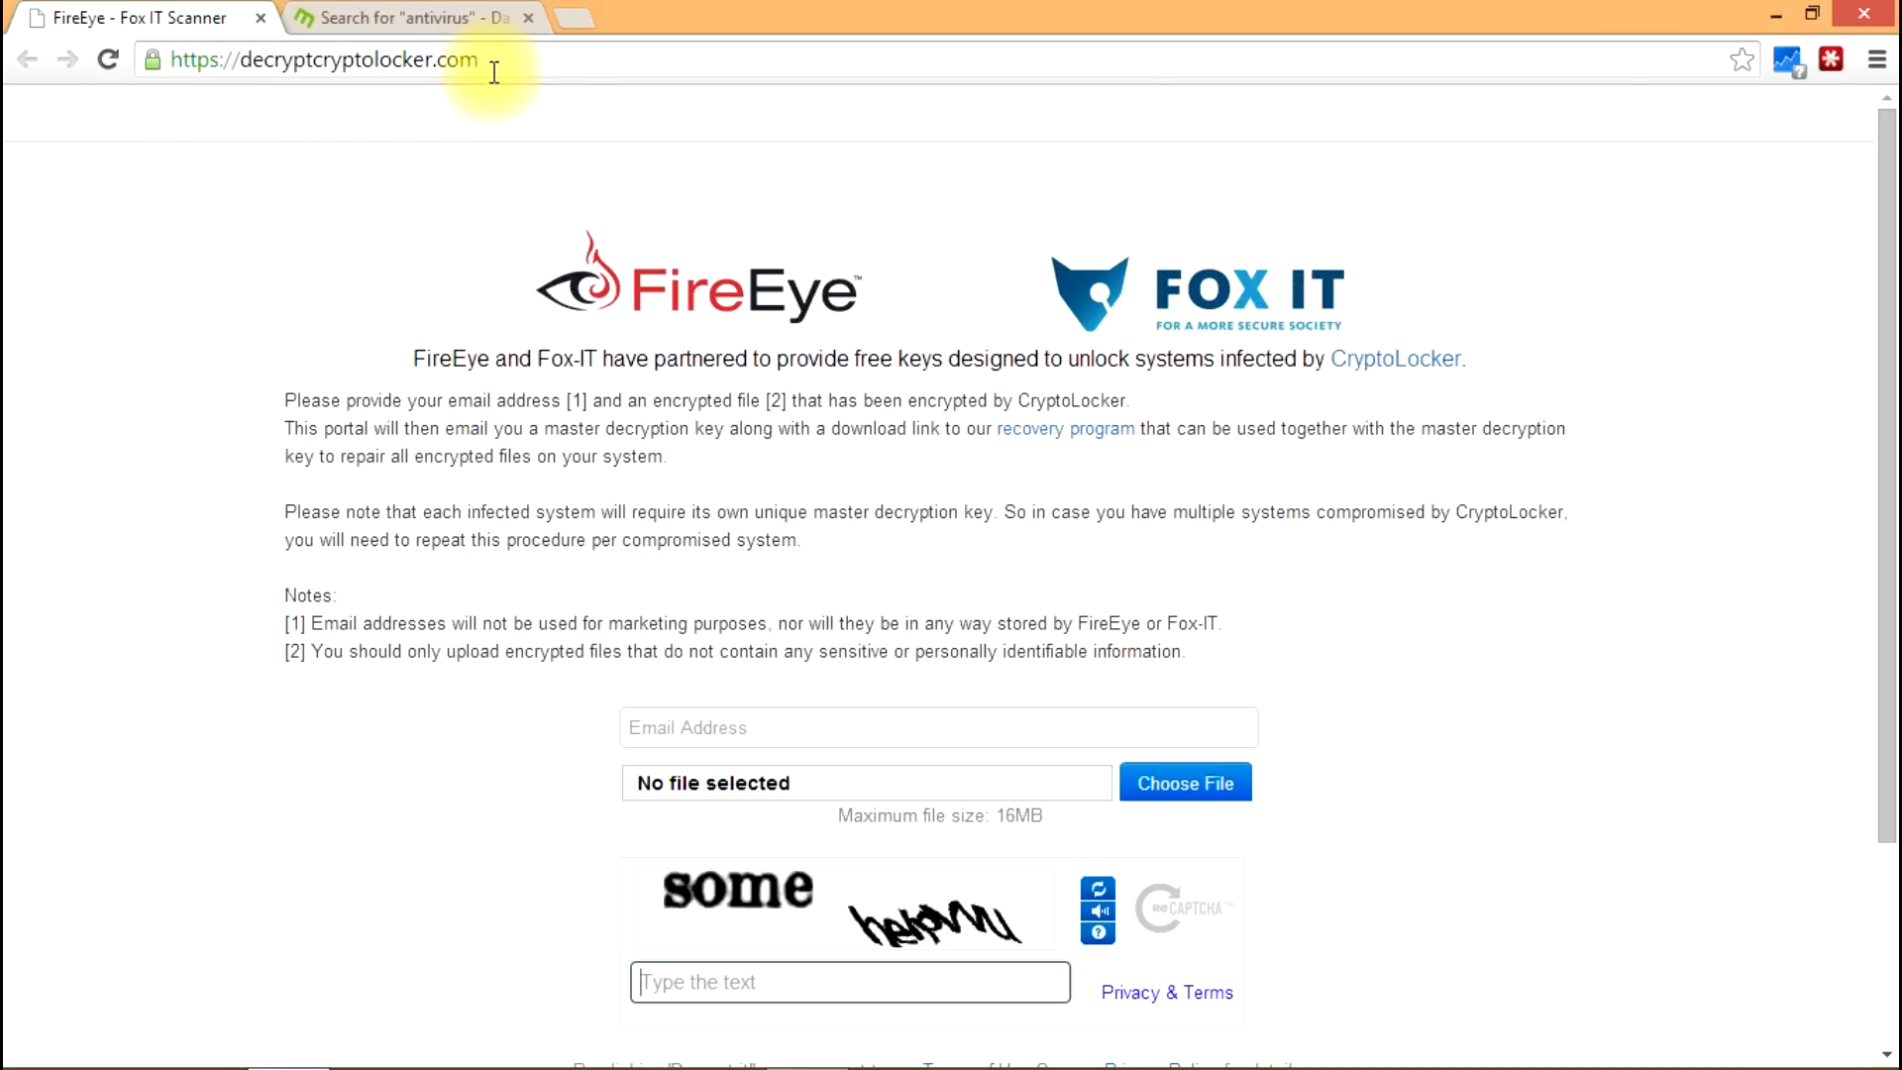
mouse_move(256, 130)
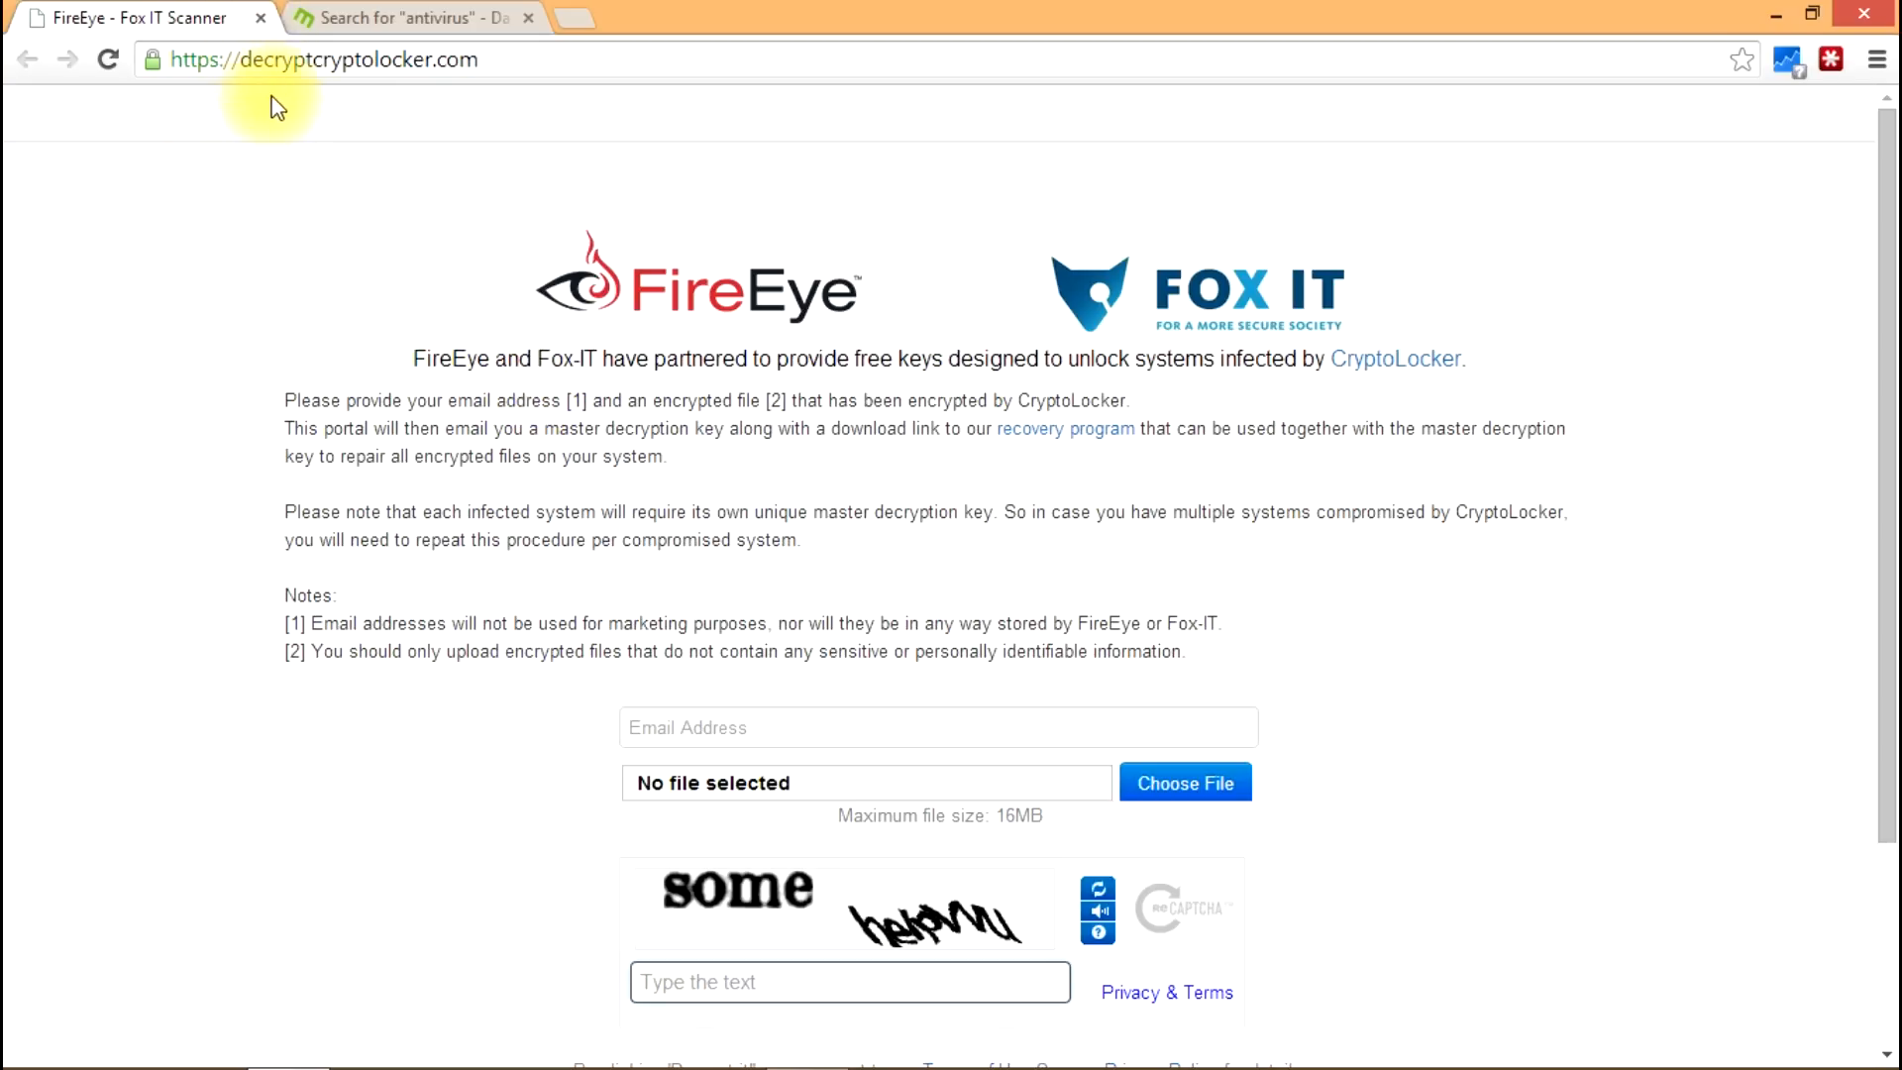
mouse_move(334, 503)
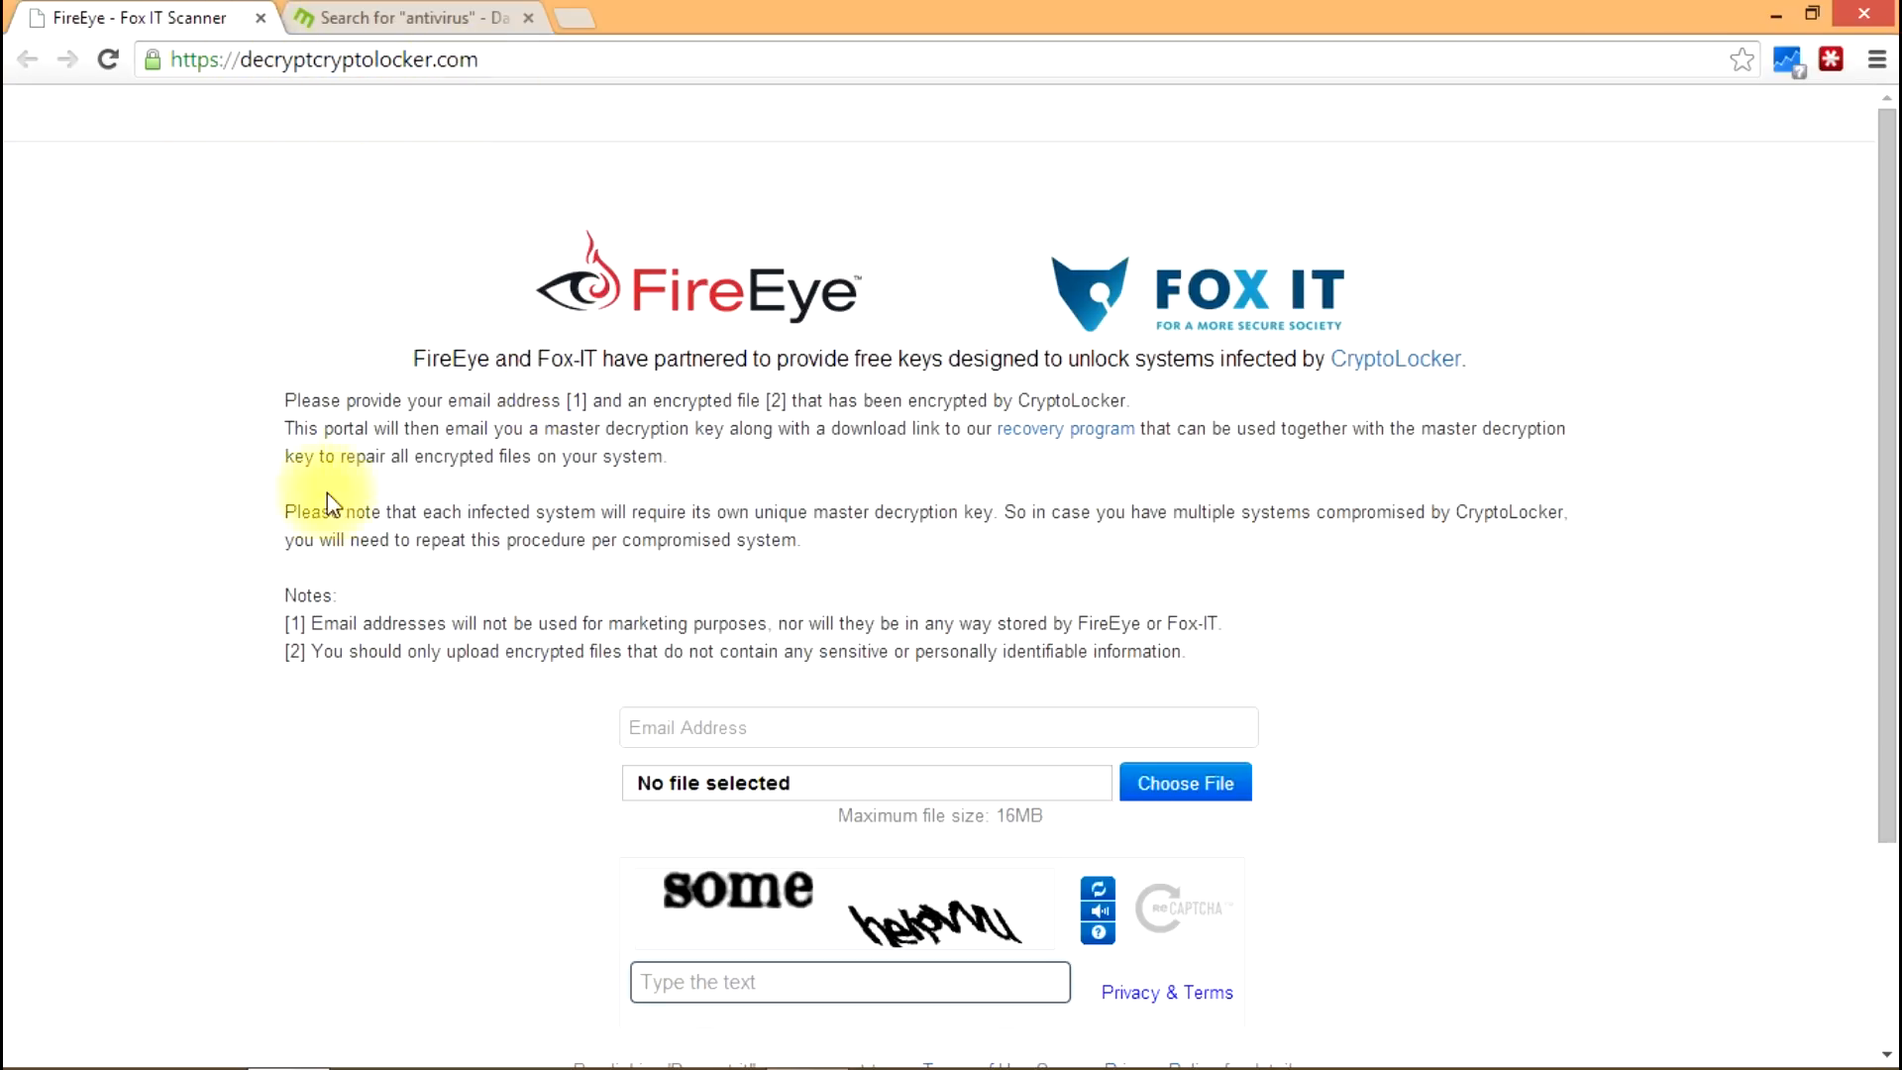
- Scroll down the current page, then click and repeatedly double-click on page content
scroll("down", 3)
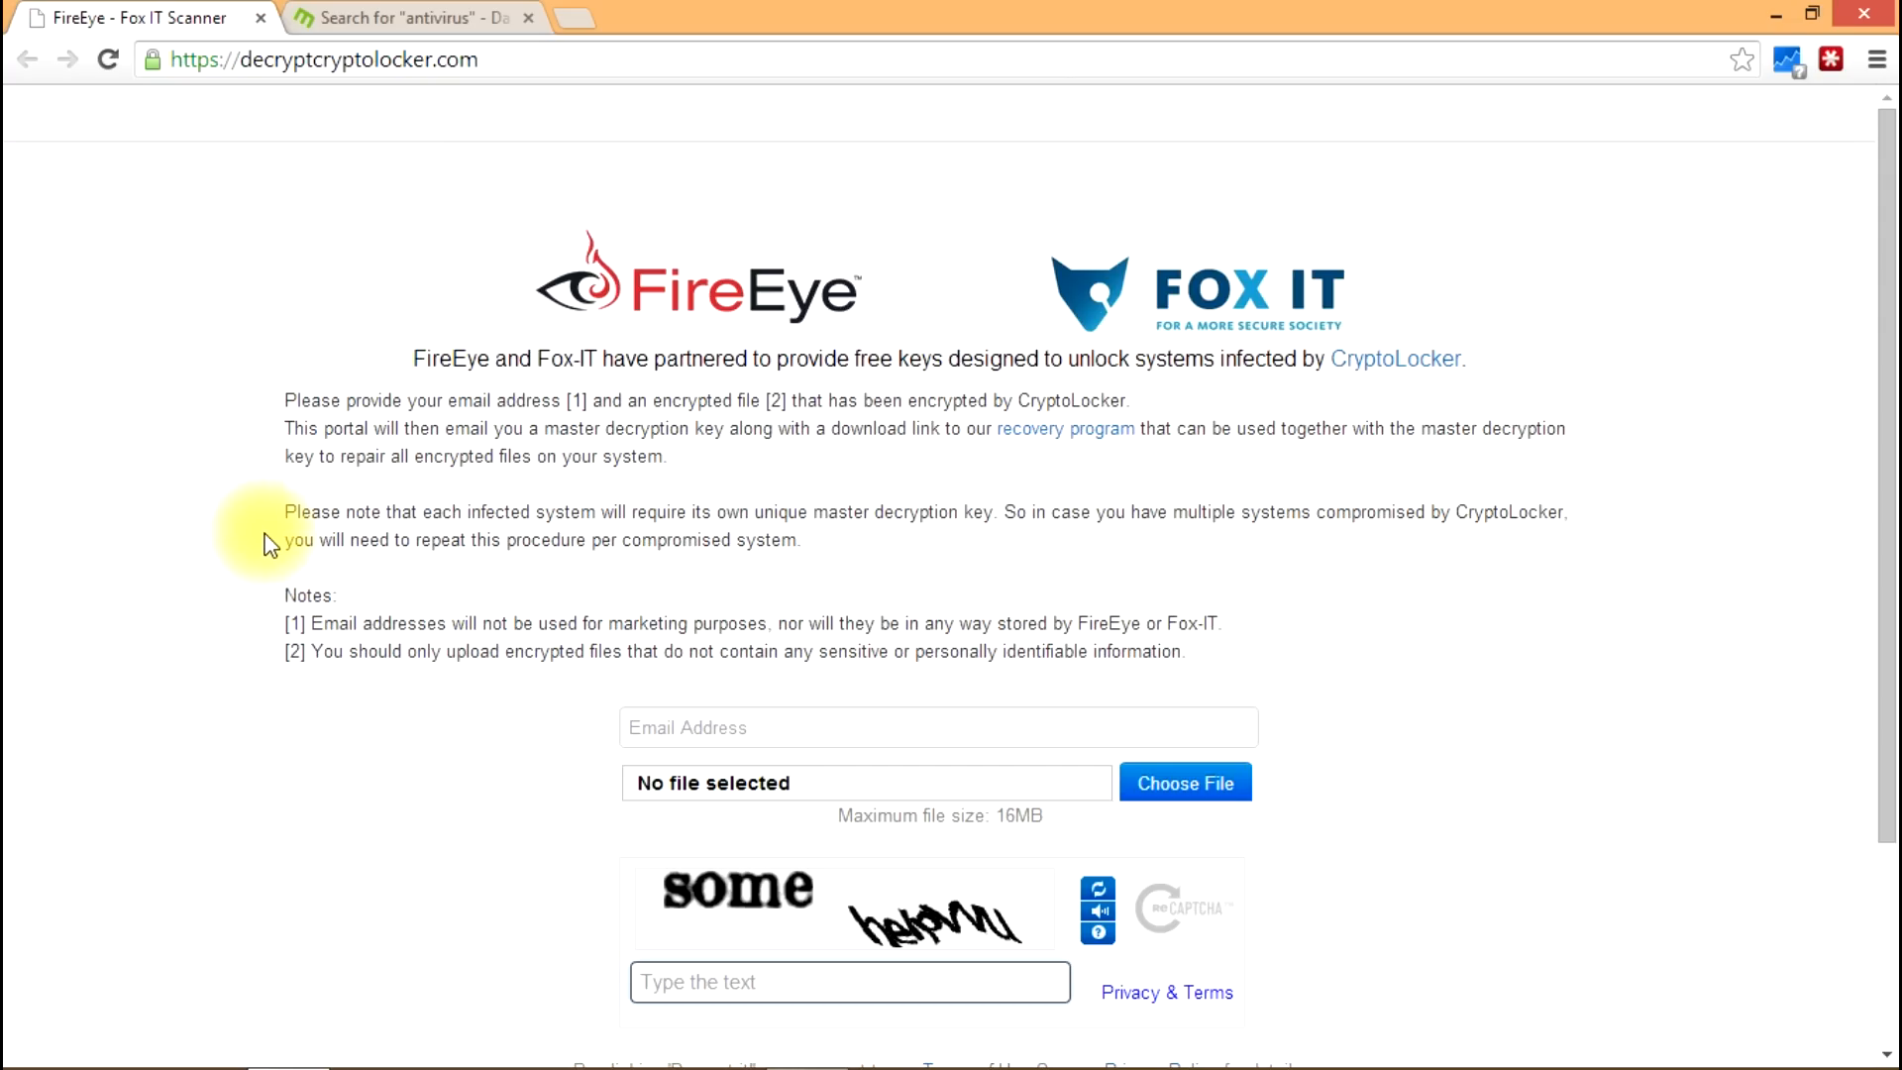
scroll("down", 3)
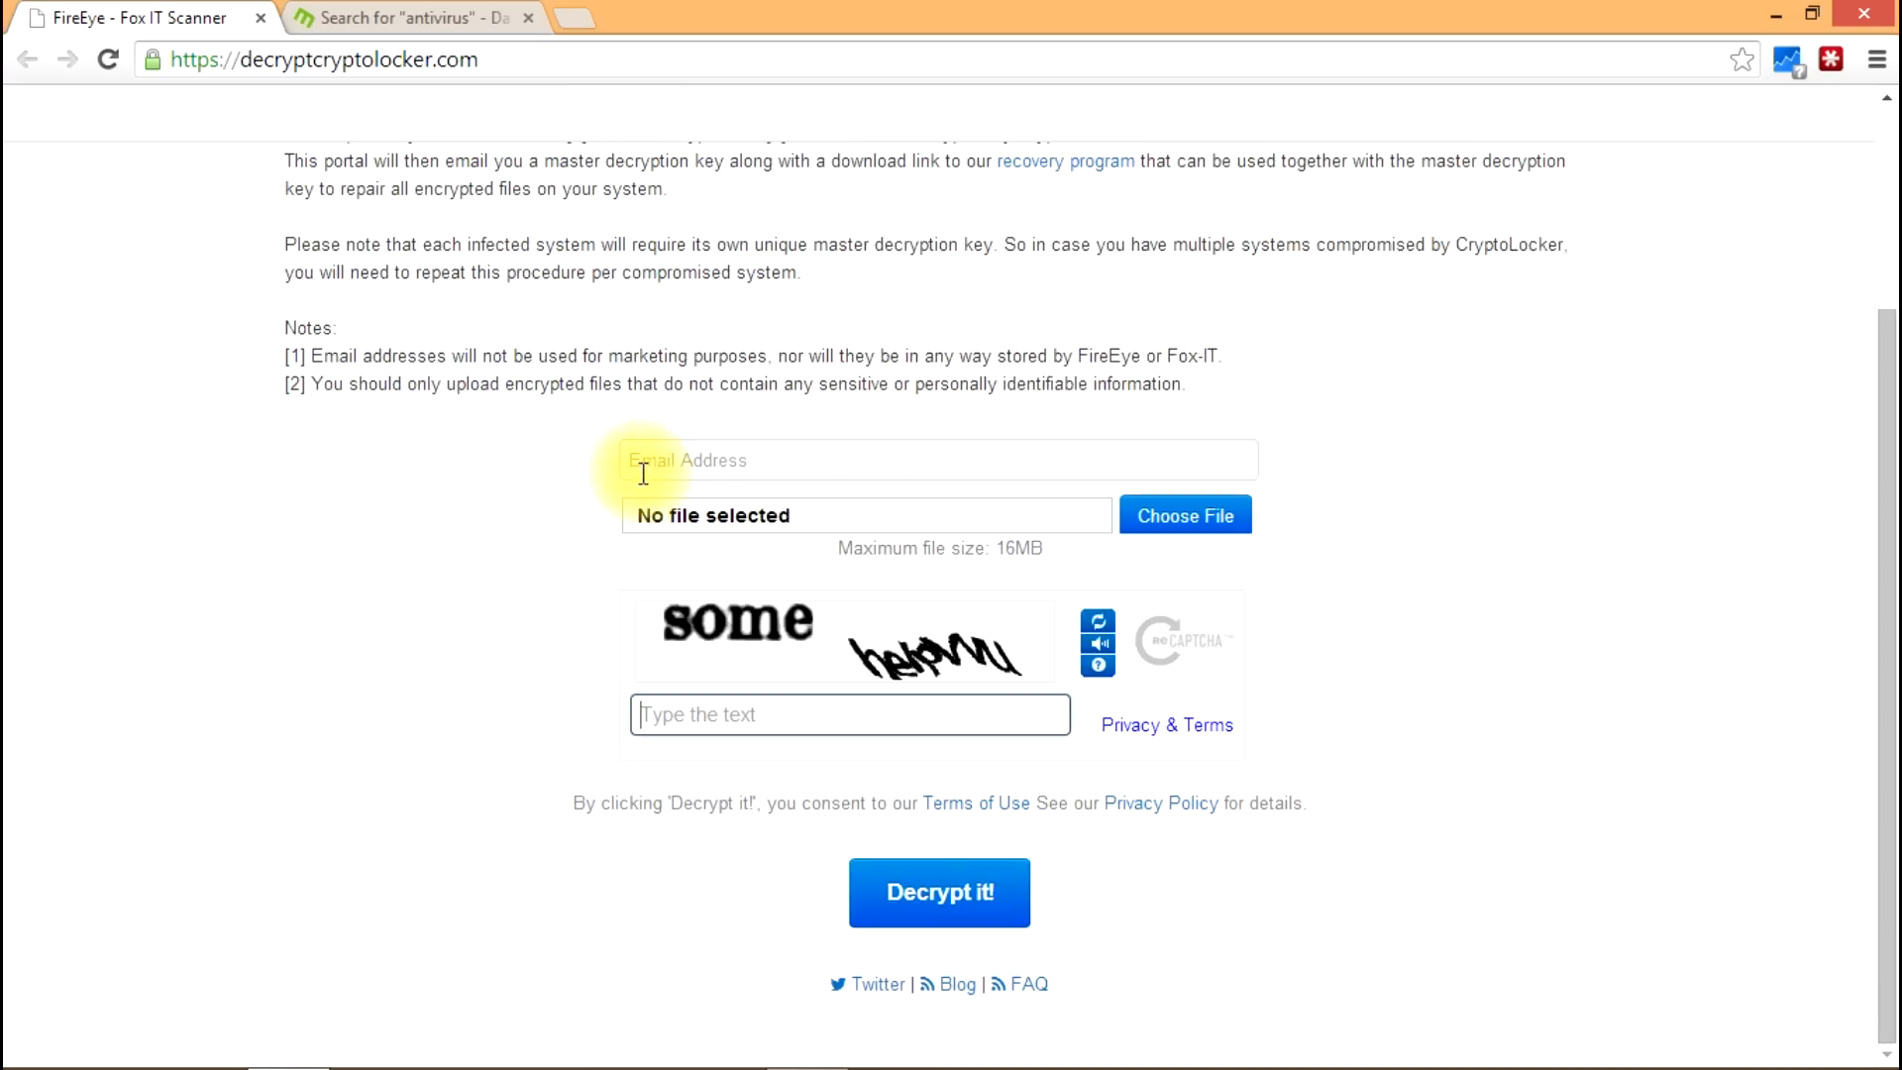
mouse_move(571, 453)
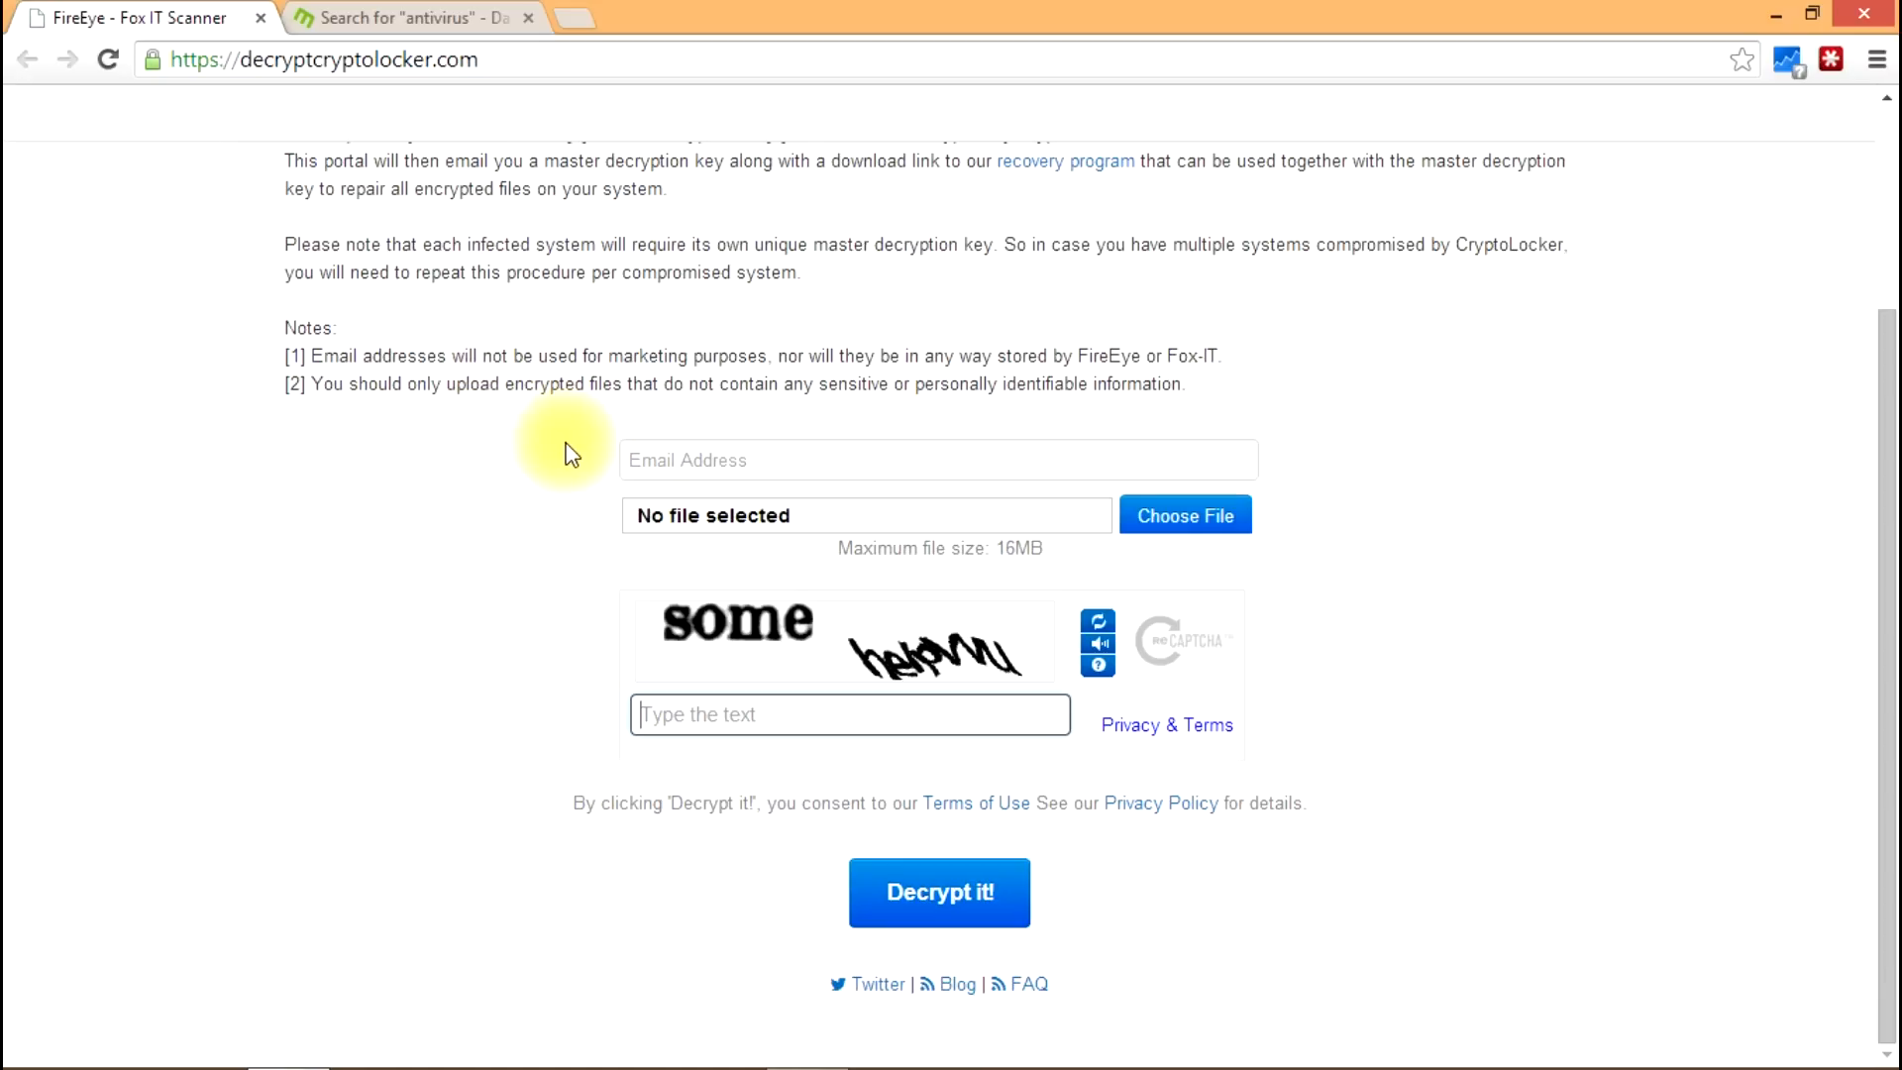
left_click(938, 459)
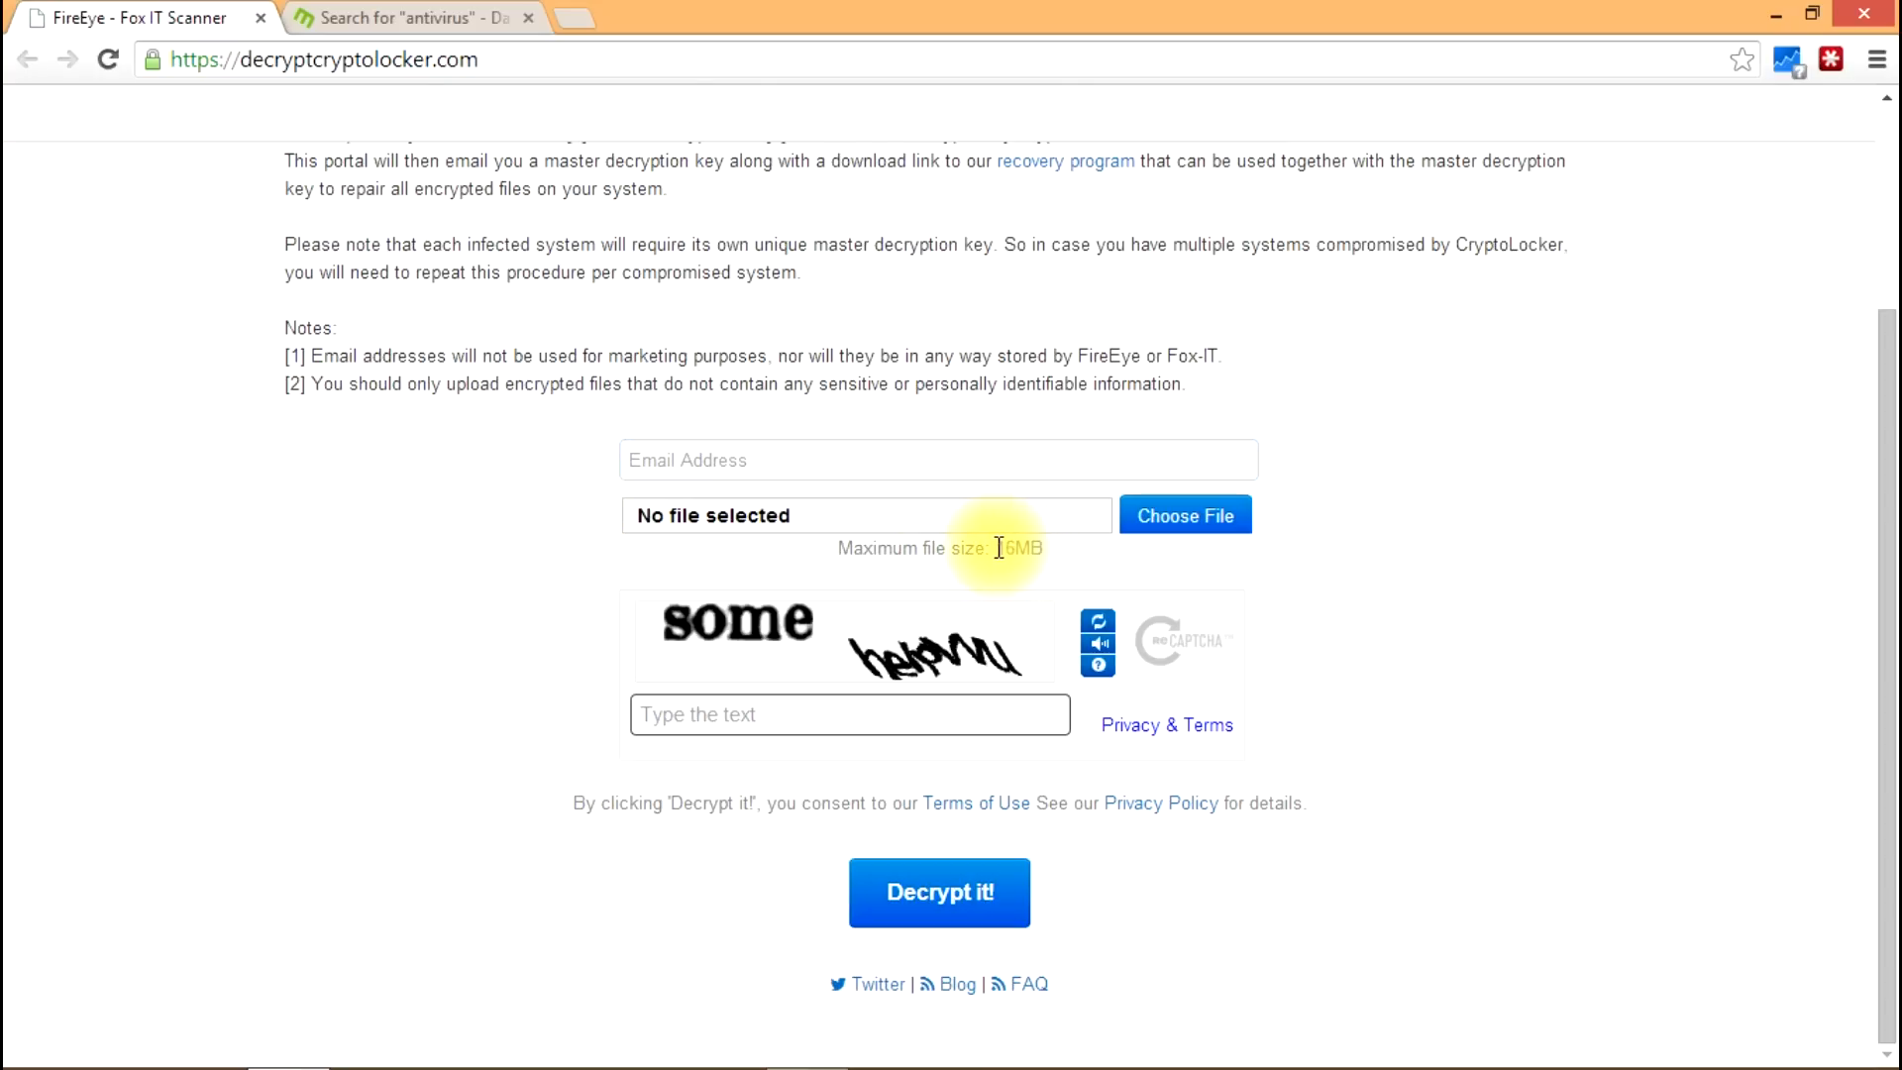
double_click(1020, 546)
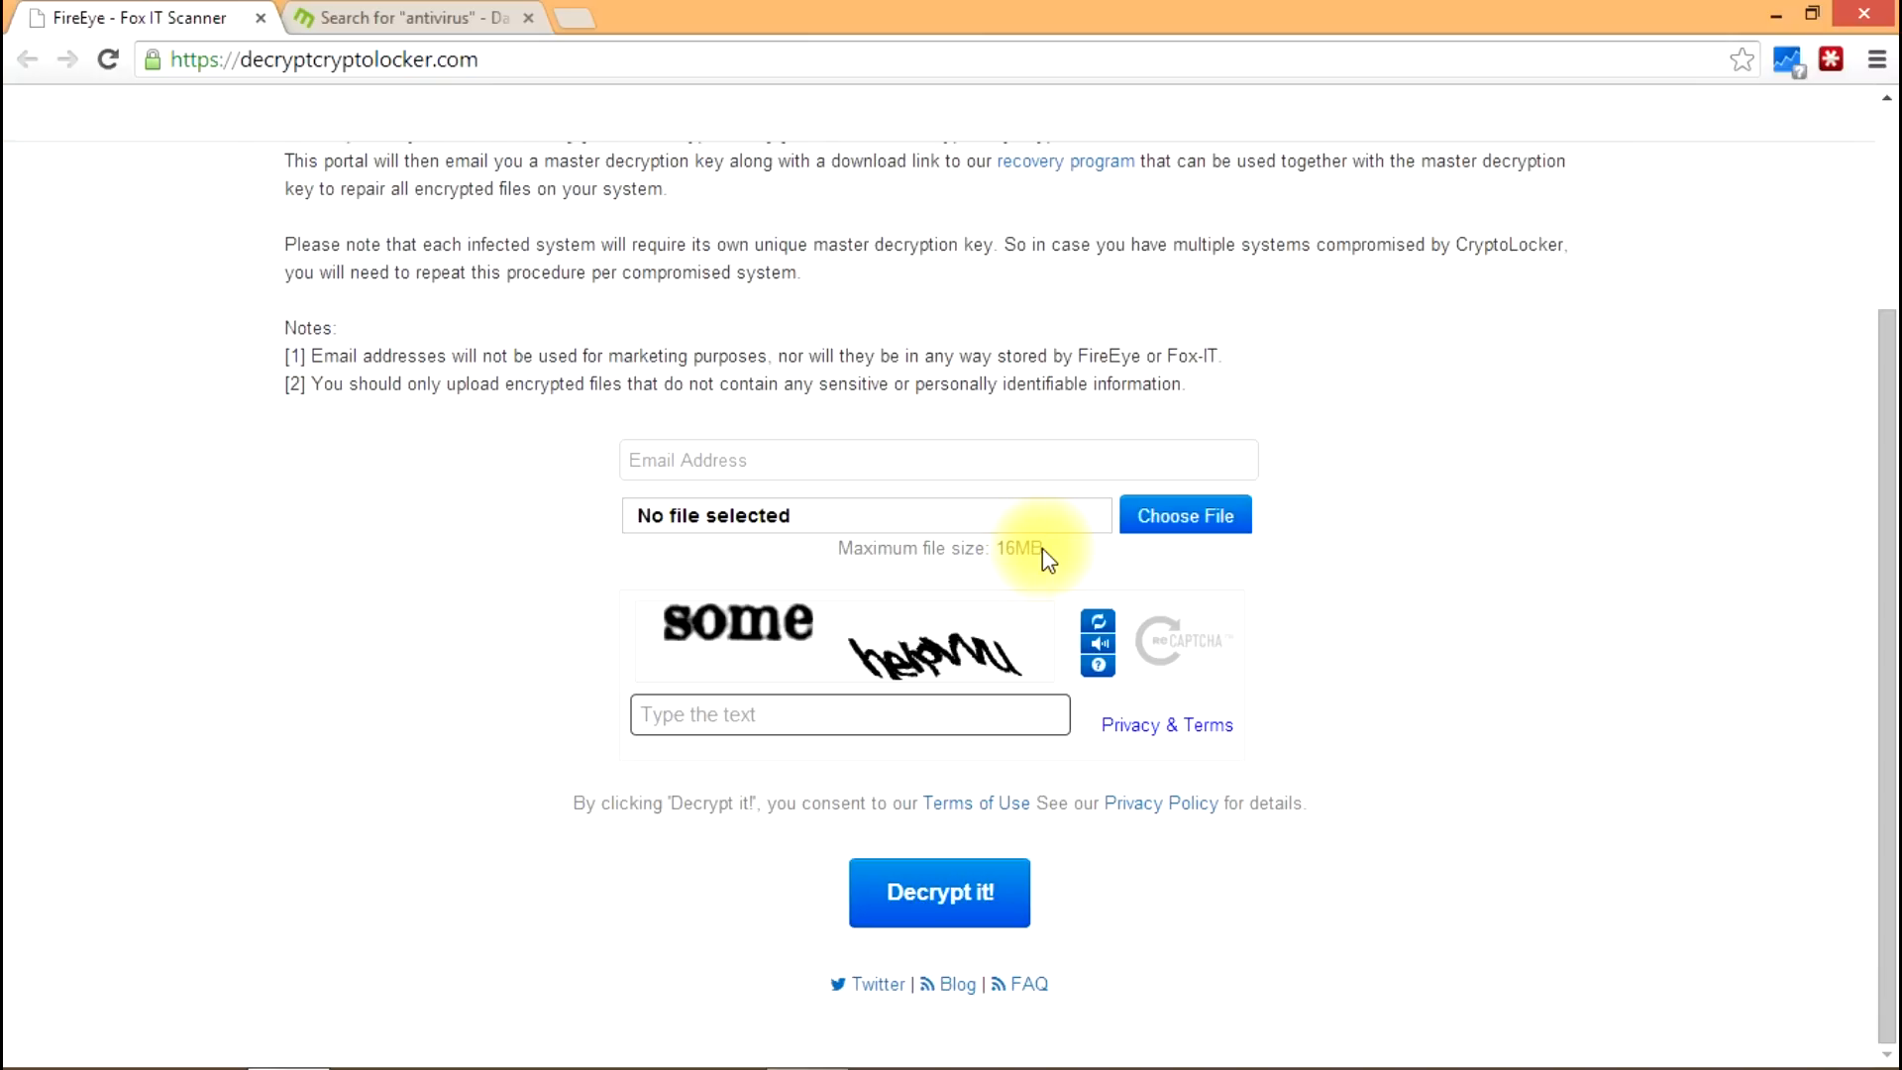
double_click(1021, 548)
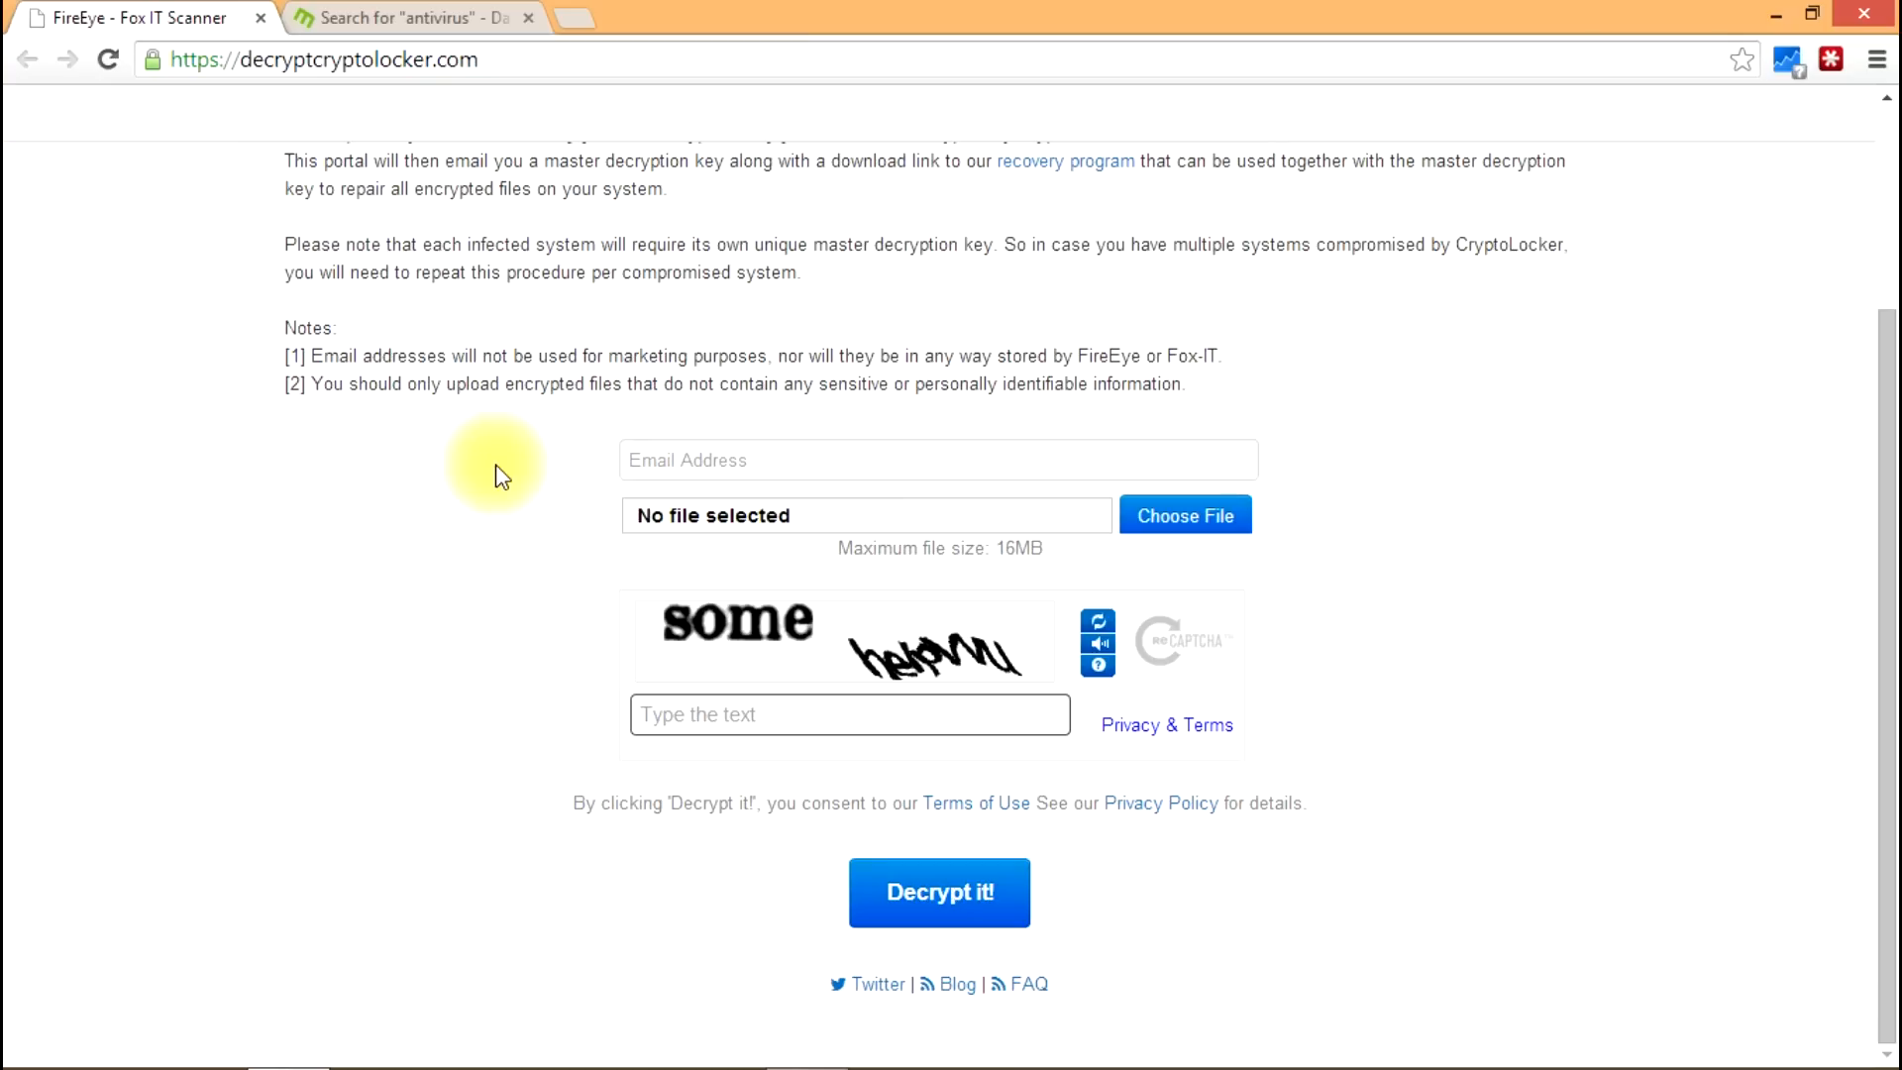
mouse_move(801, 531)
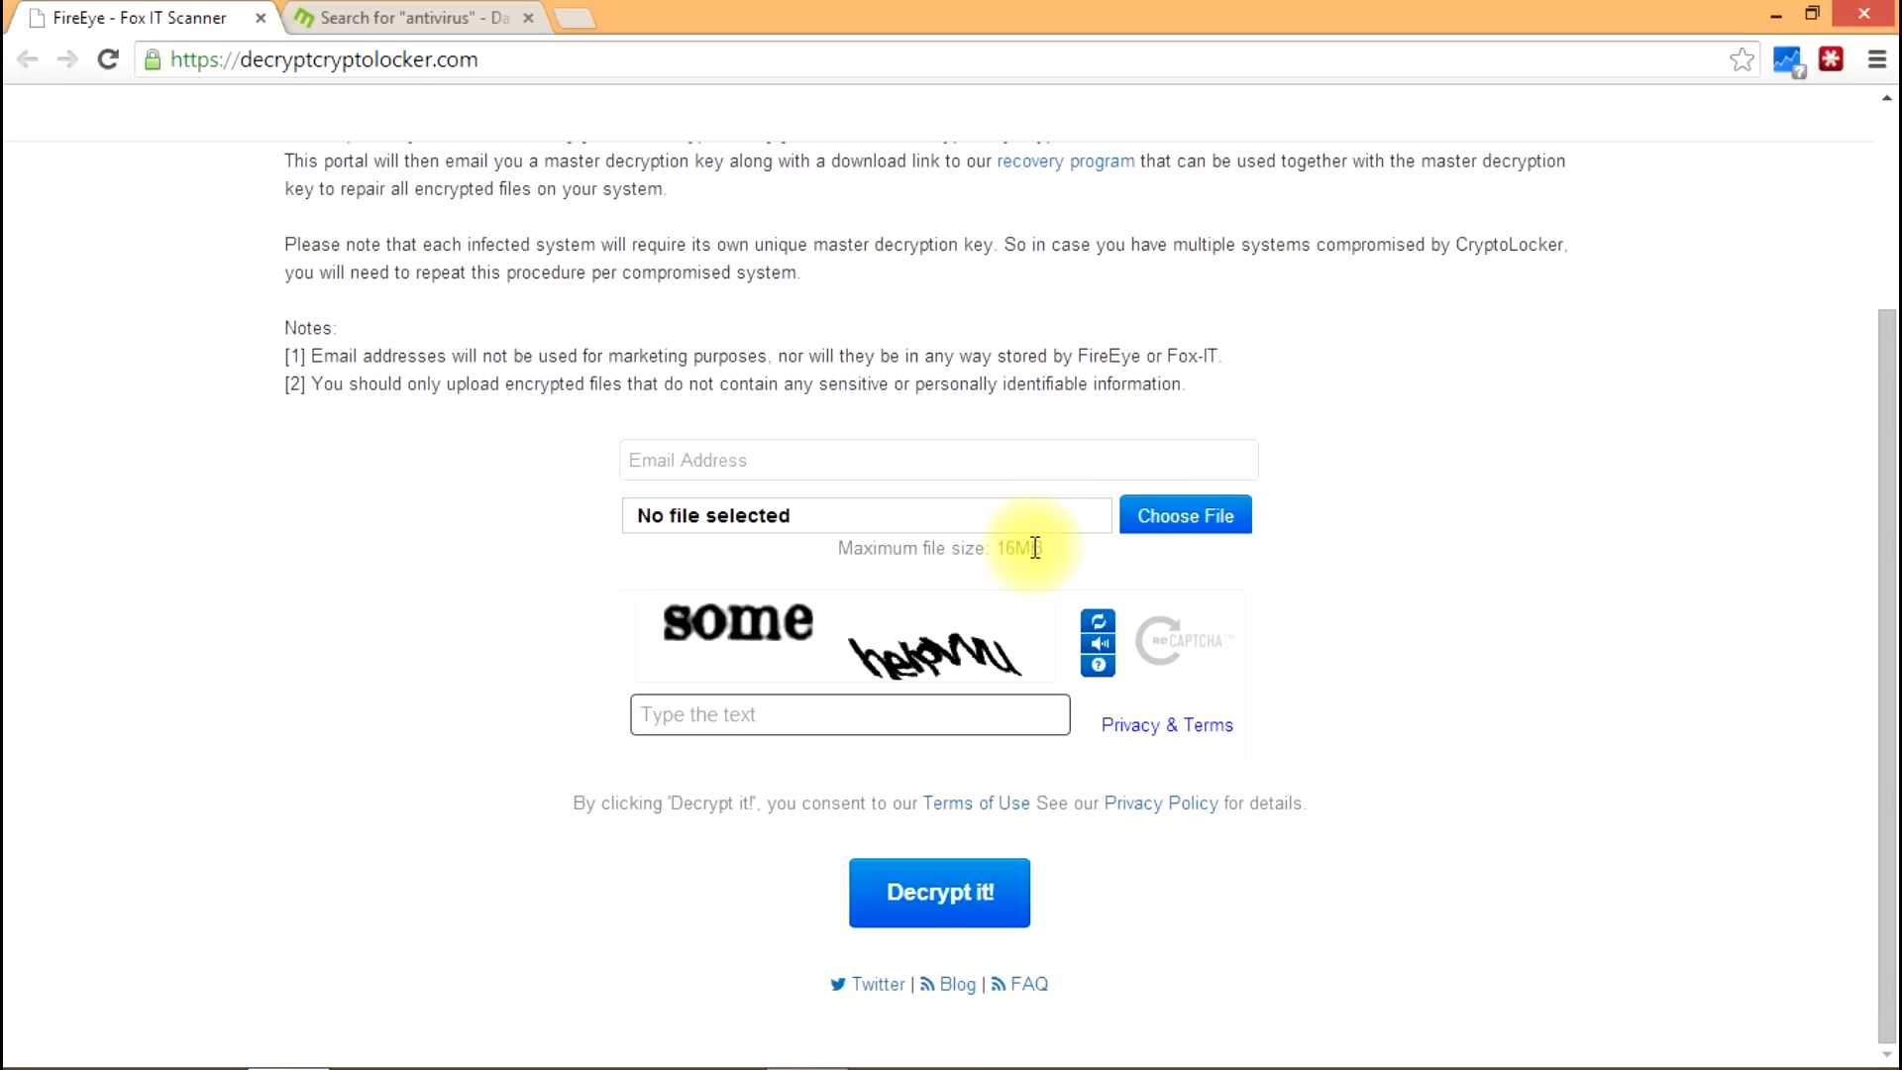
double_click(1012, 548)
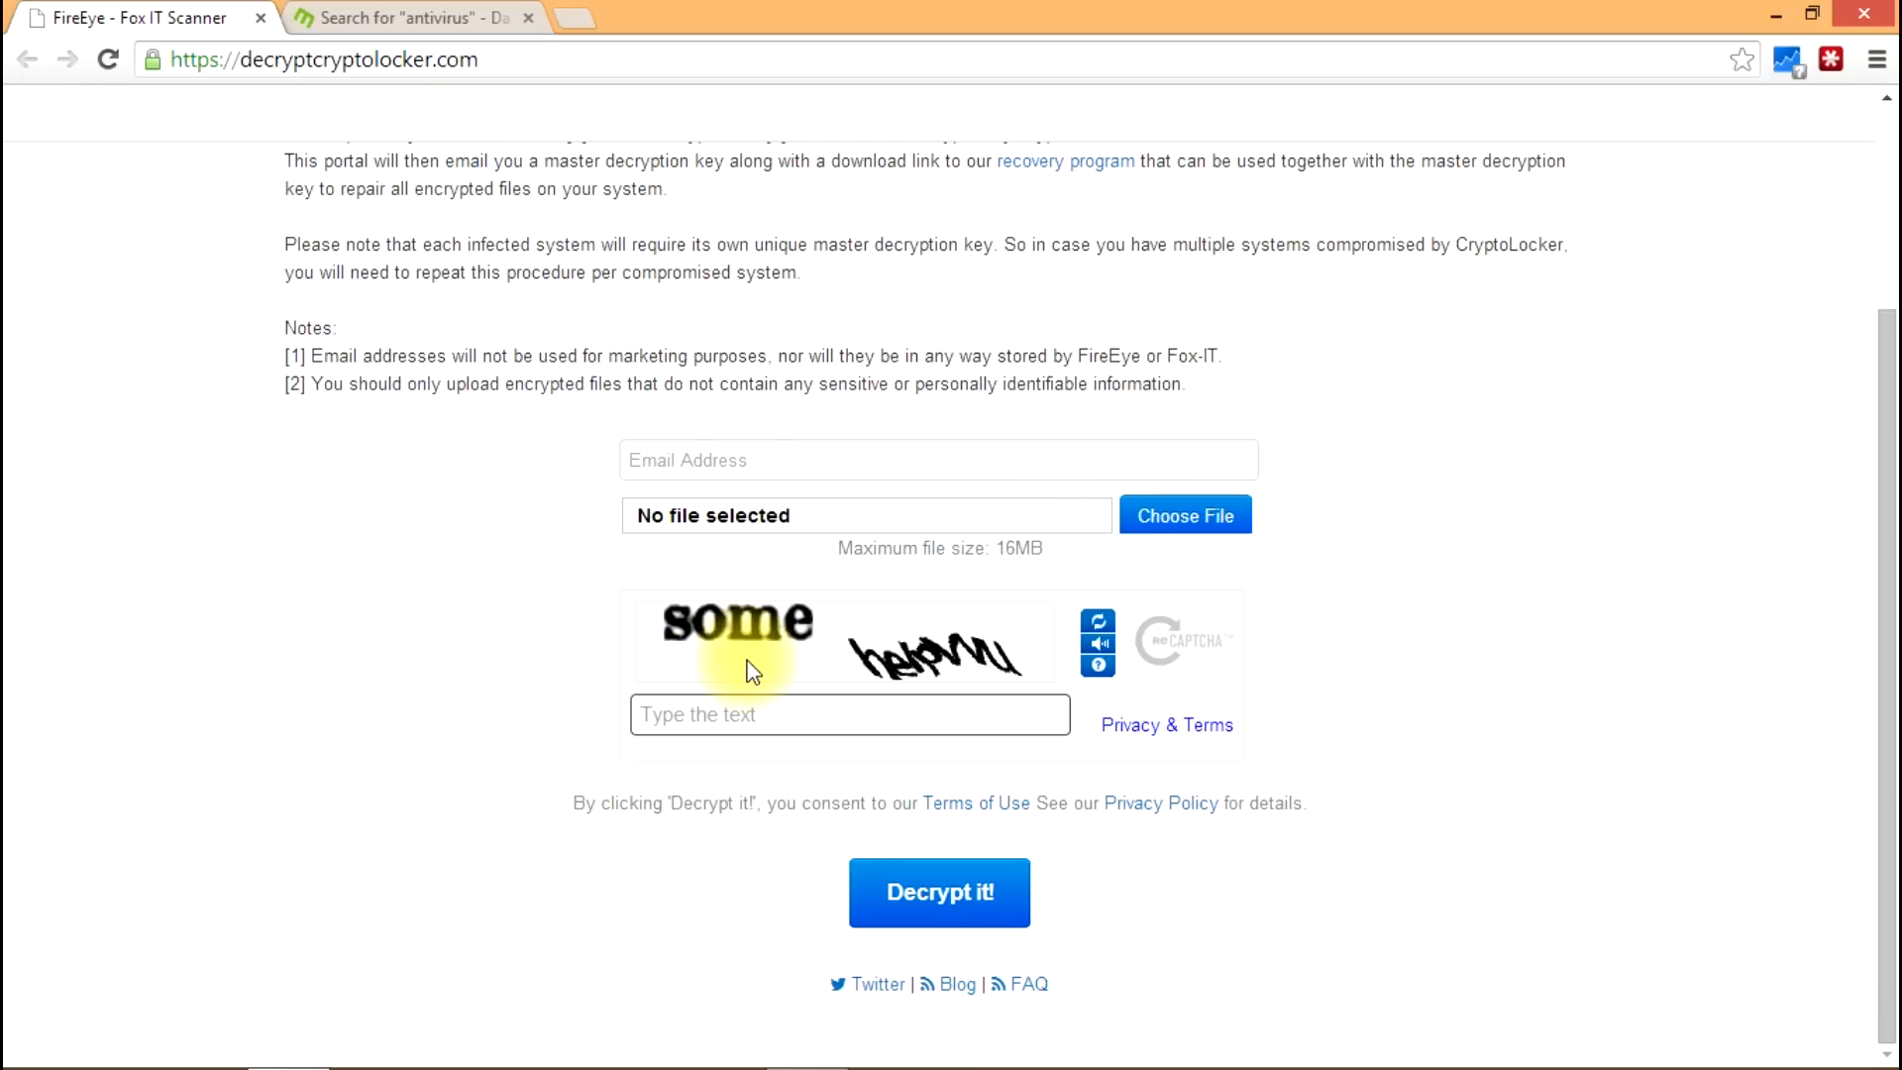
mouse_move(716, 659)
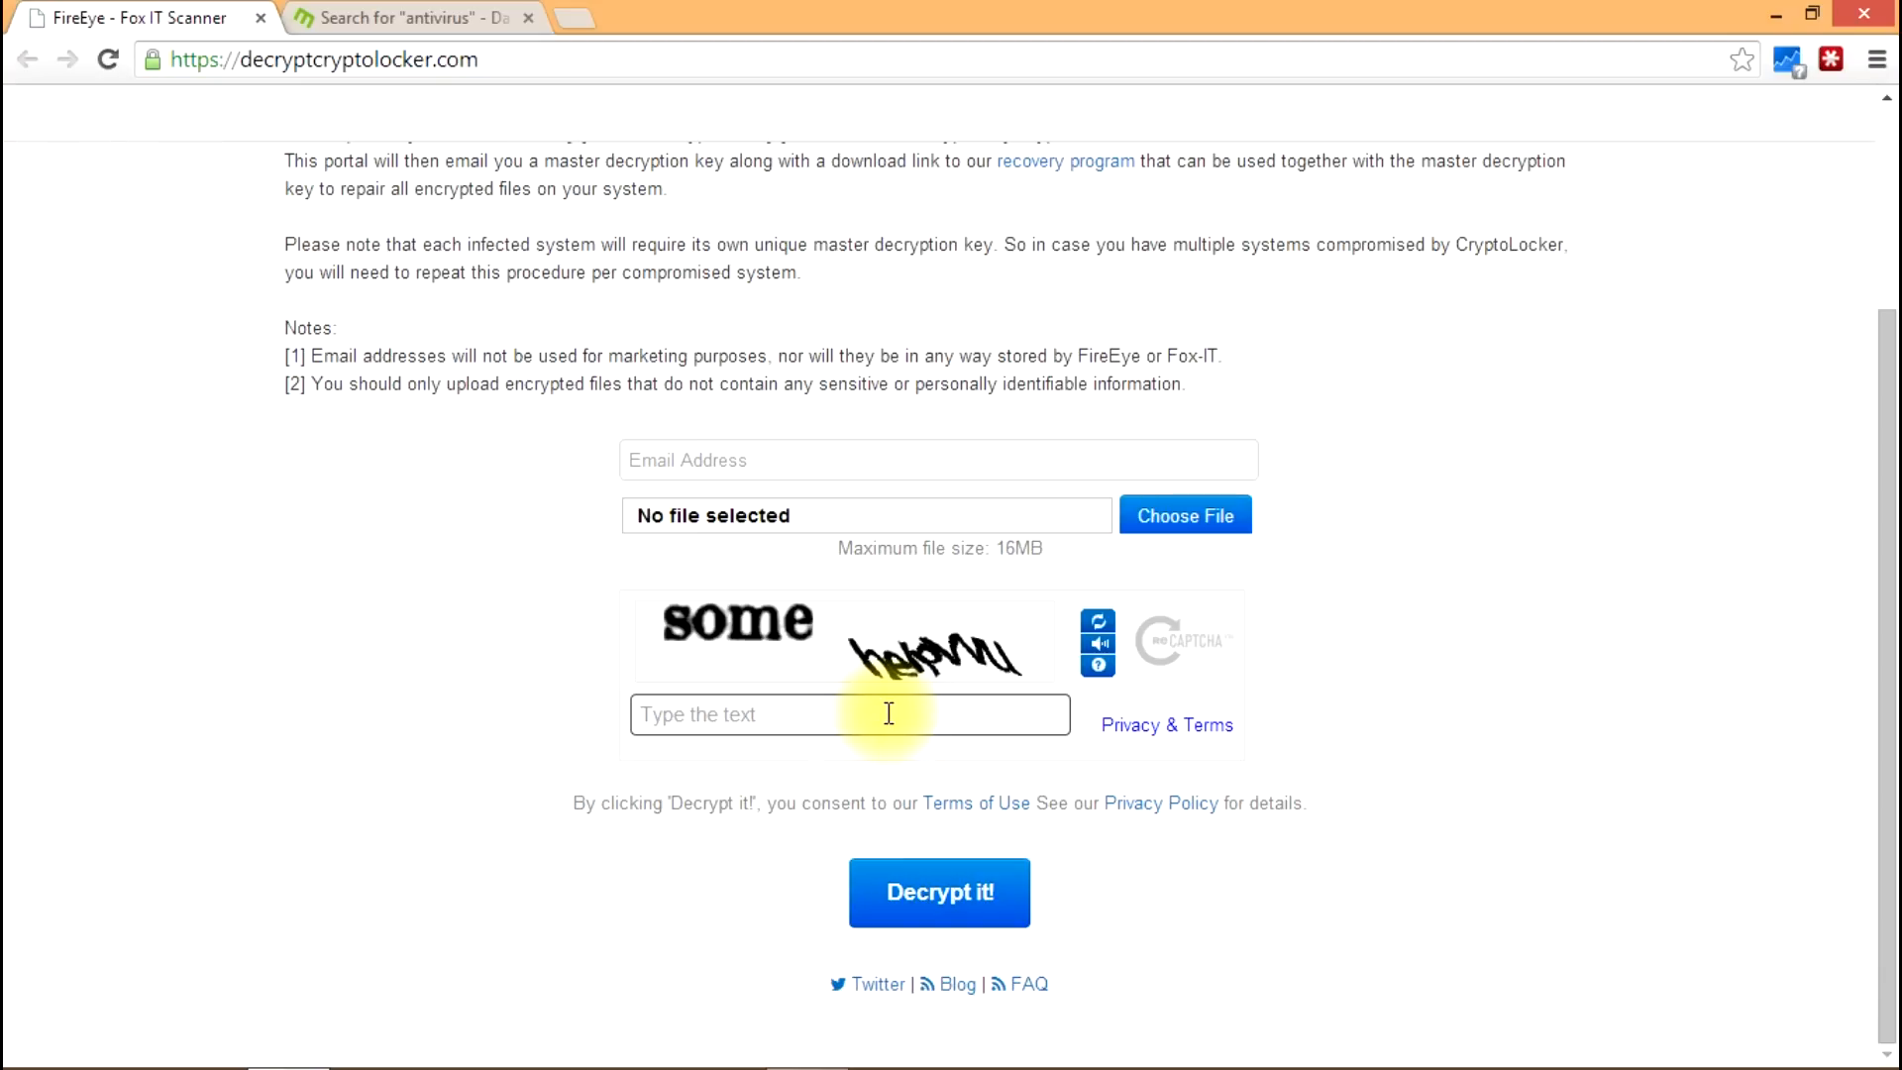
mouse_move(834, 647)
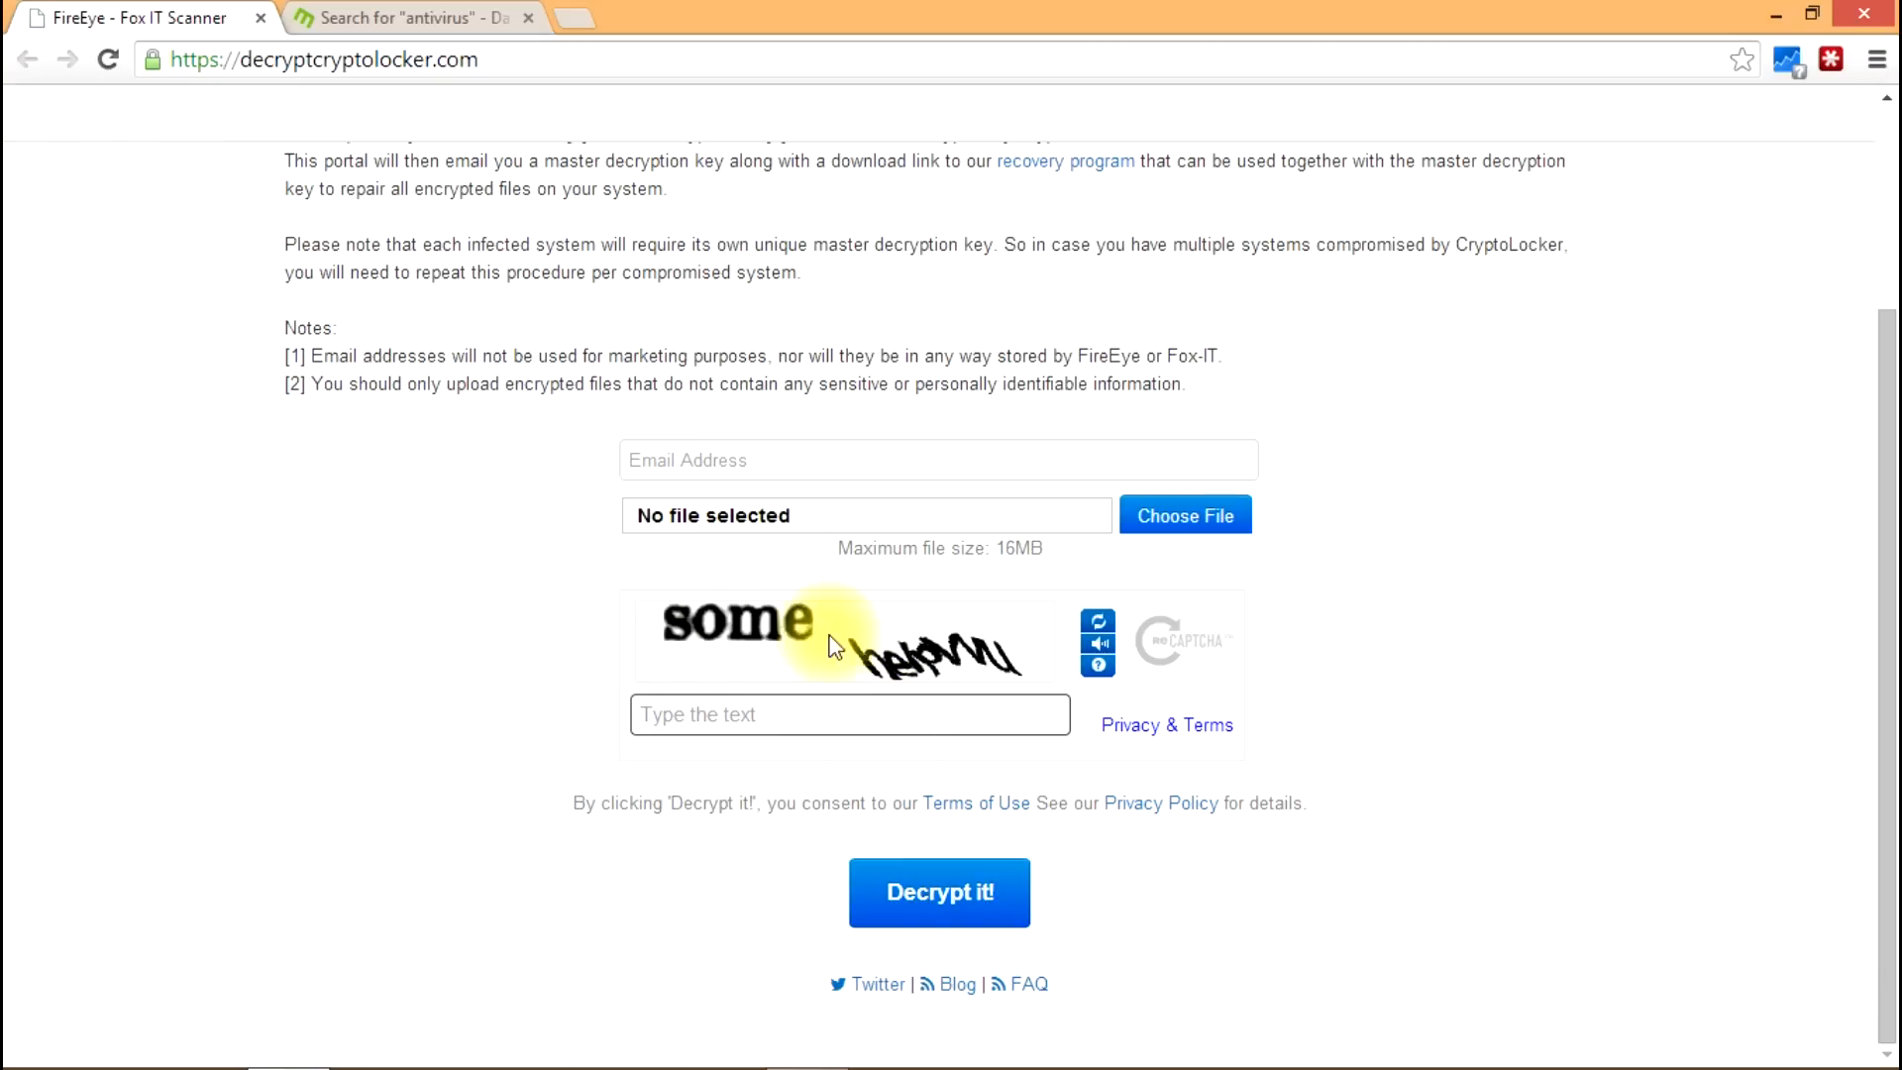
mouse_move(647, 568)
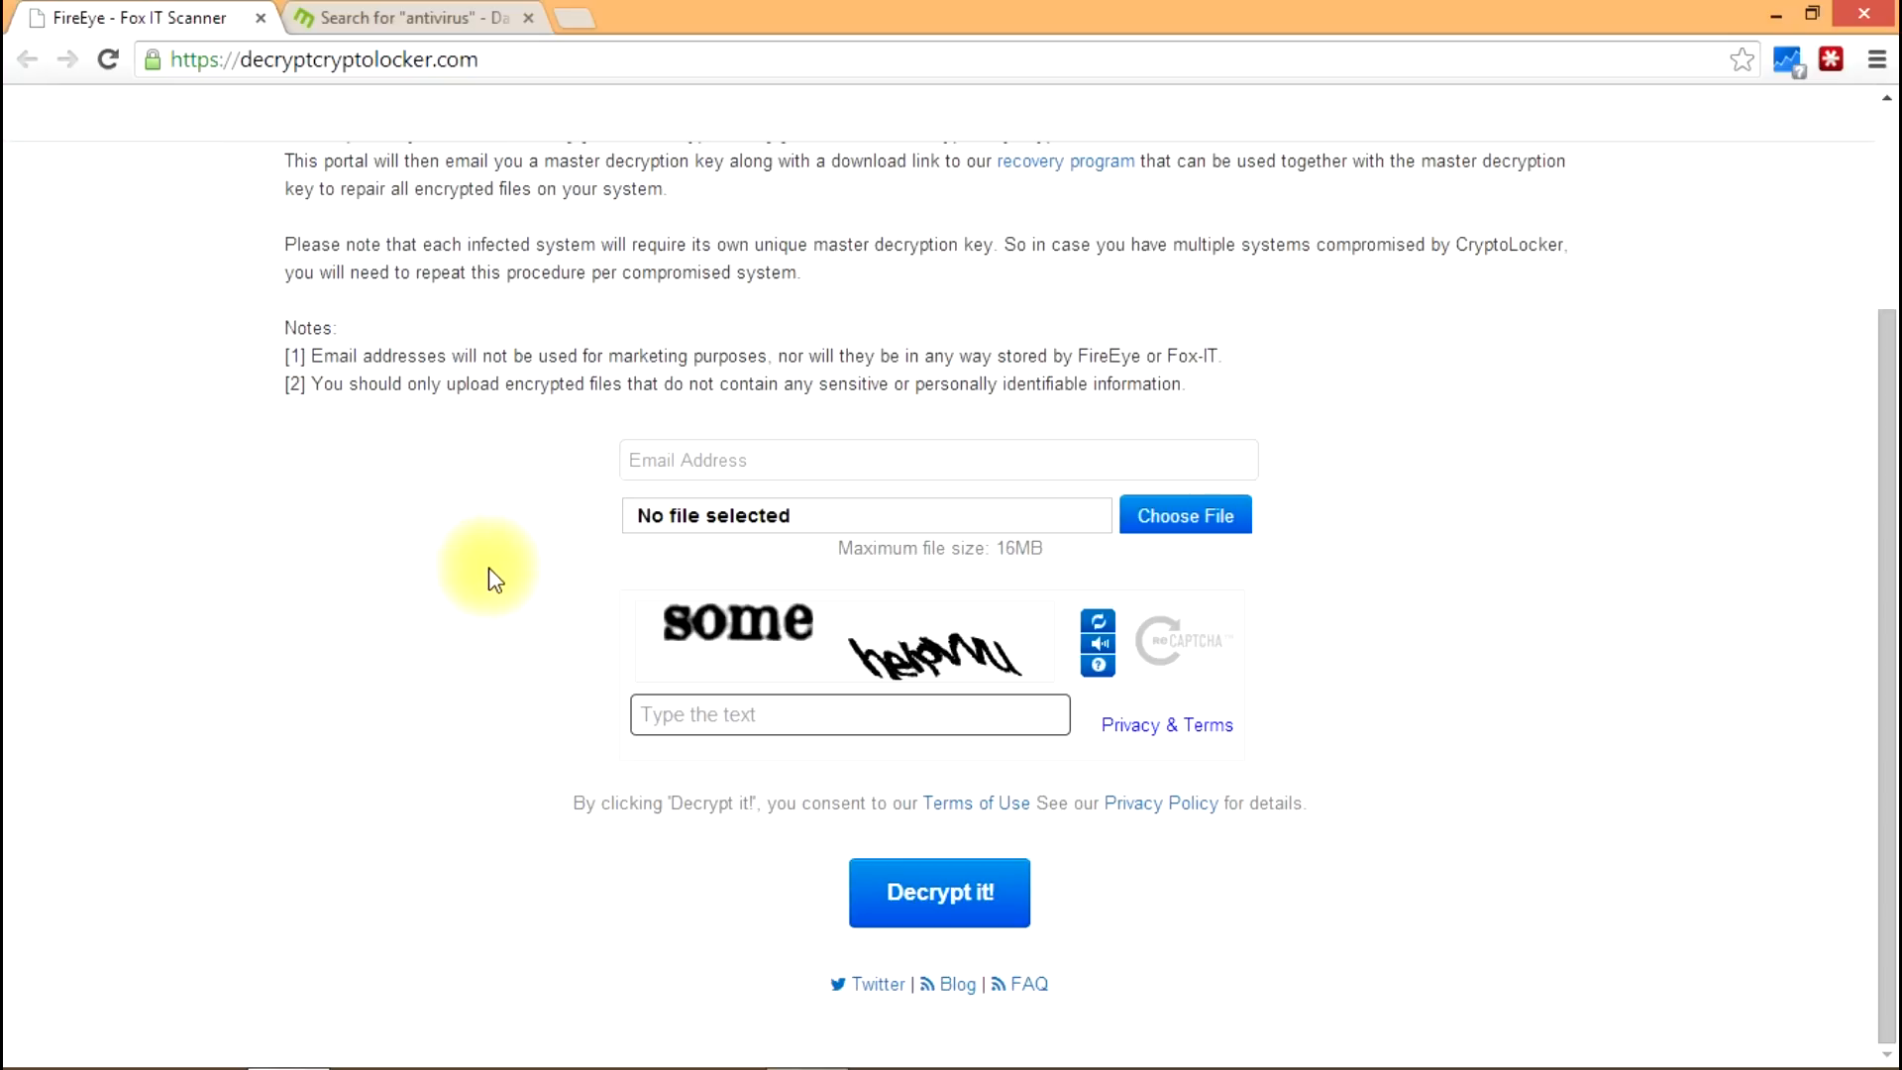
mouse_move(303, 758)
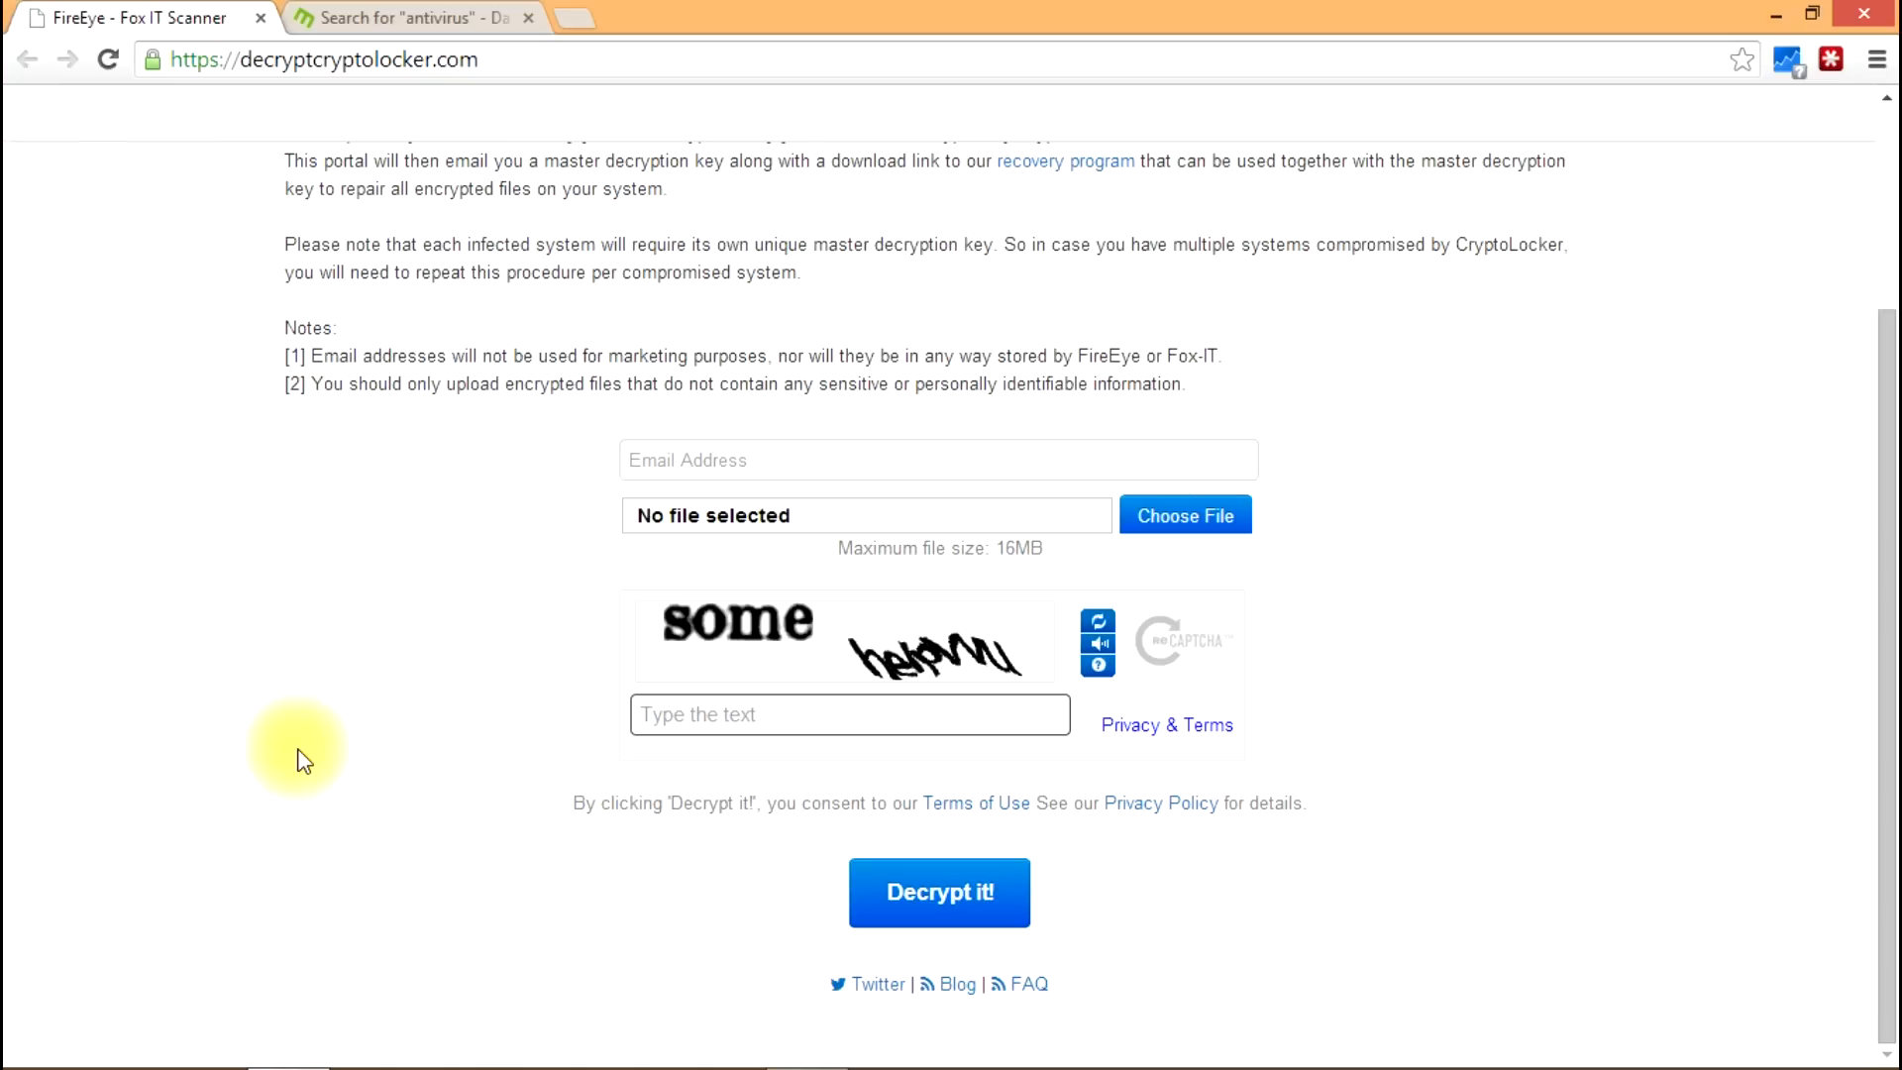
mouse_move(361, 834)
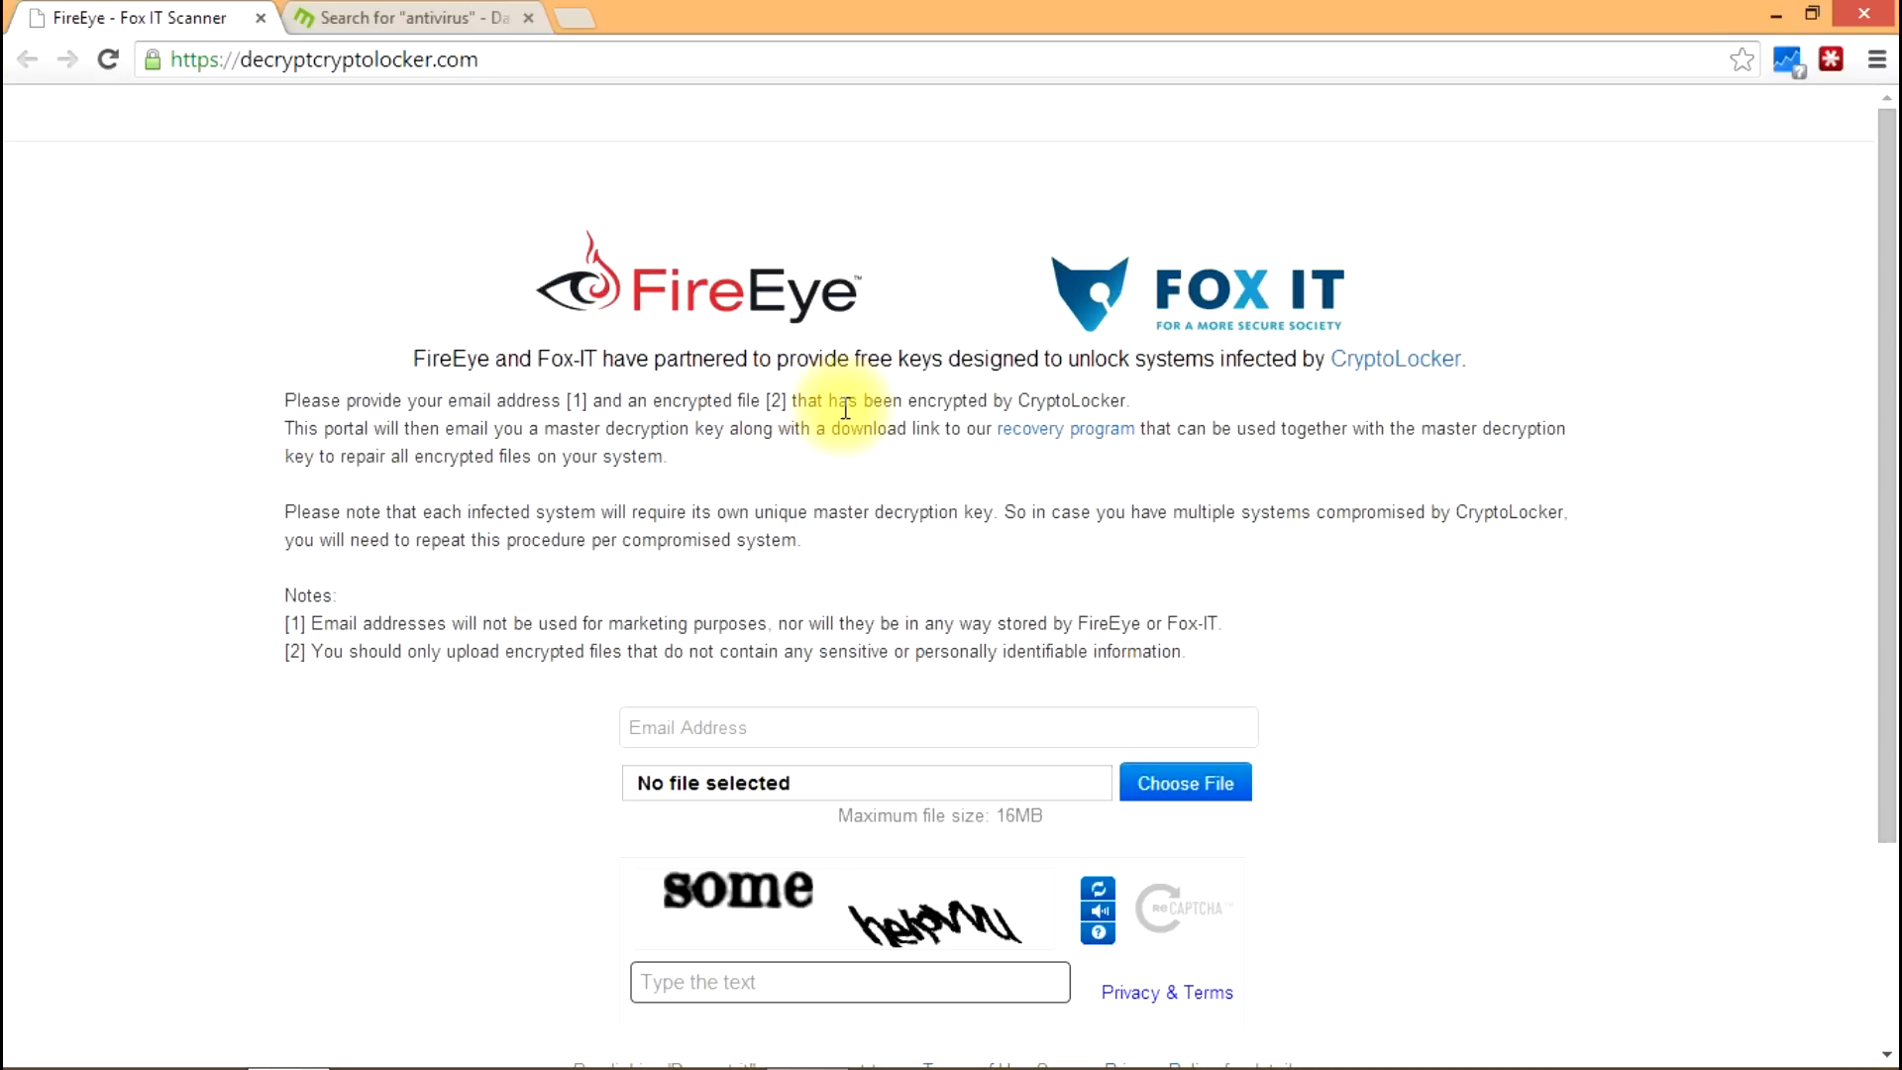
mouse_move(696, 325)
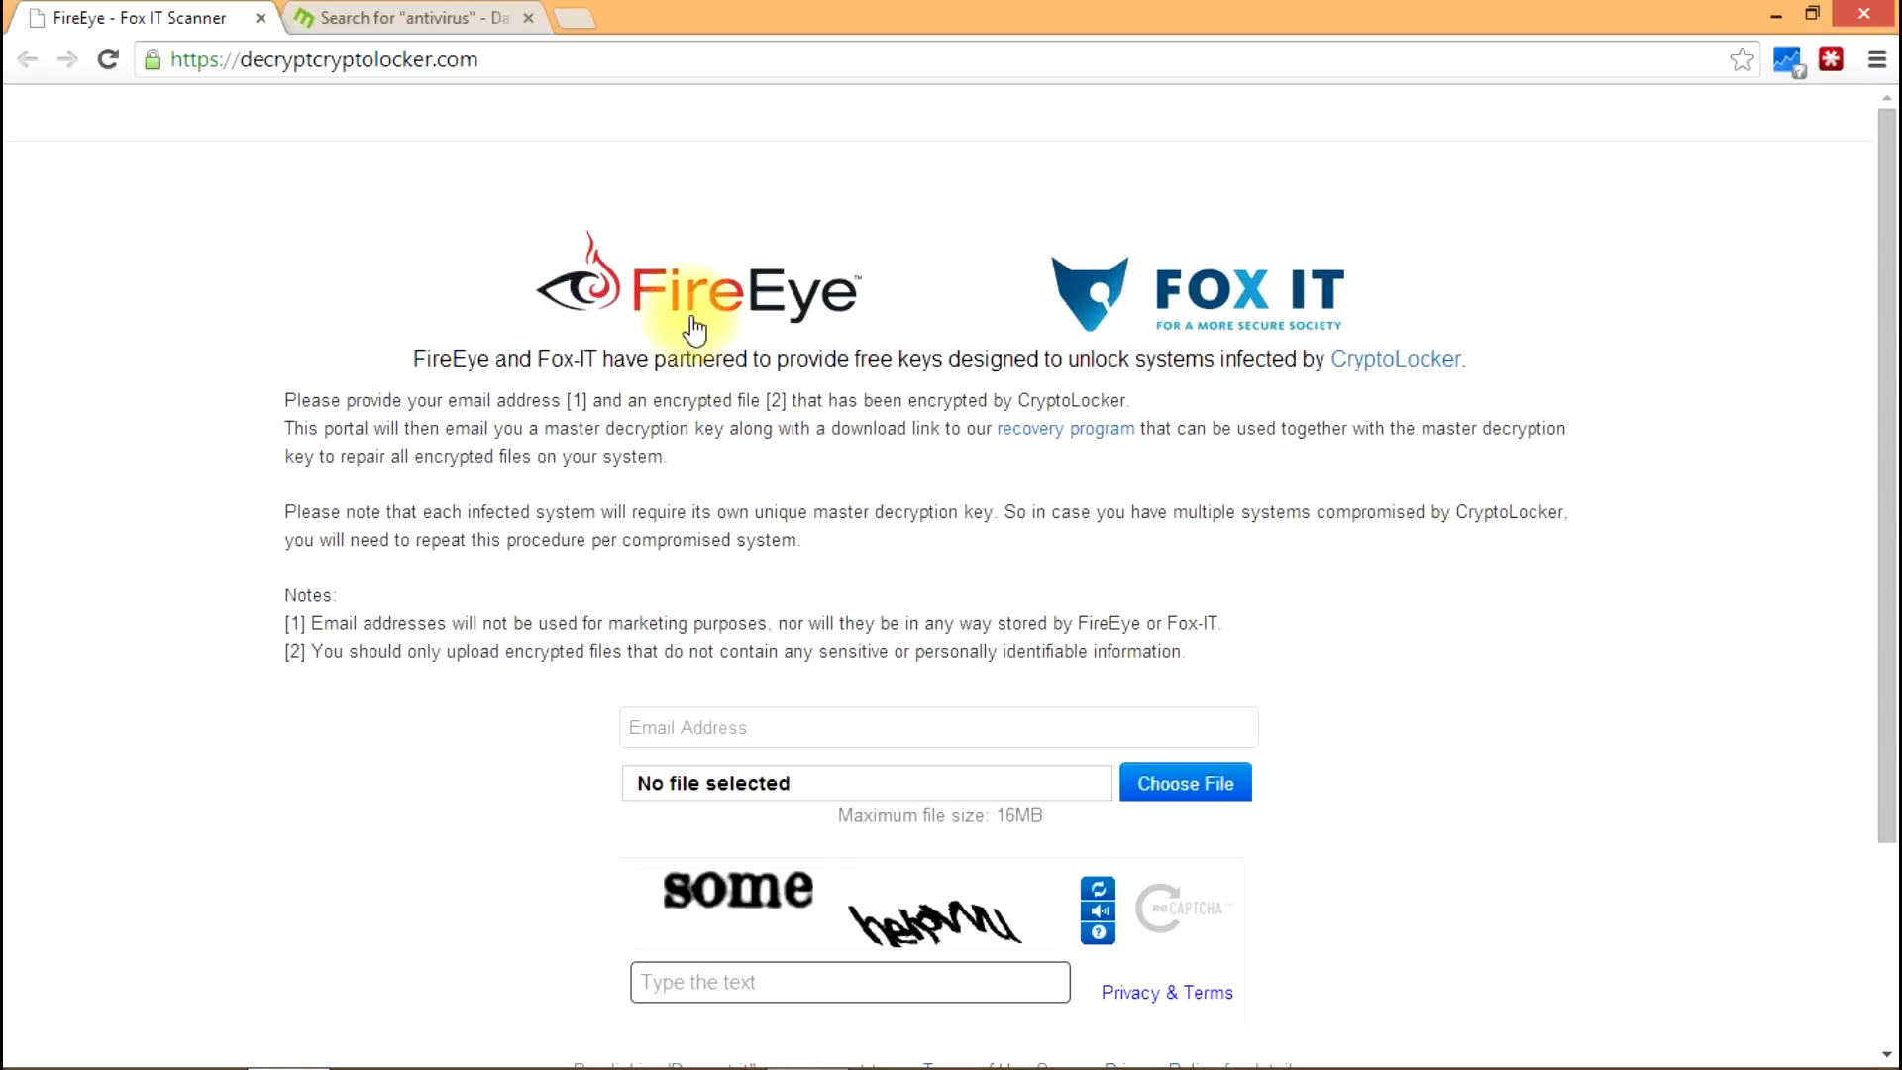
scroll("down", 3)
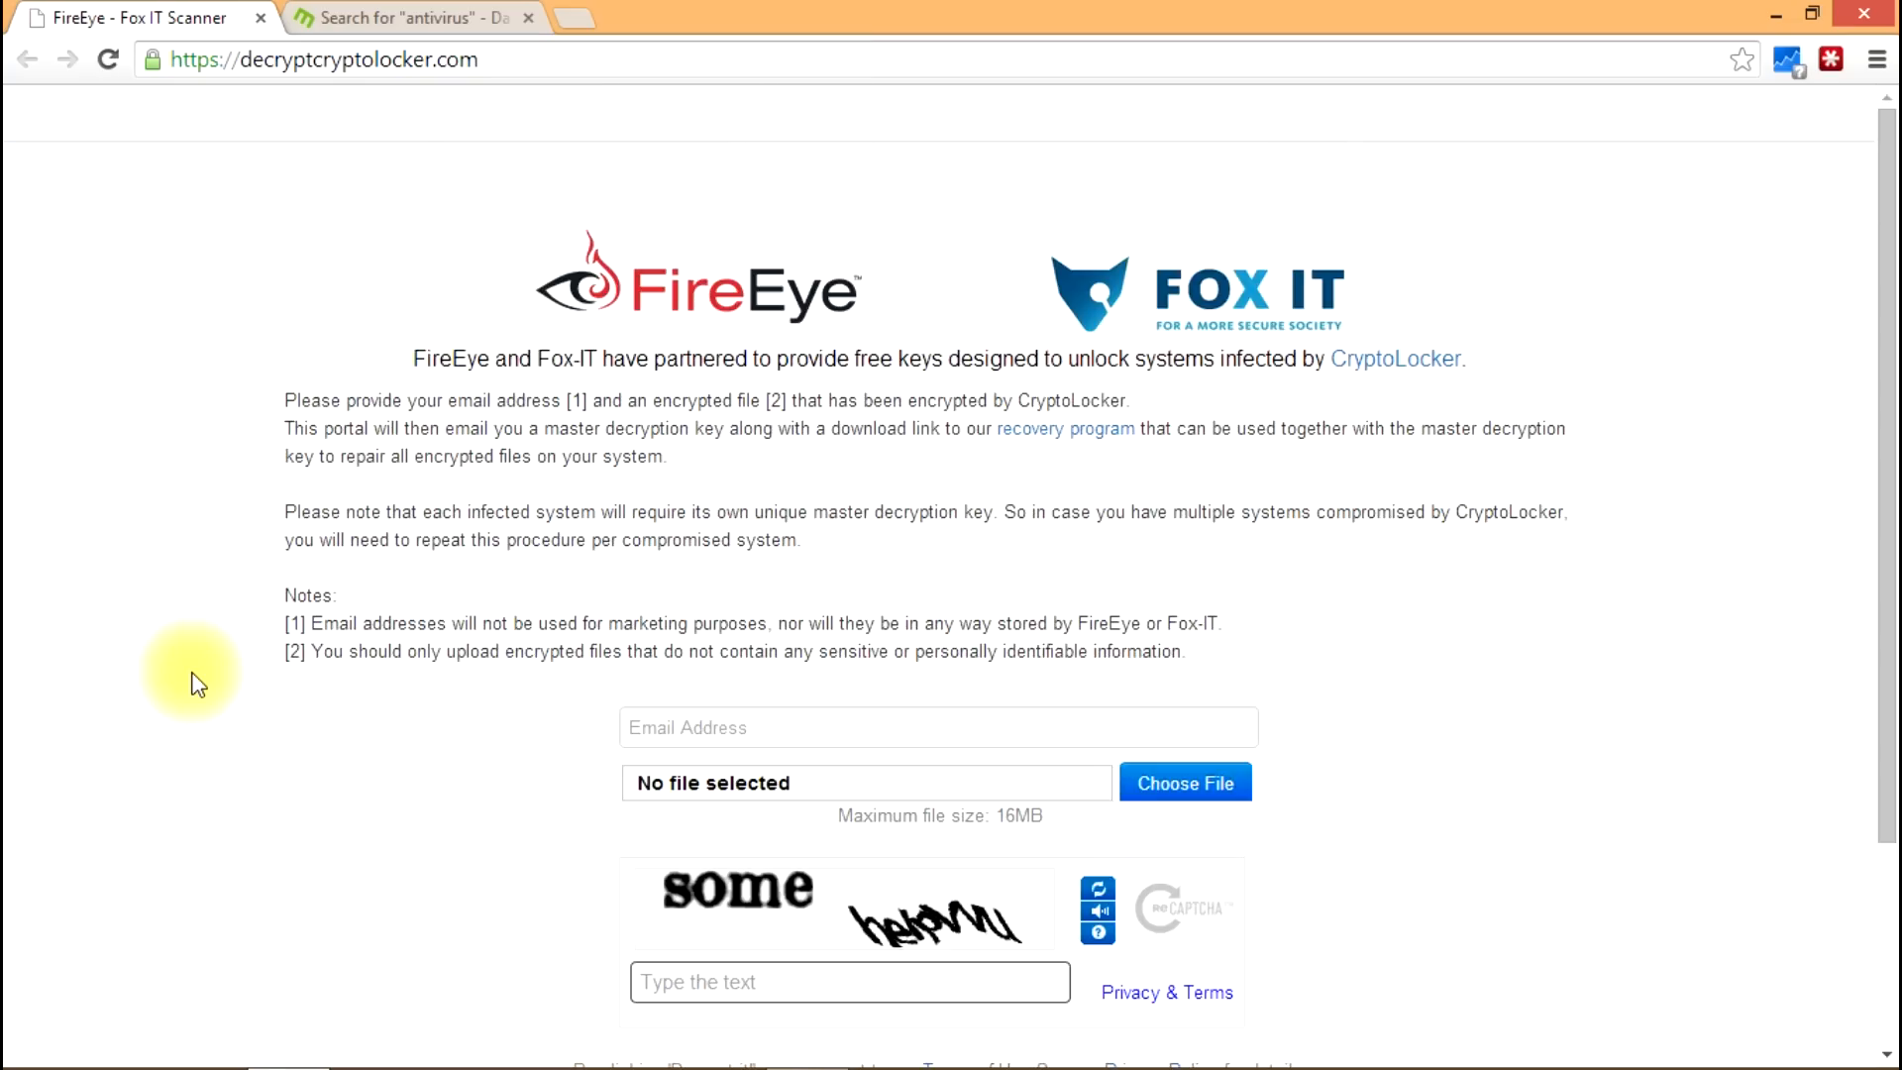
mouse_move(99, 723)
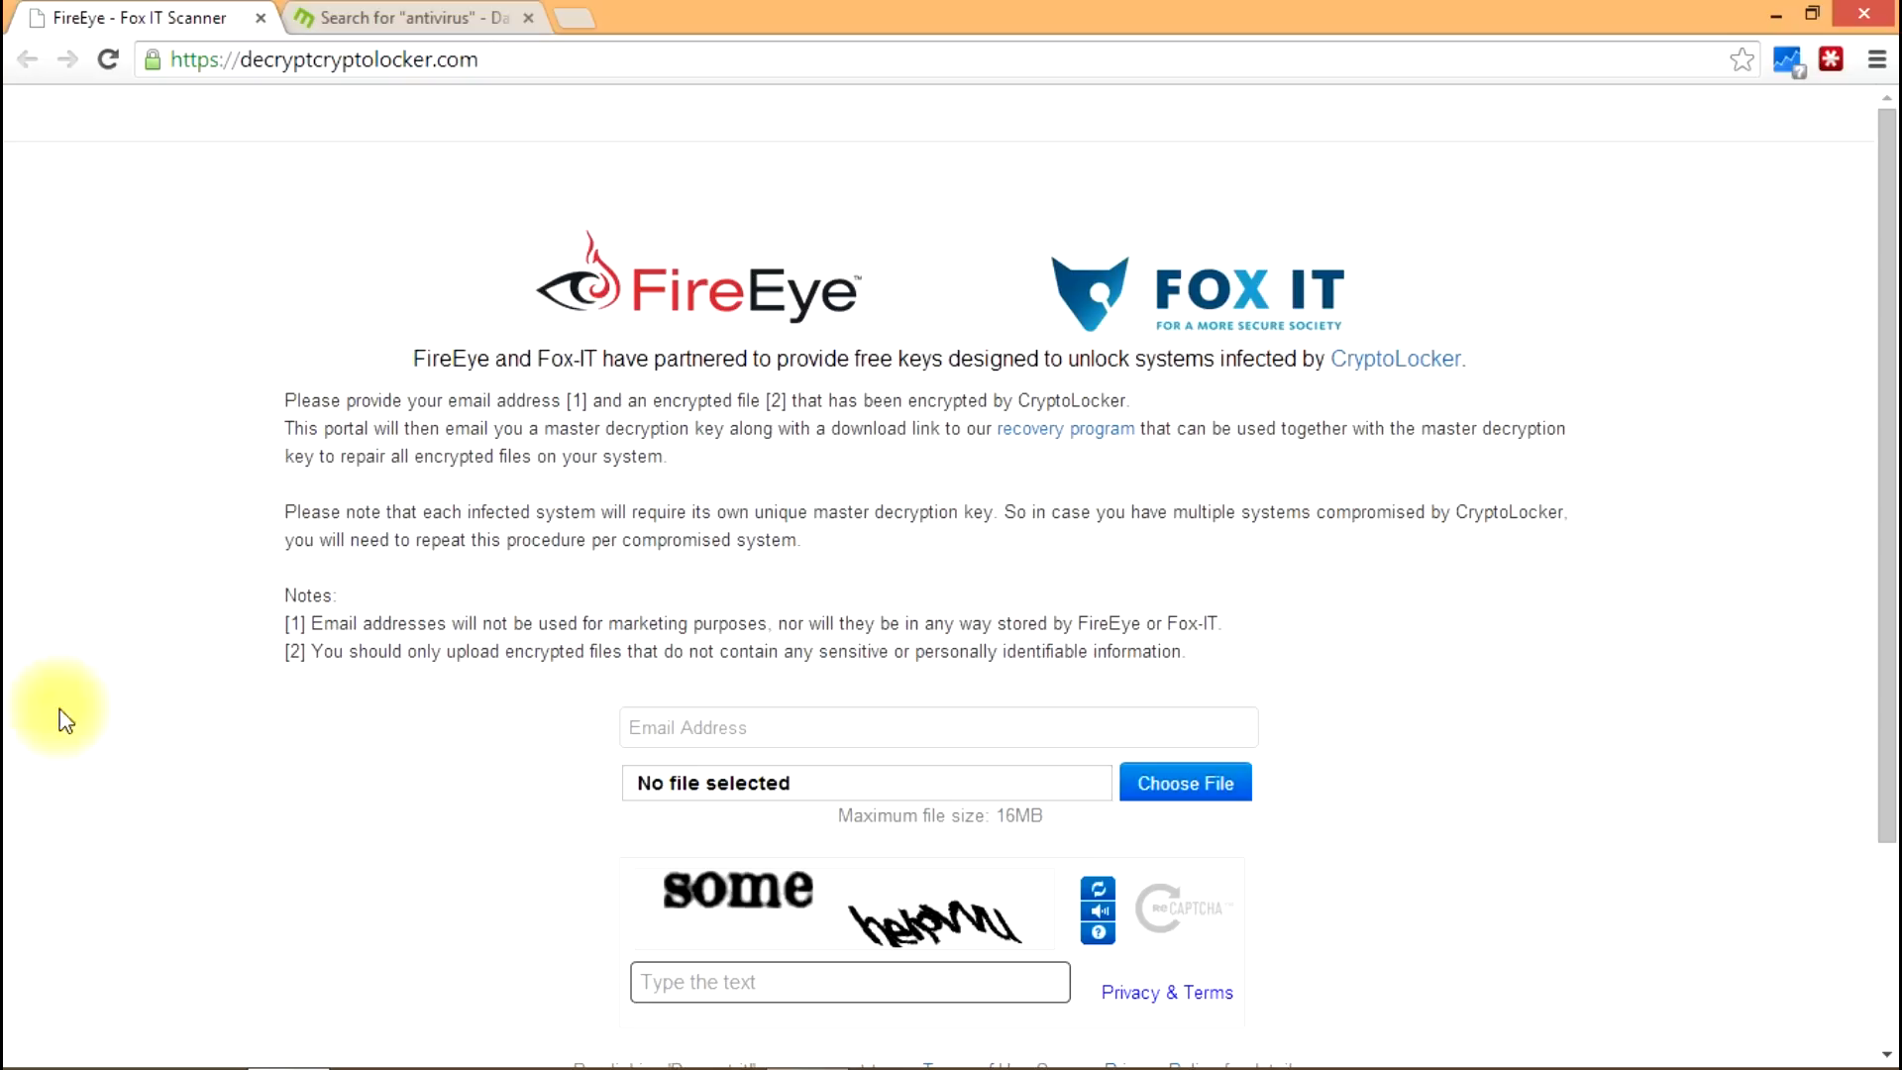
mouse_move(243, 740)
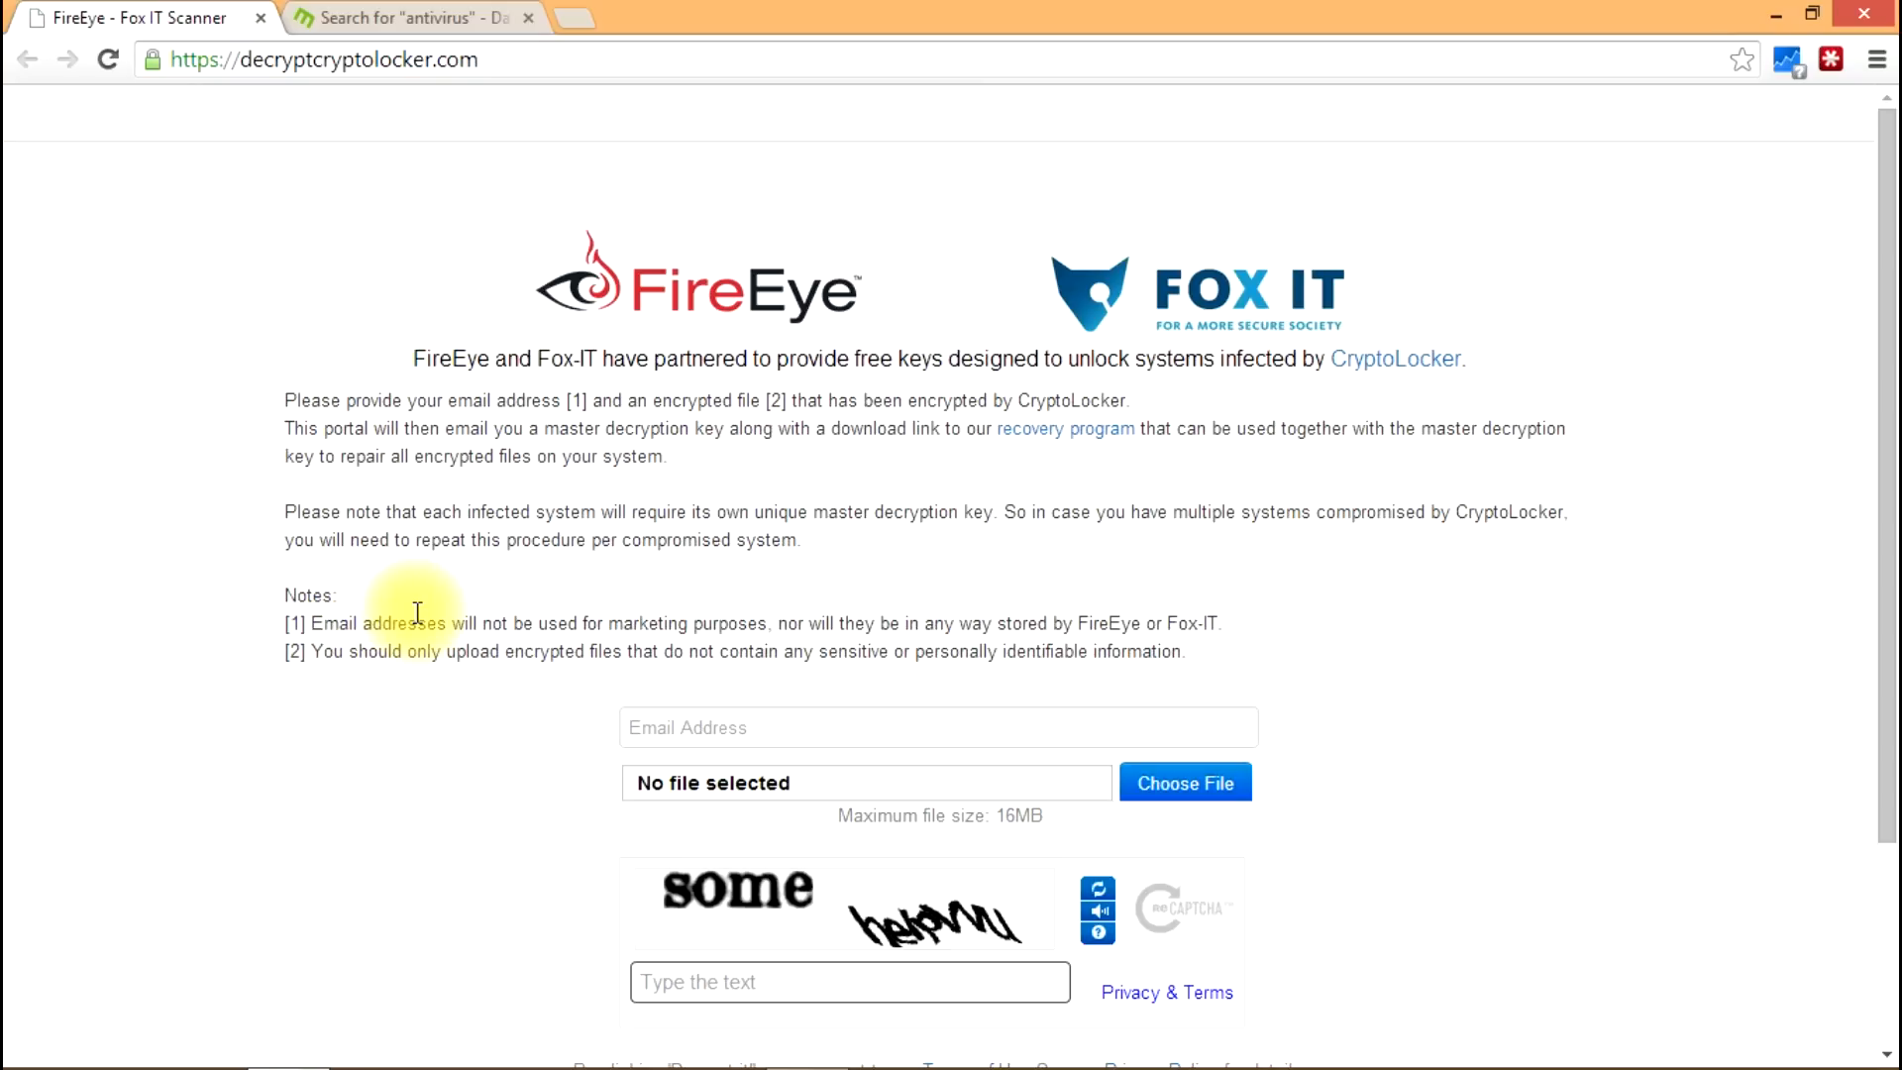
mouse_move(330, 757)
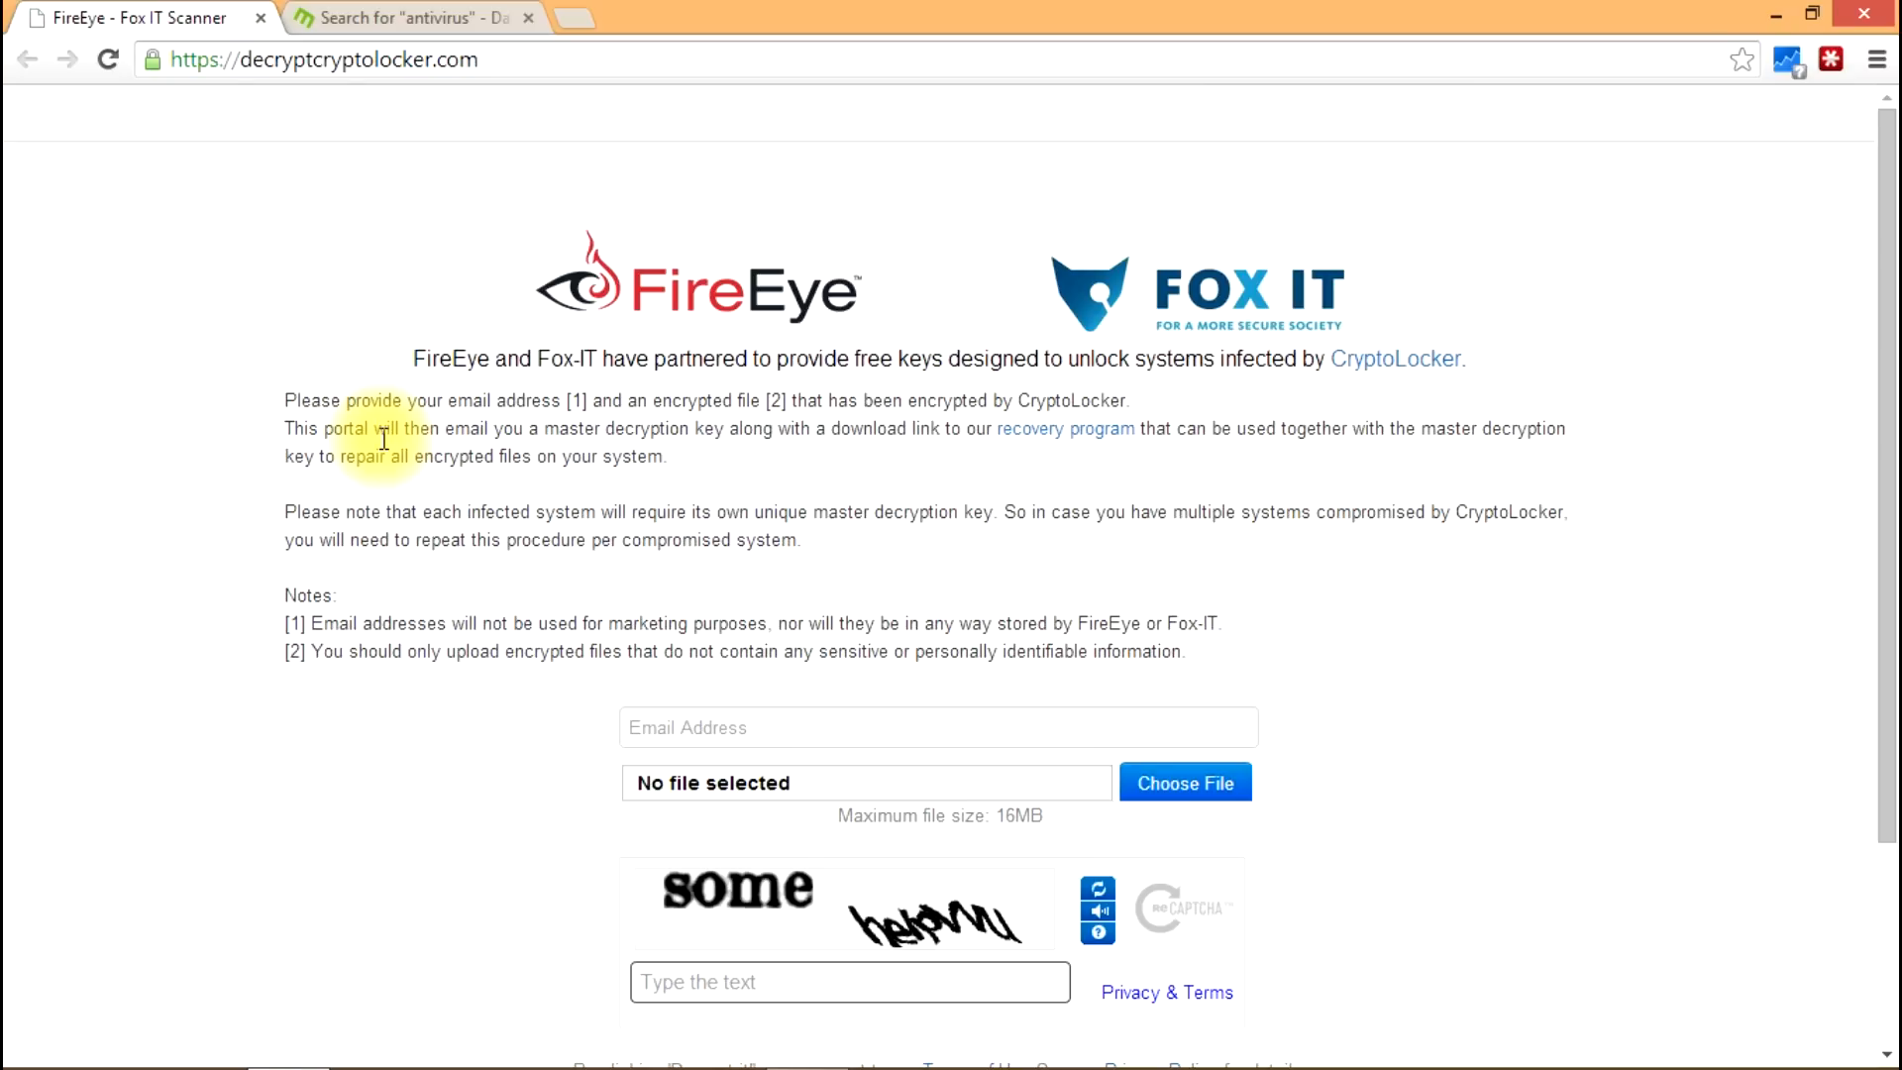
mouse_move(458, 24)
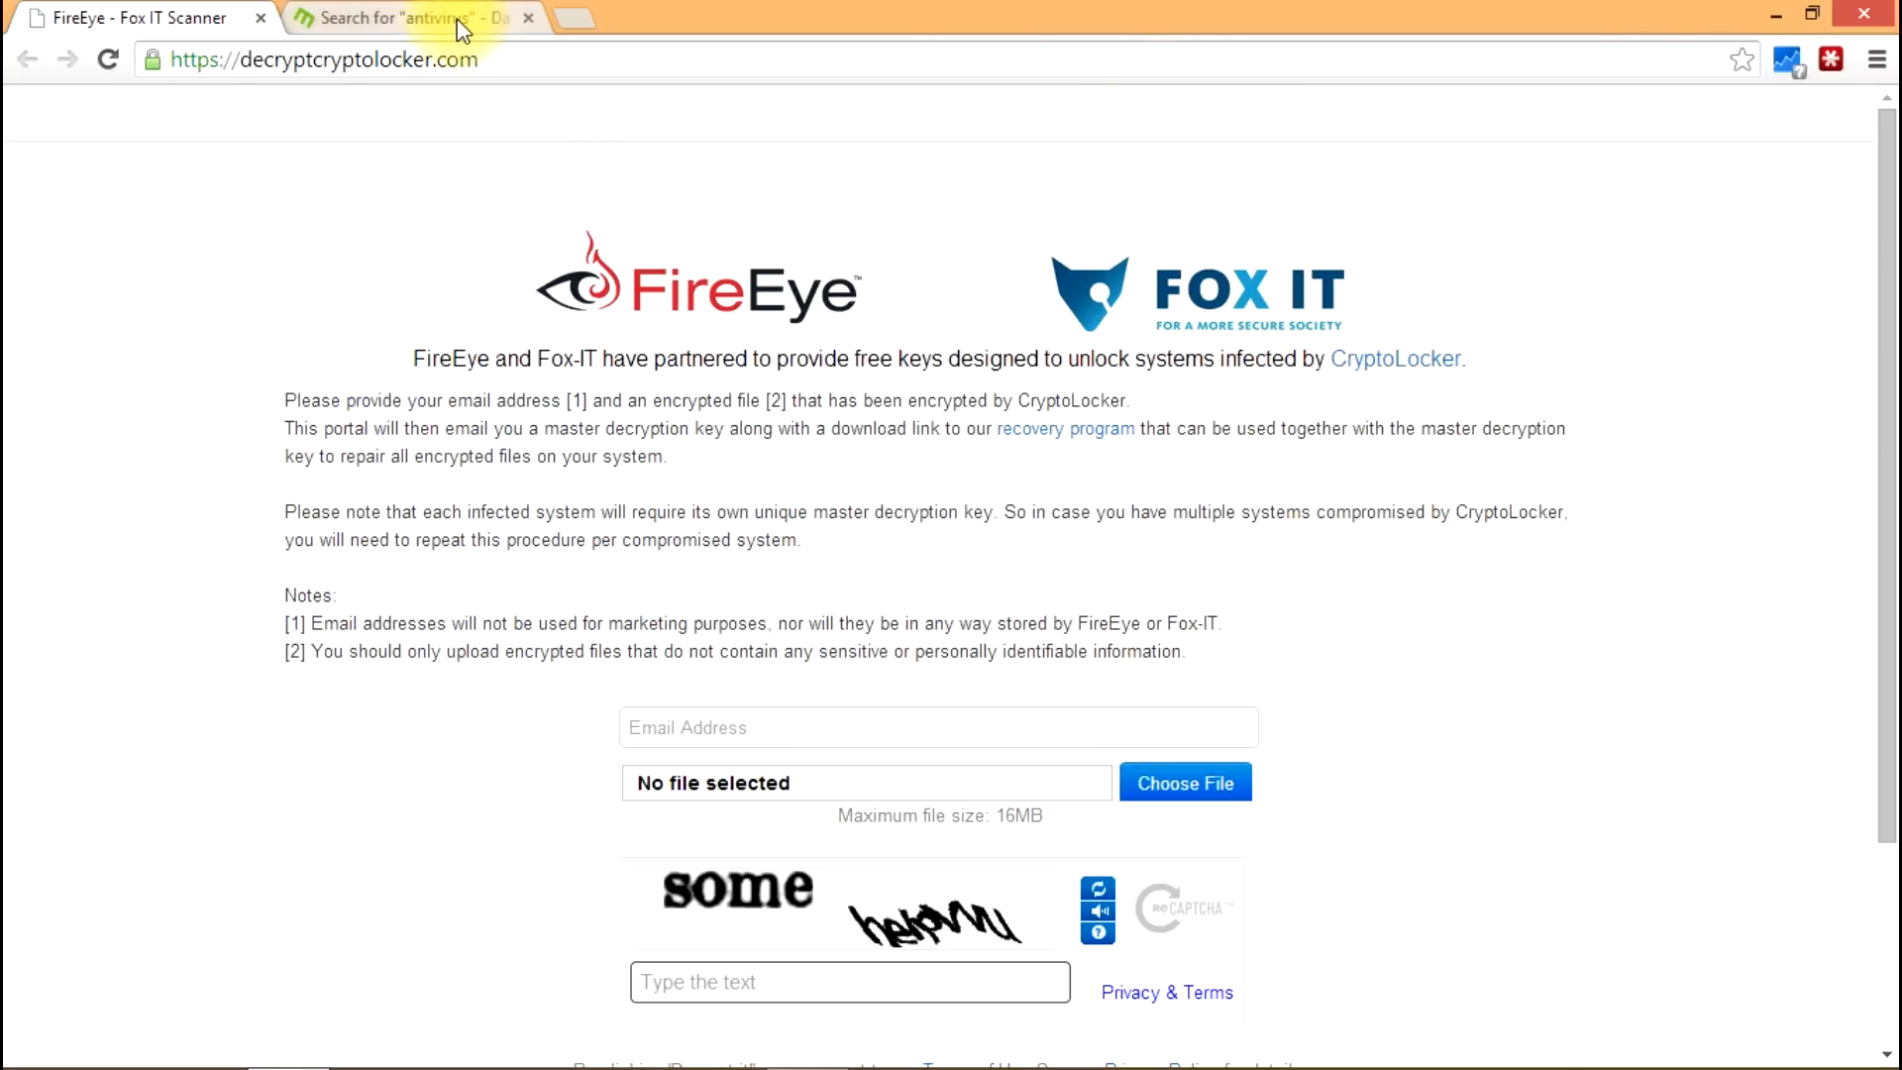
- Switch to the MDH Technologies 'antivirus' results and scroll through the Best Antivirus 2014 Comodo post
left_click(406, 16)
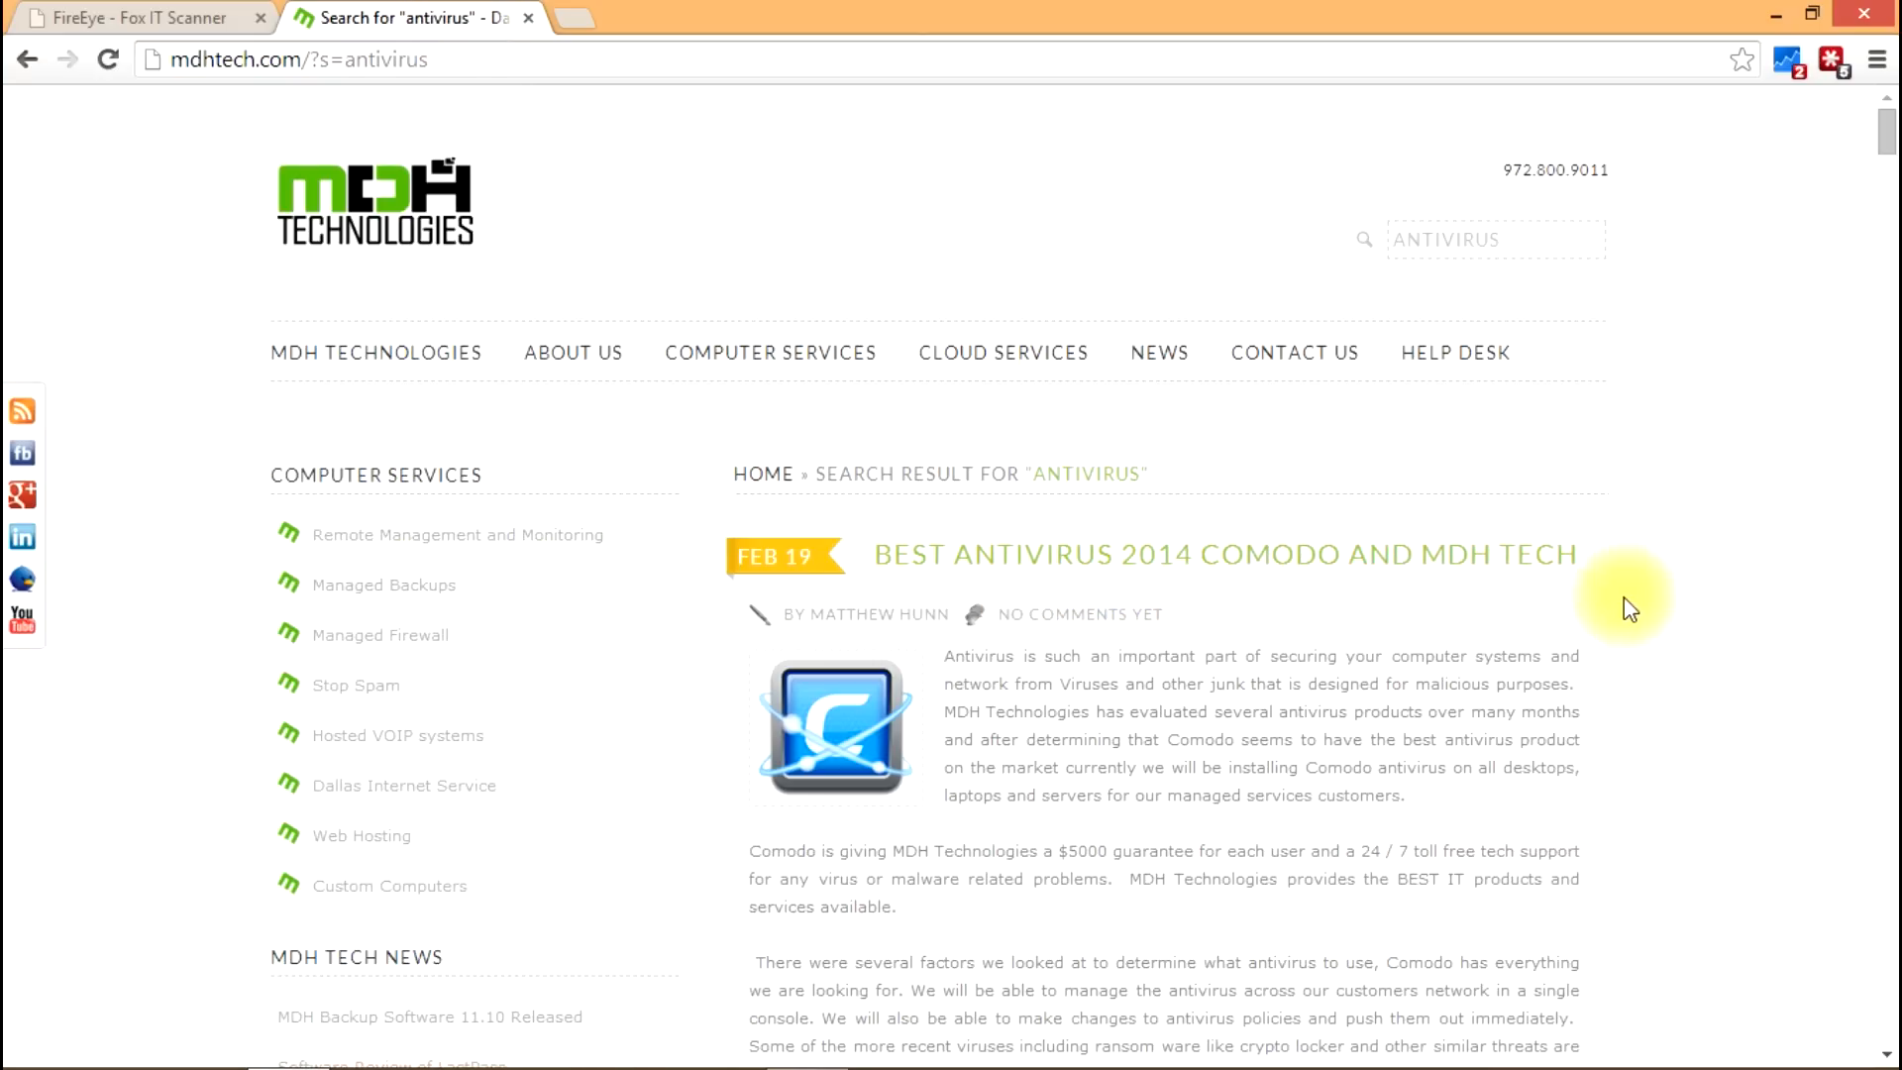
scroll("down", 3)
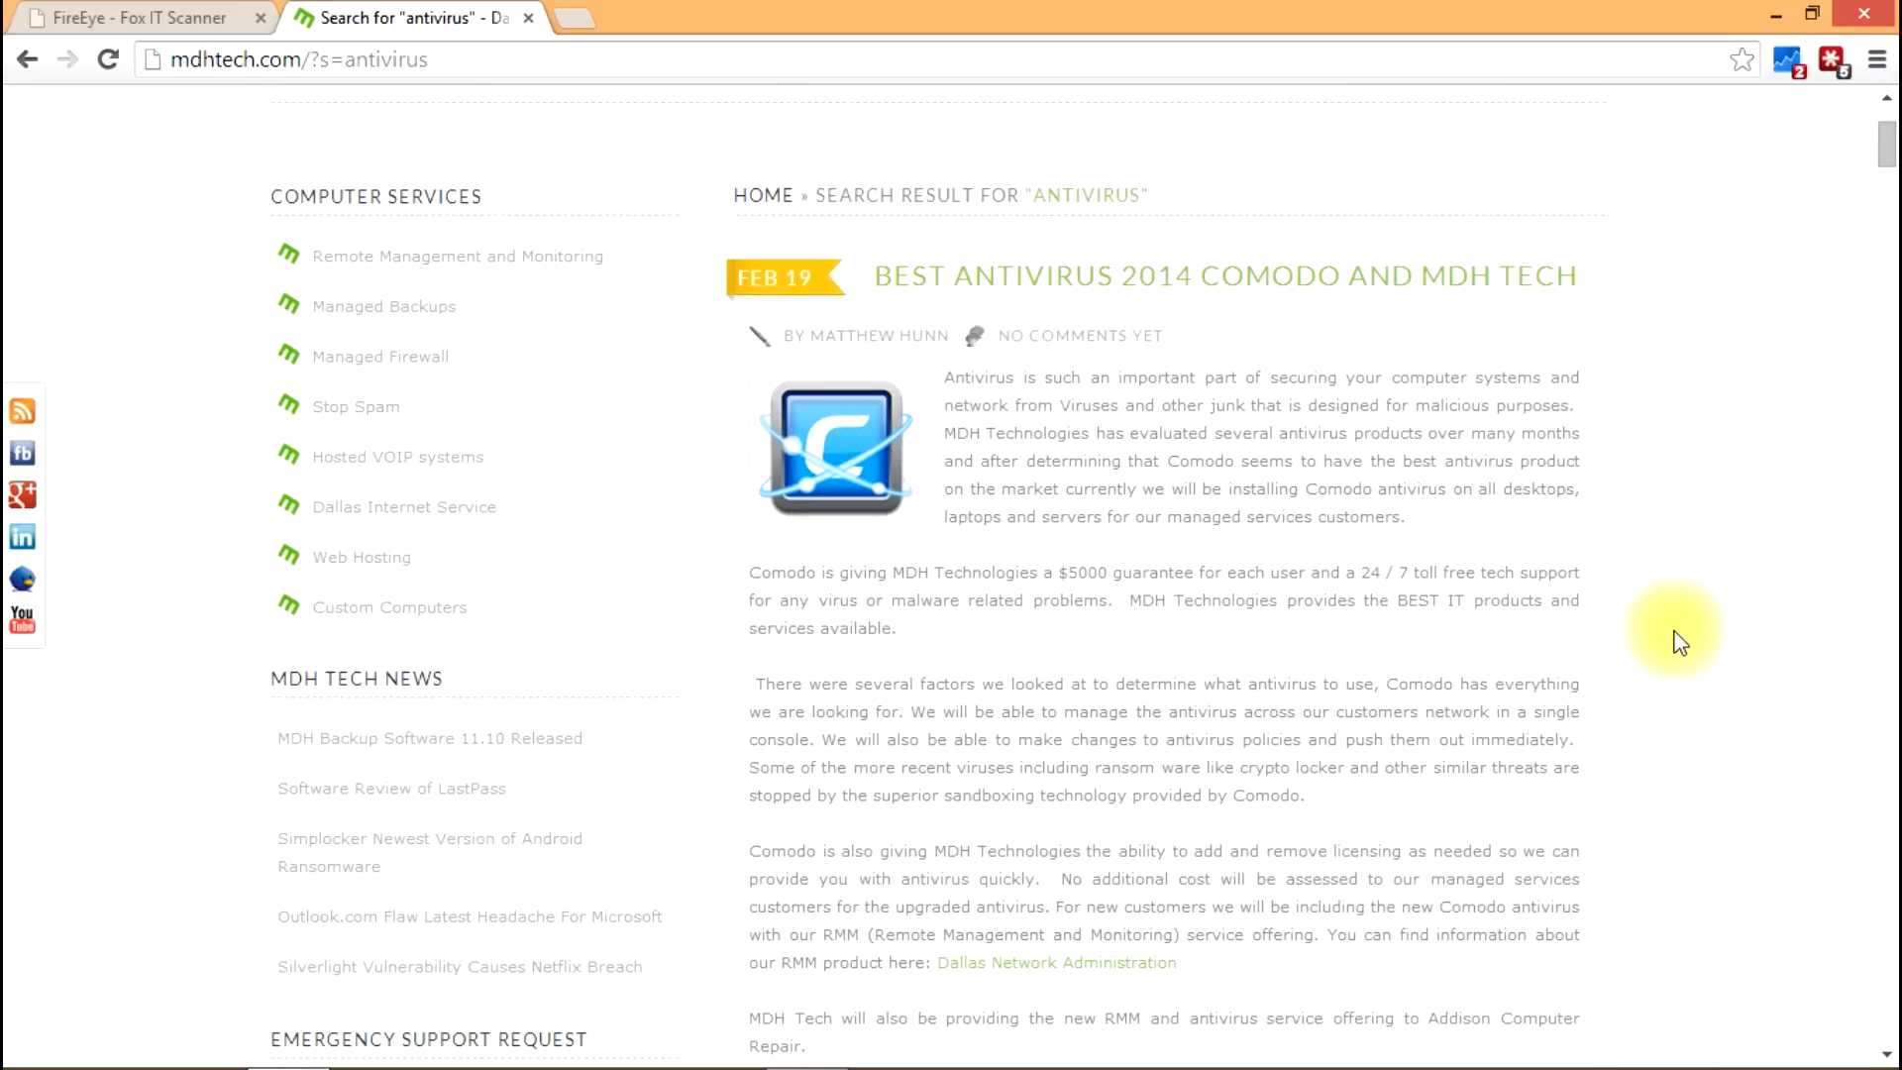
mouse_move(1643, 671)
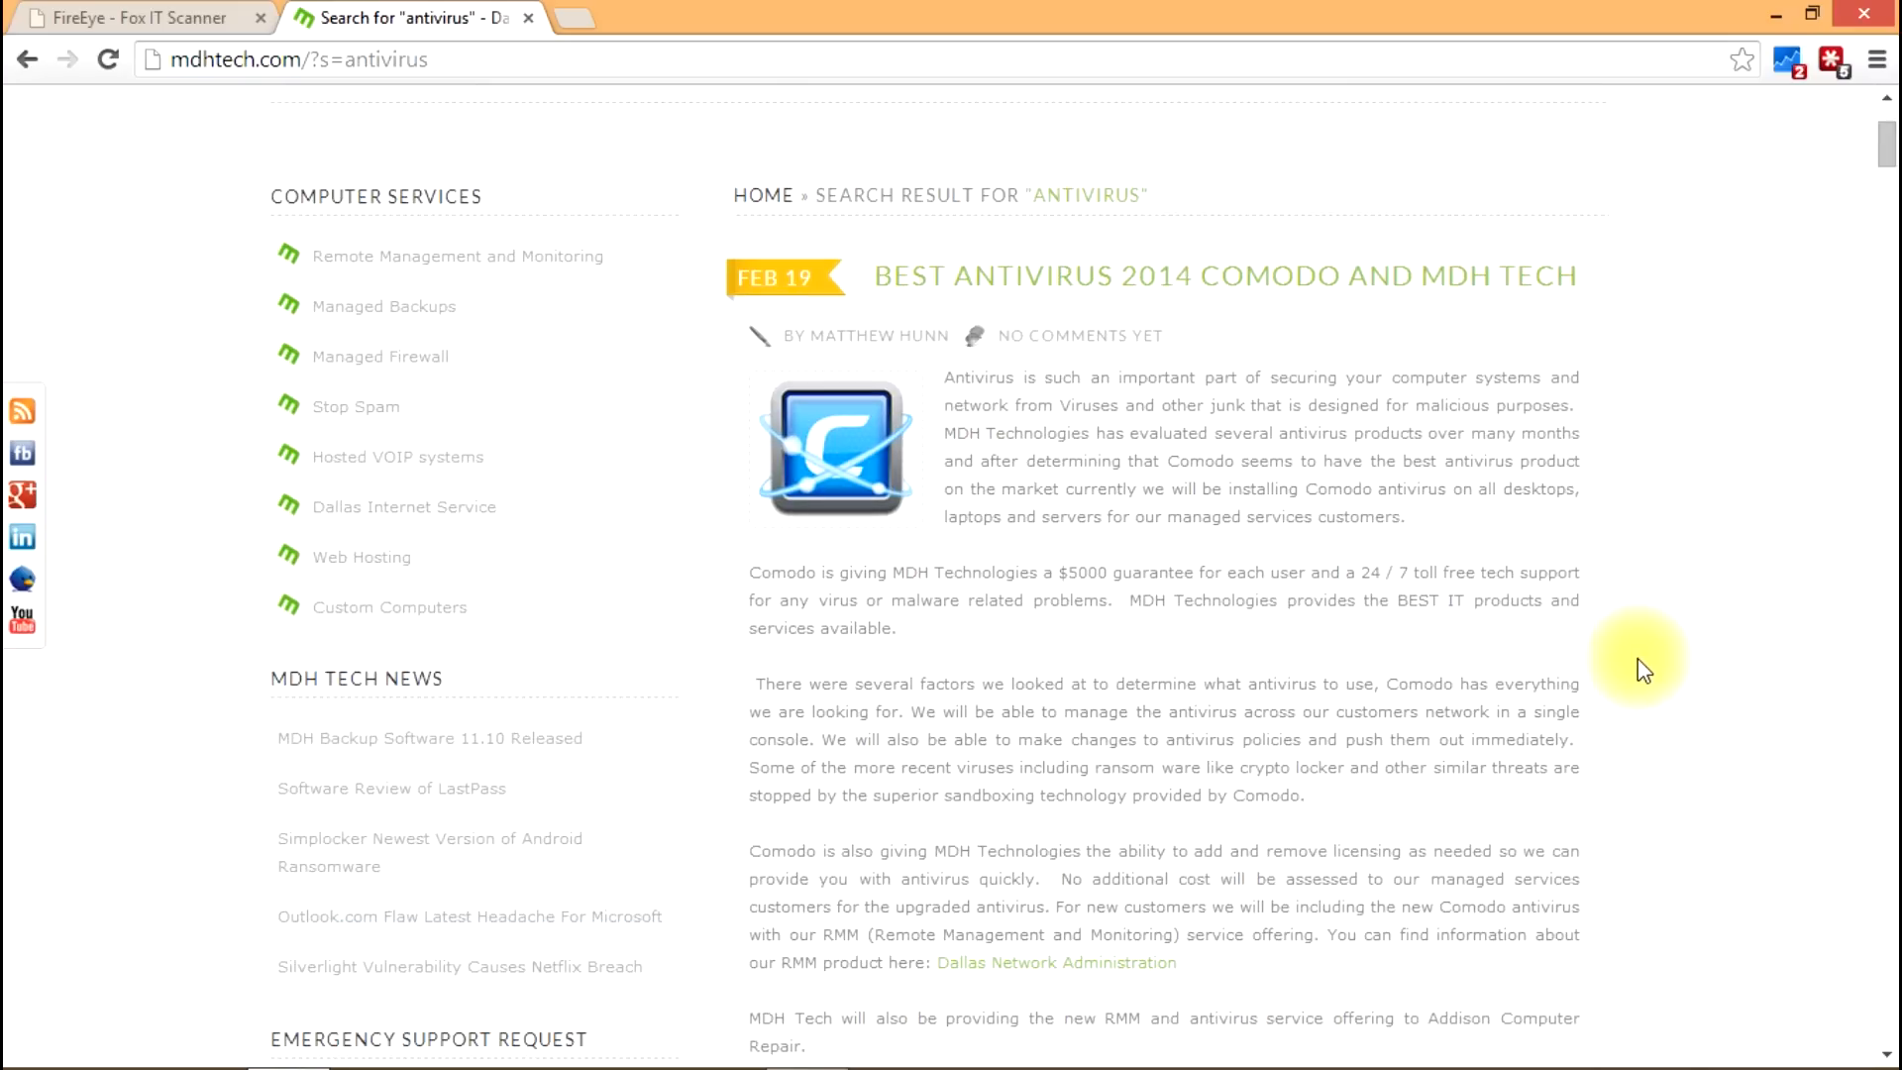
mouse_move(1660, 659)
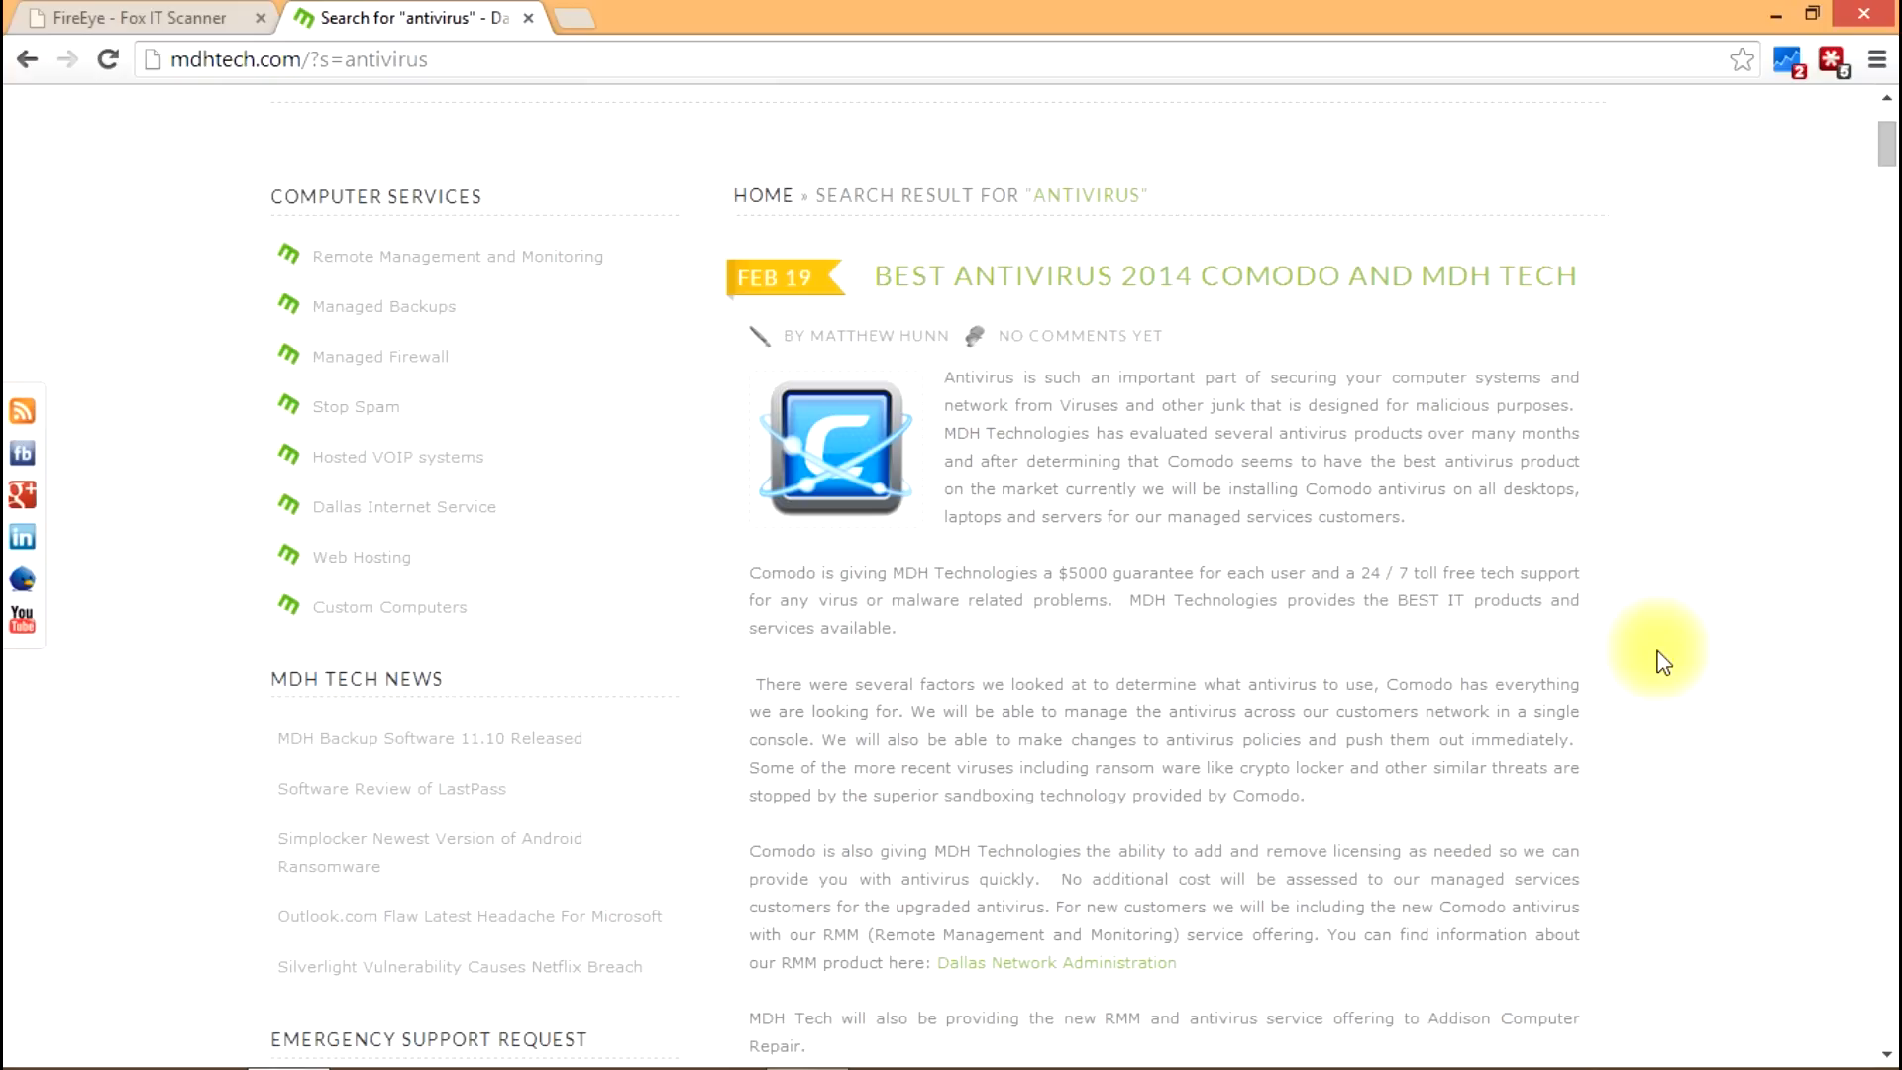
scroll("up", 3)
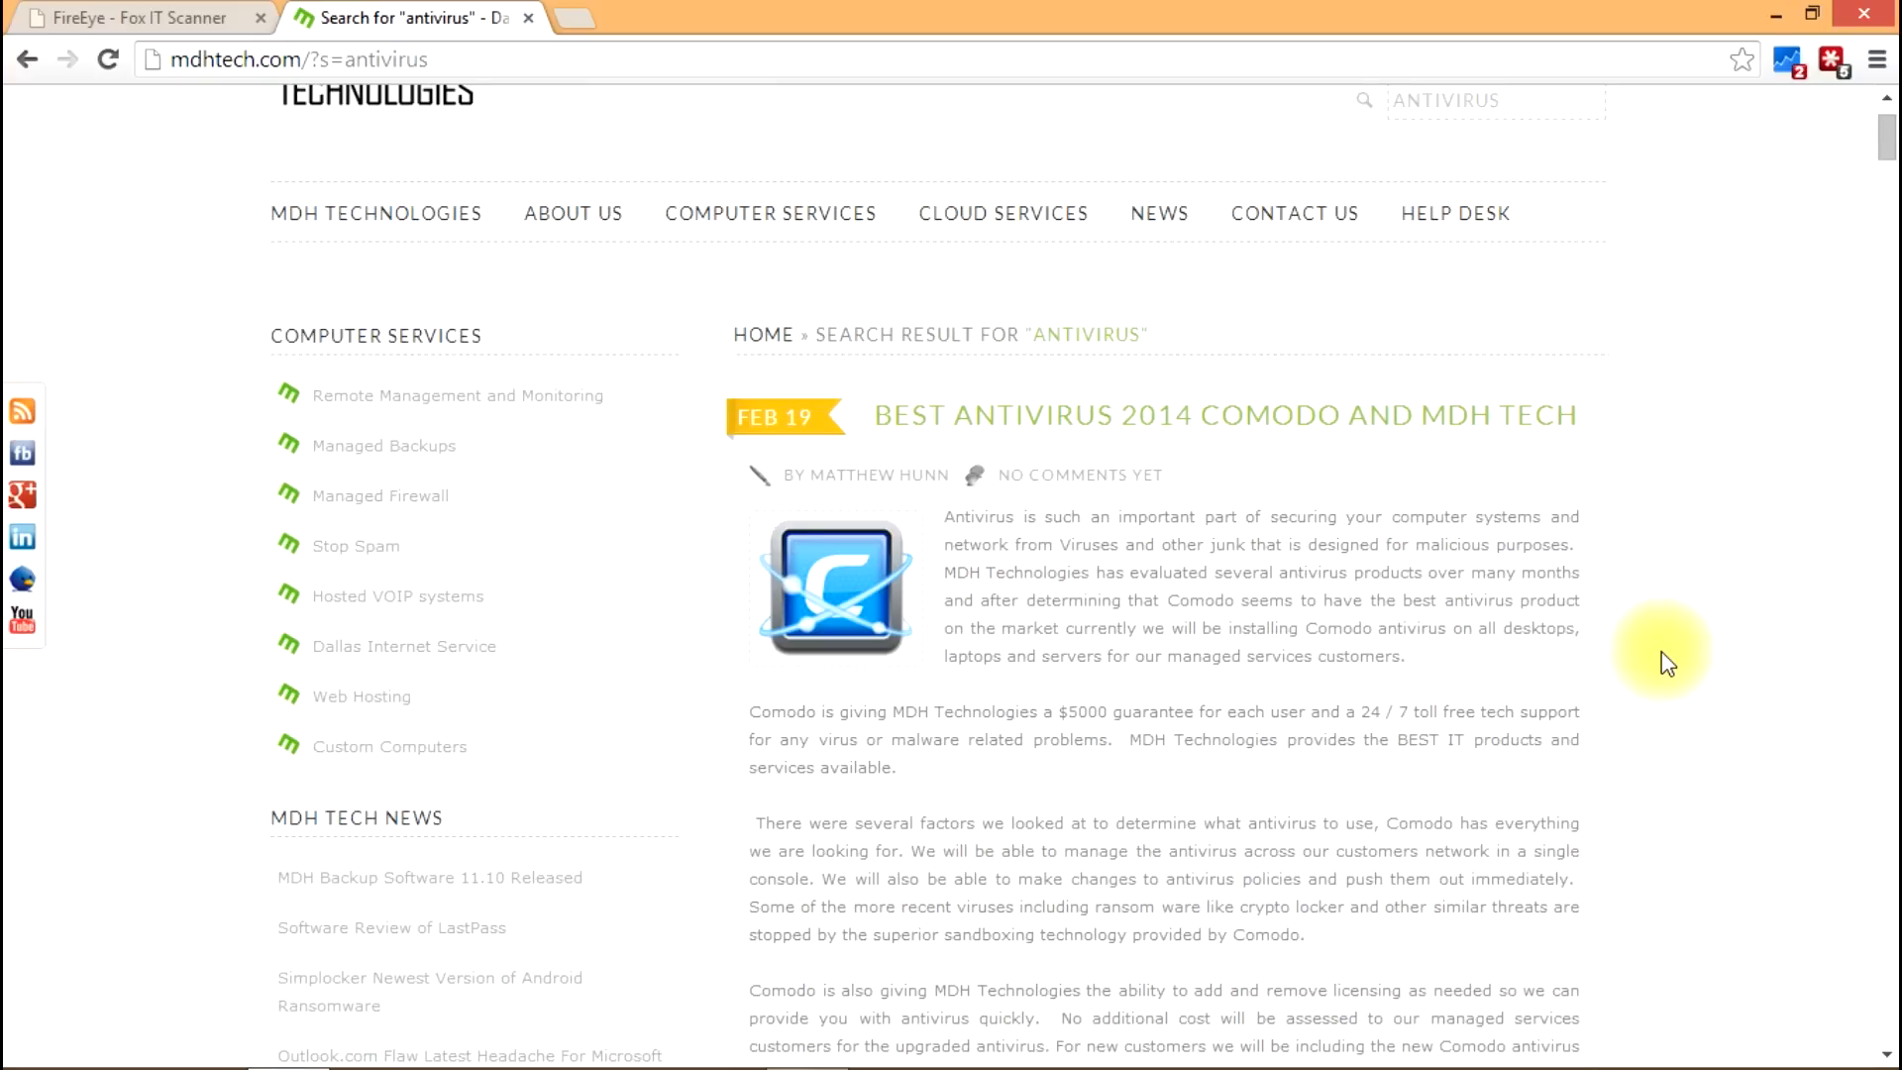
scroll("up", 3)
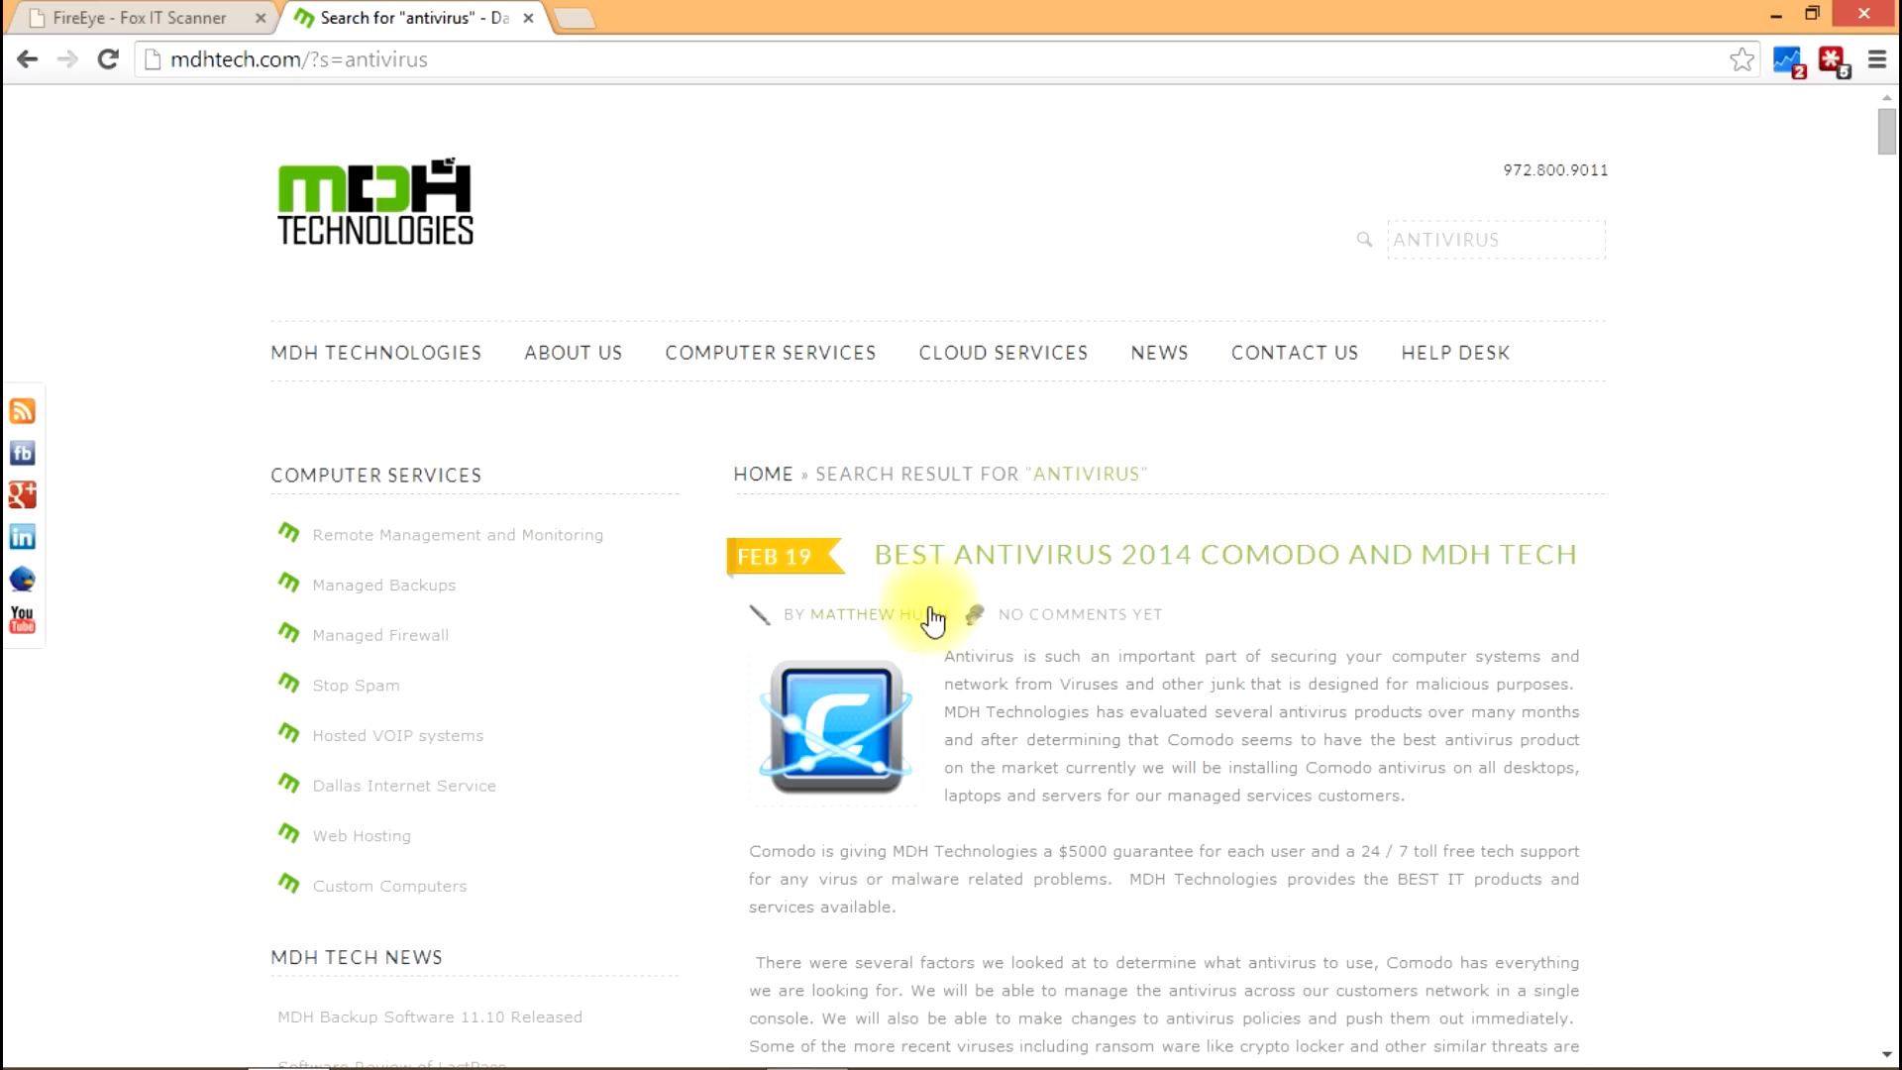
left_click(1496, 239)
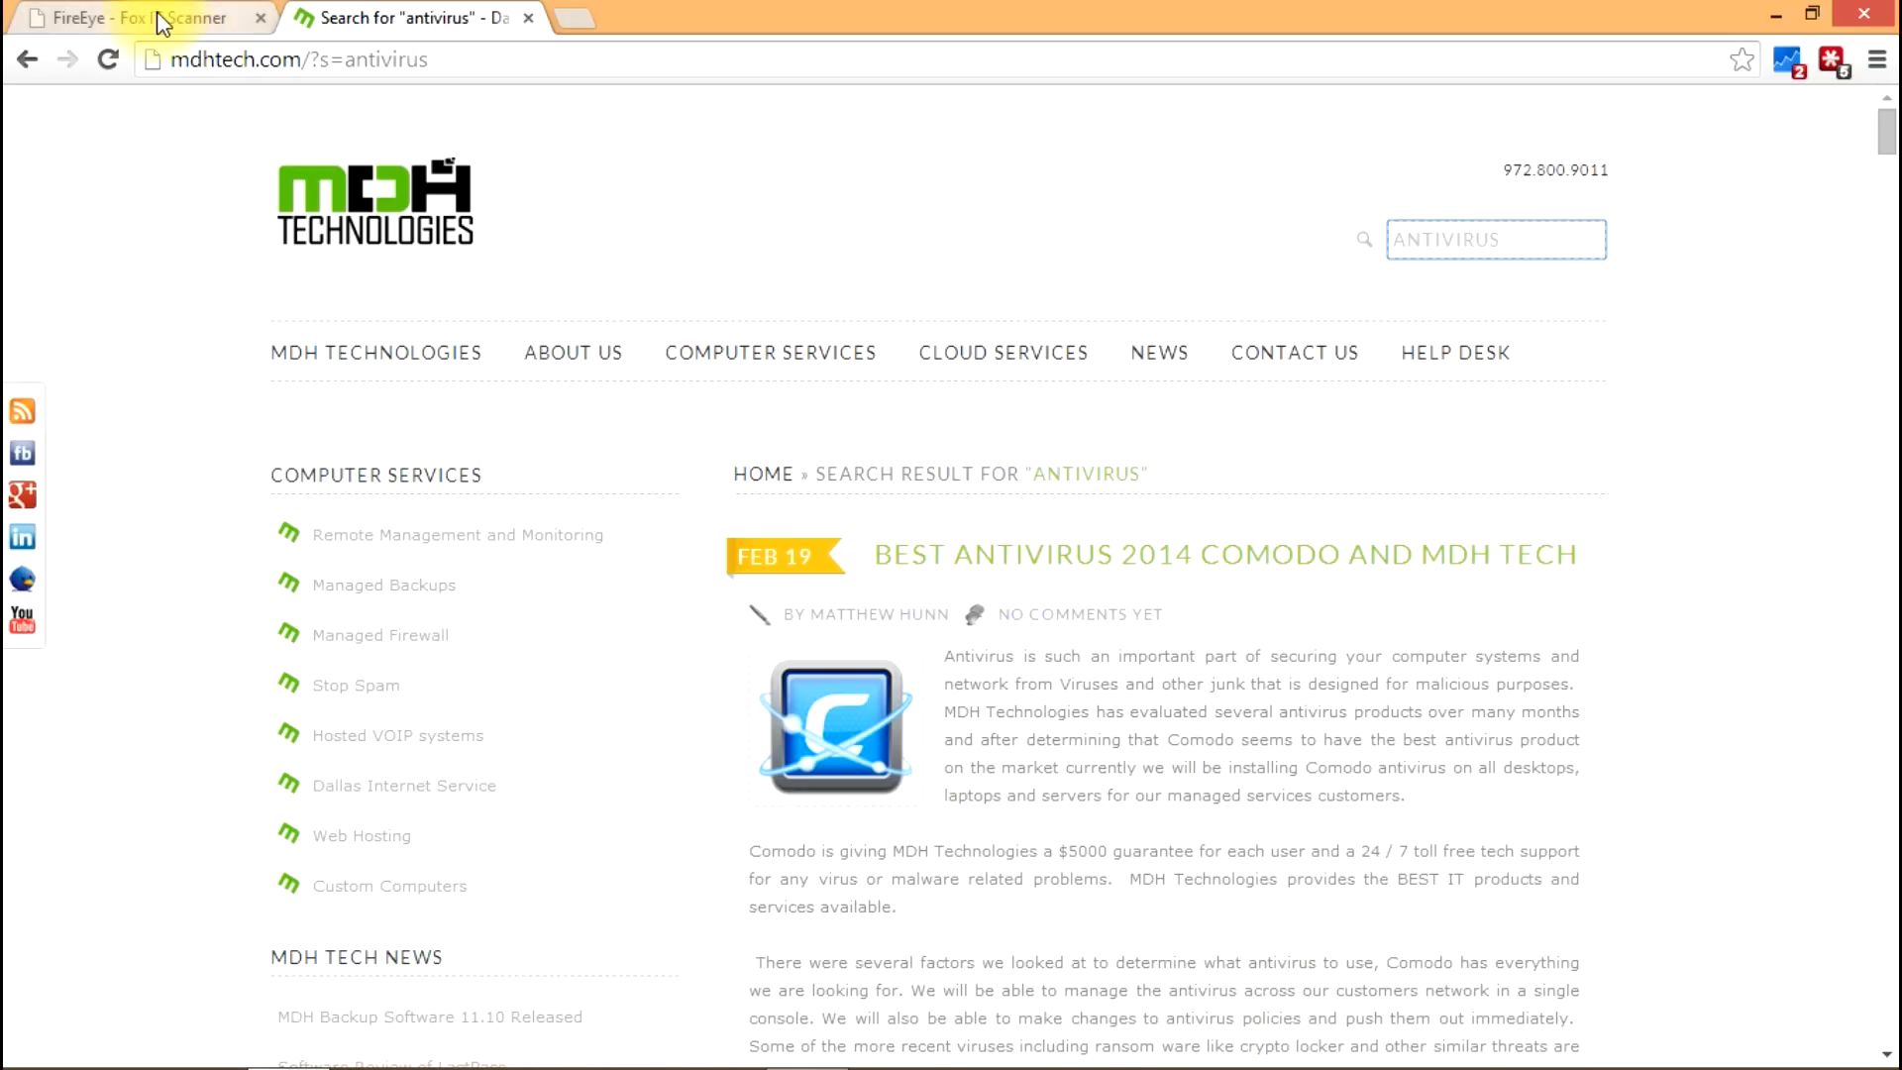
- Return to the FireEye decryption form and dismiss the file picker without choosing a file
left_click(121, 17)
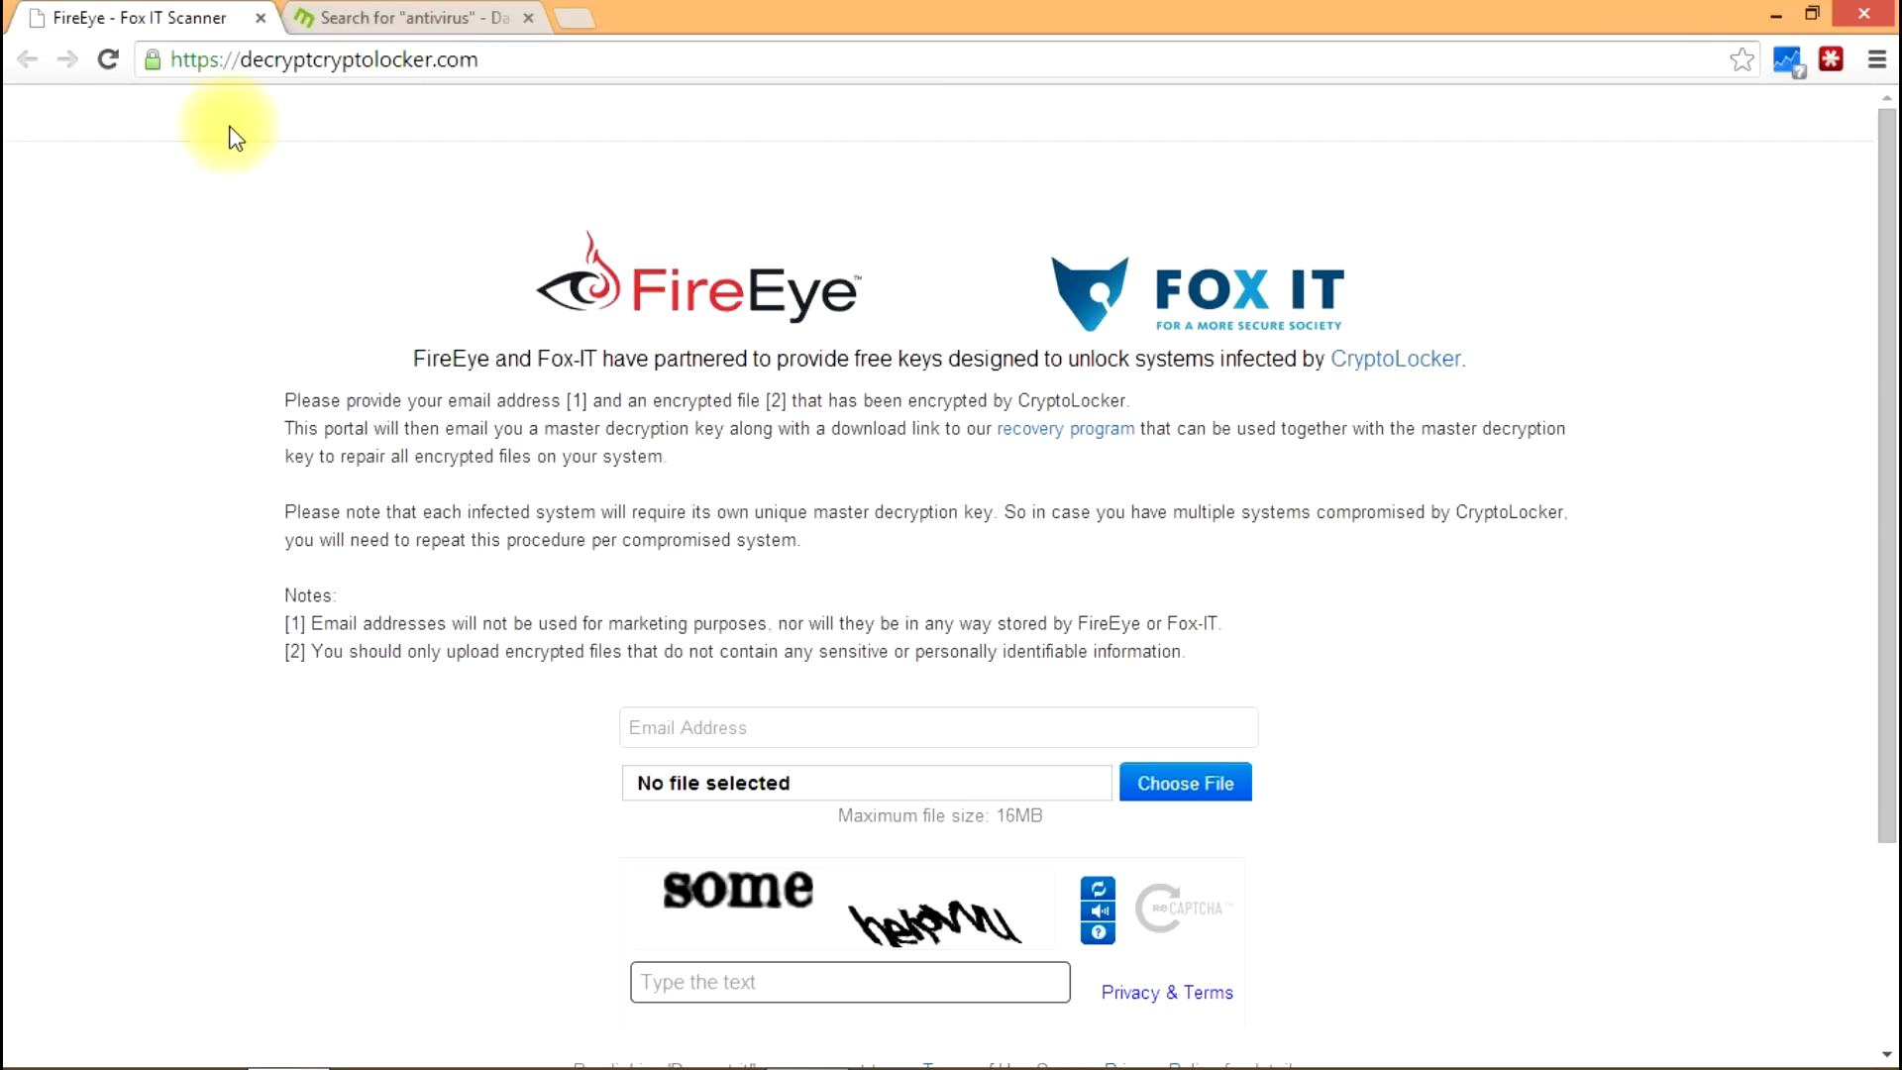
mouse_move(458, 145)
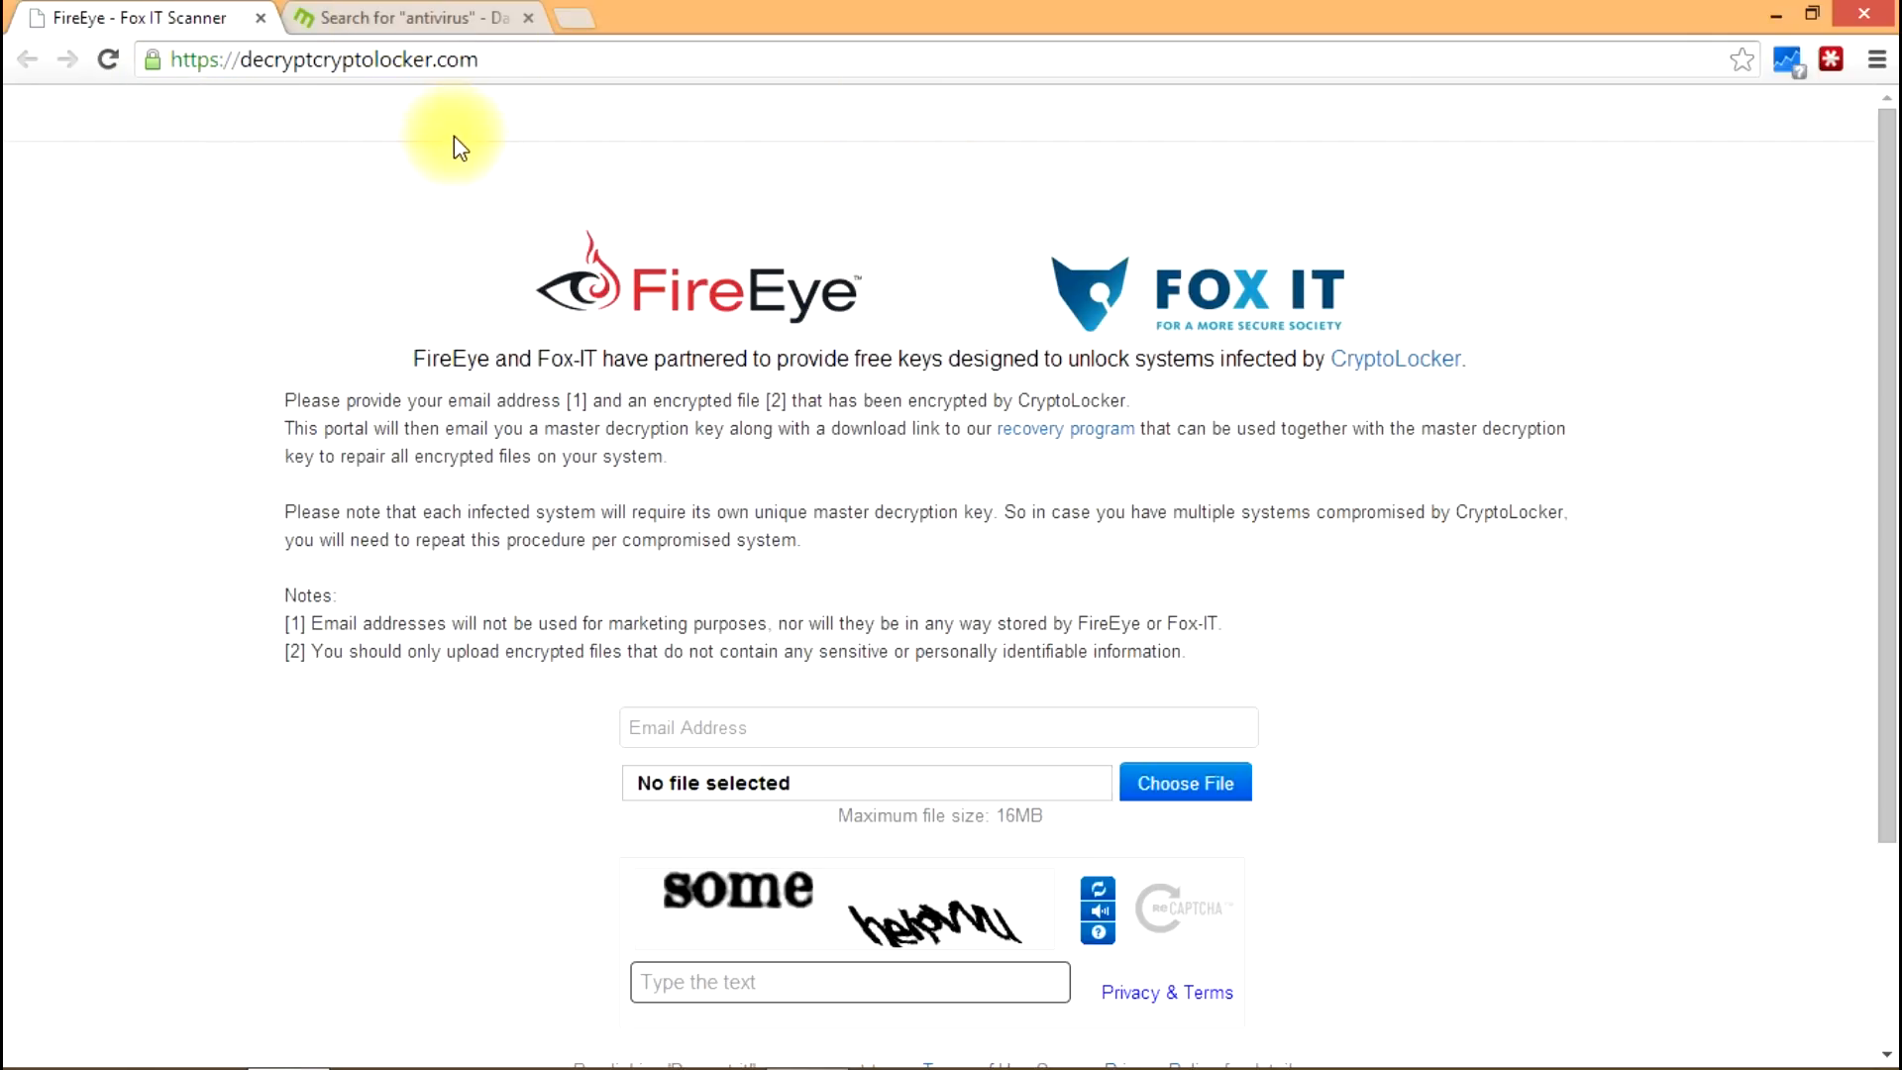
mouse_move(350, 95)
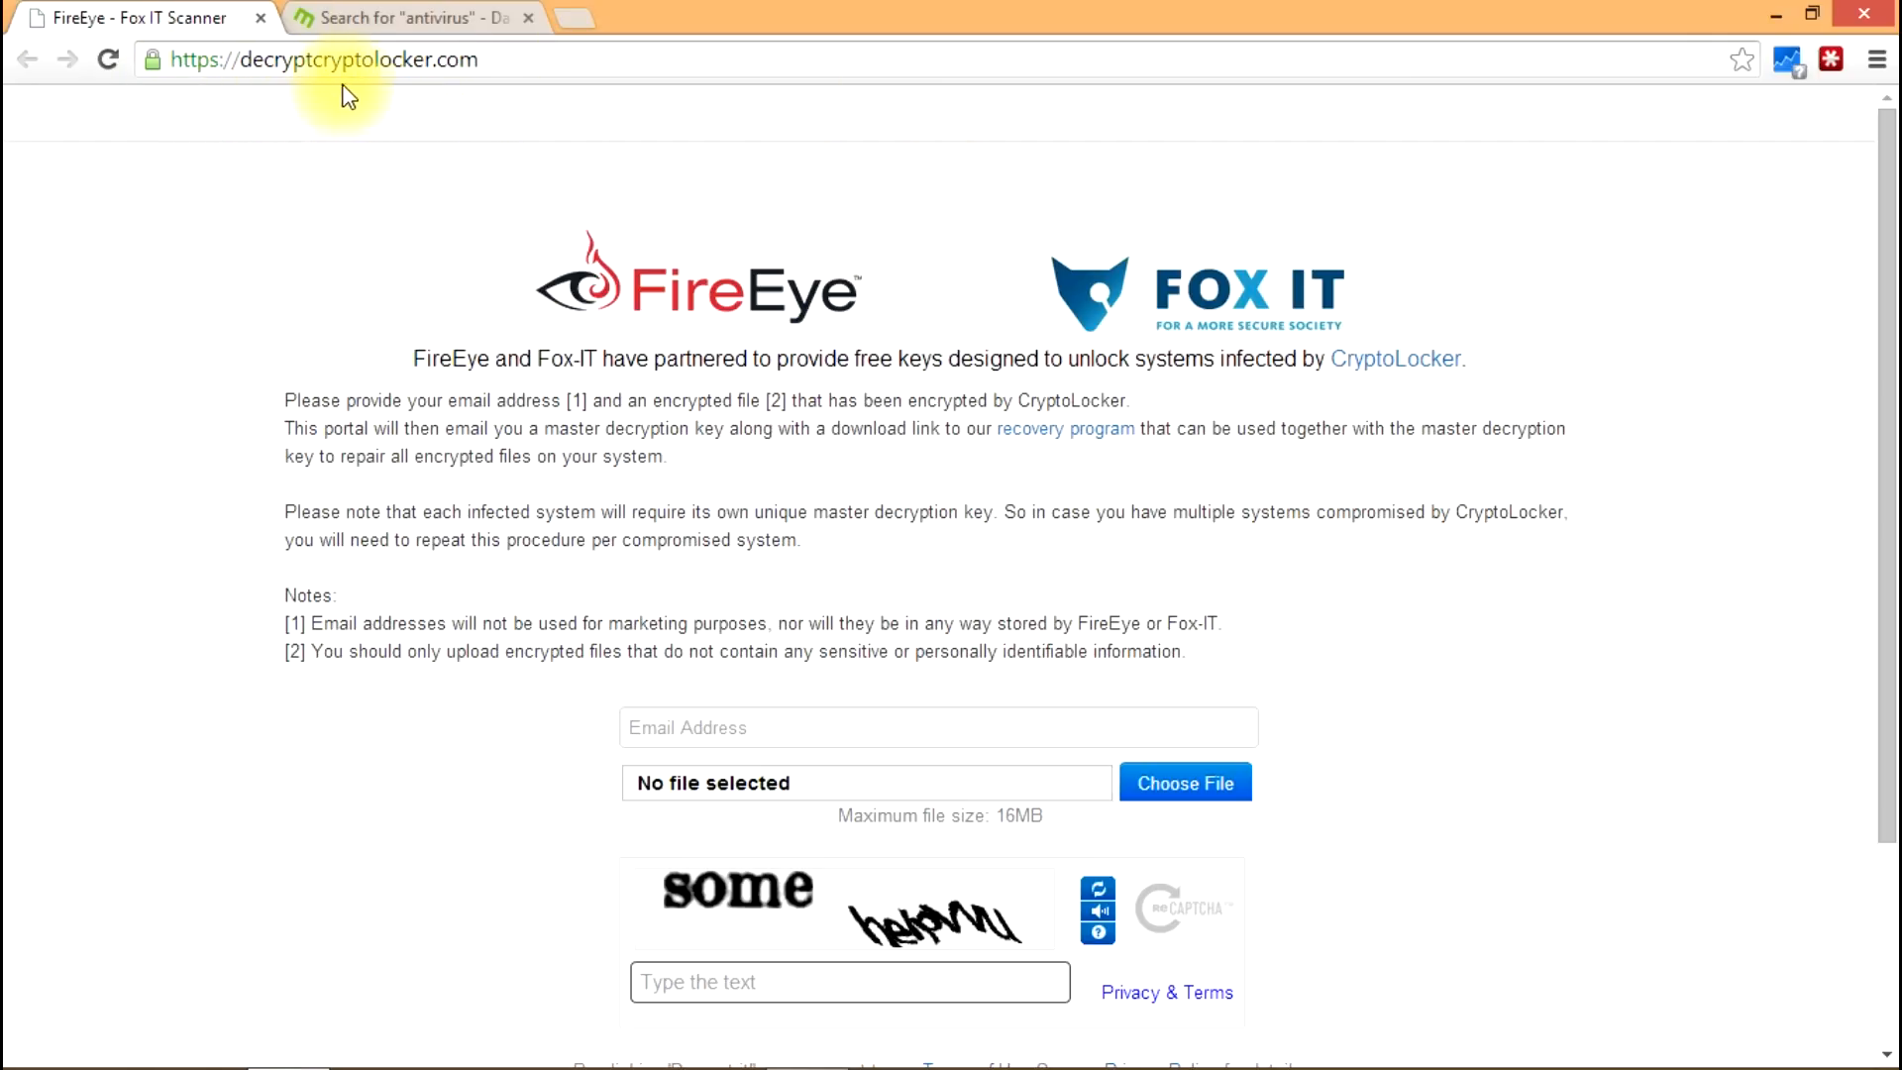
scroll("down", 3)
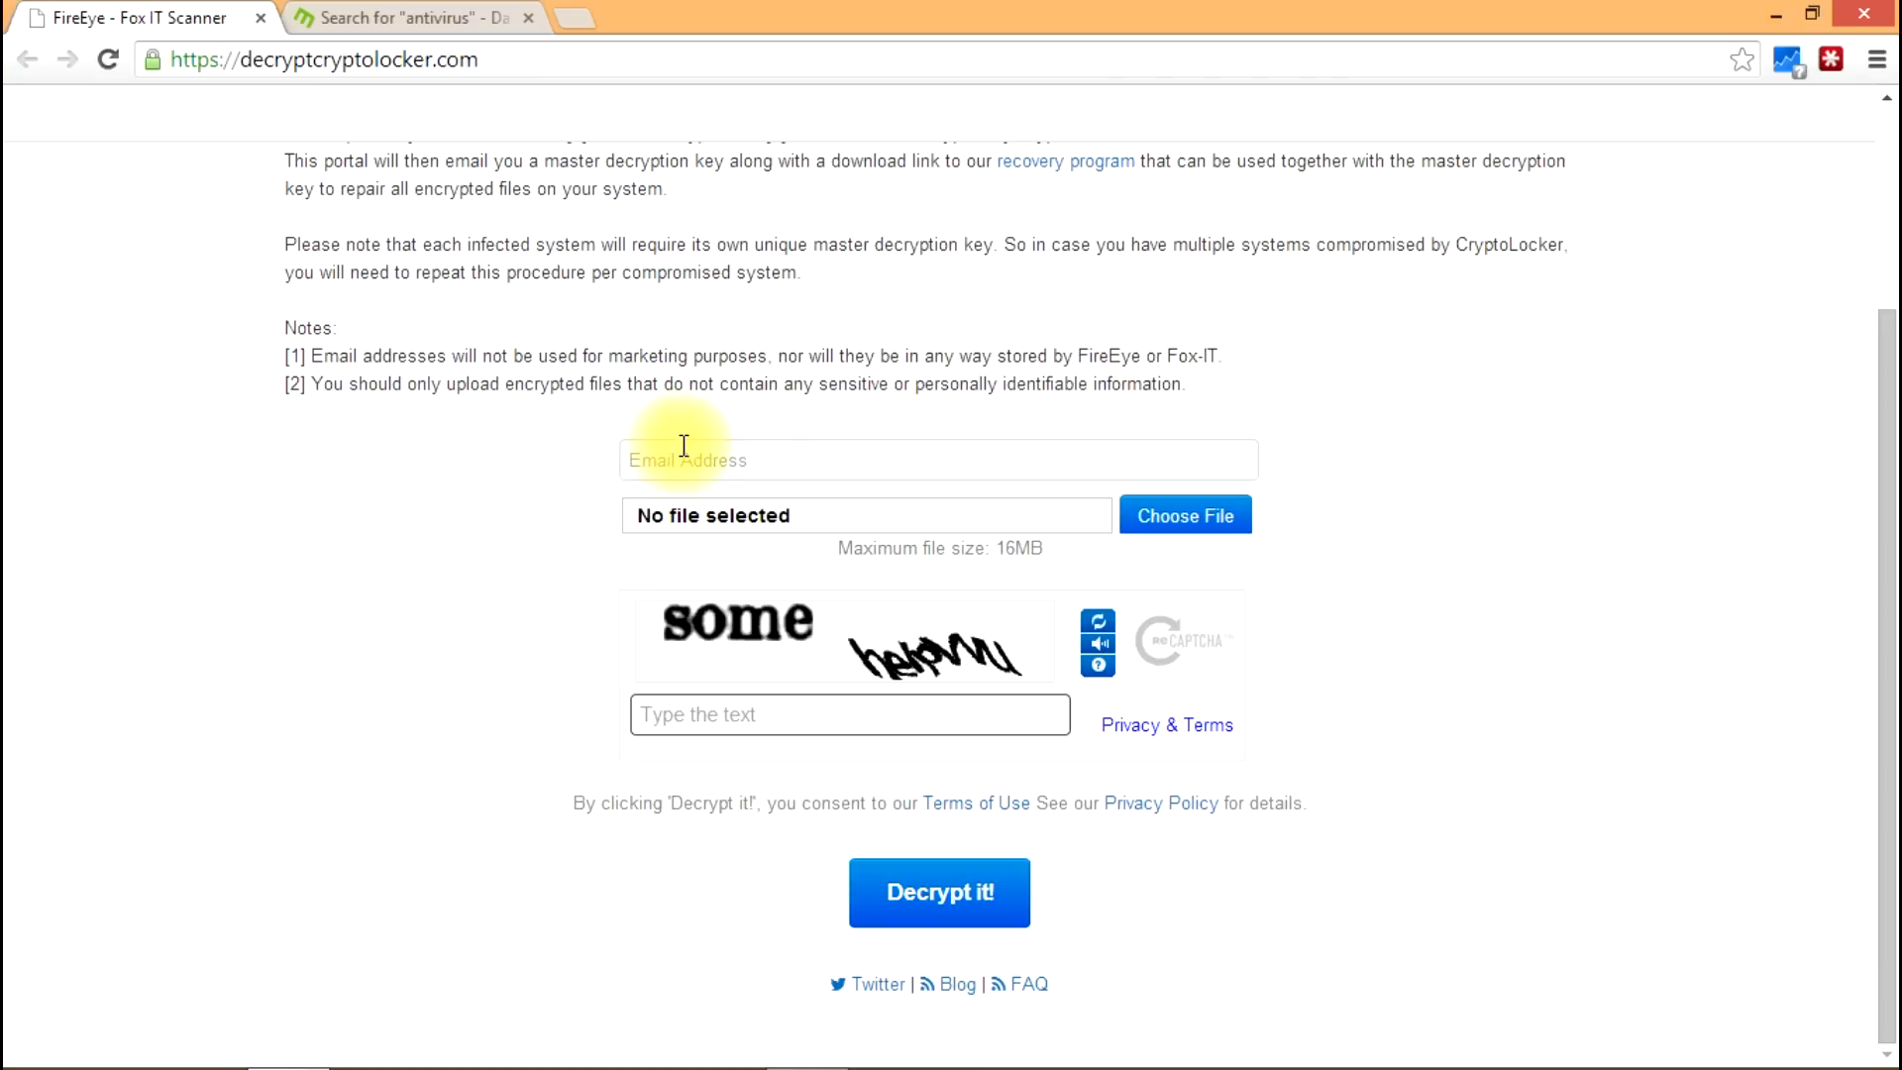
left_click(1184, 515)
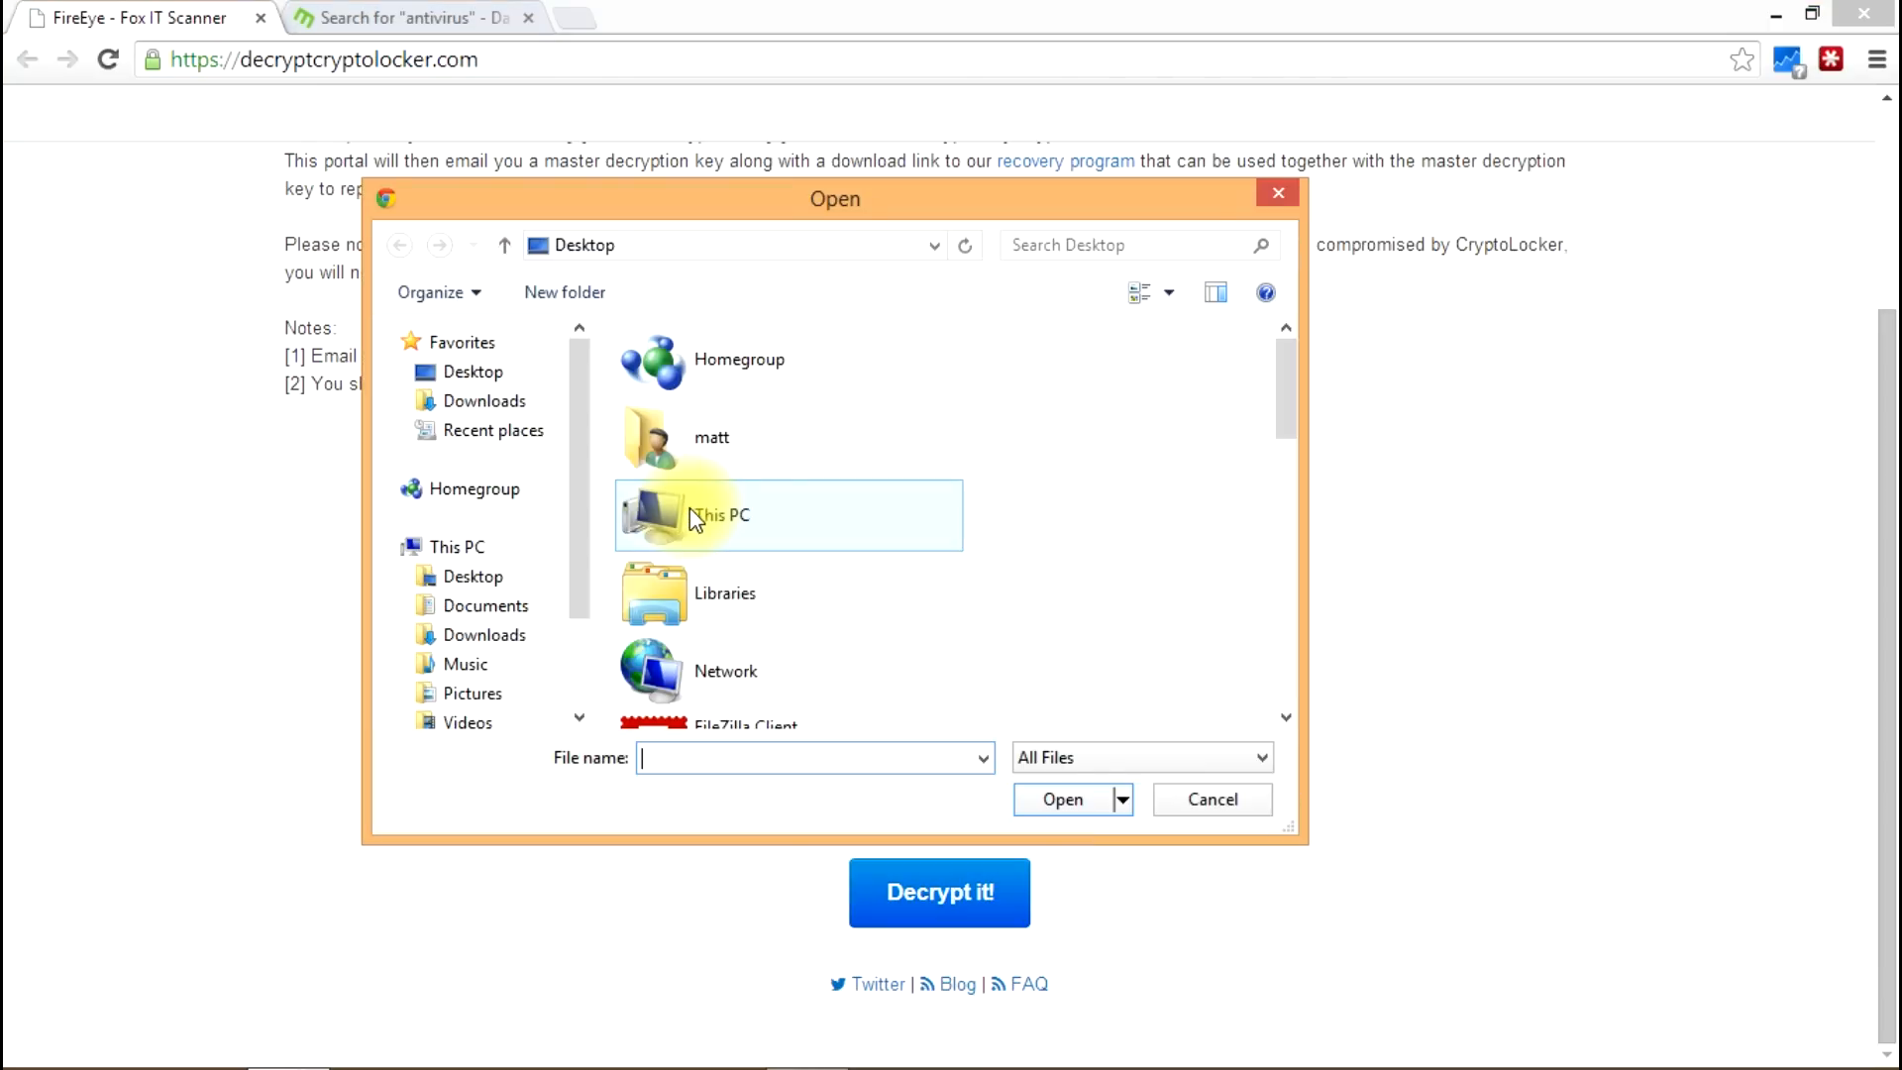
left_click(1210, 798)
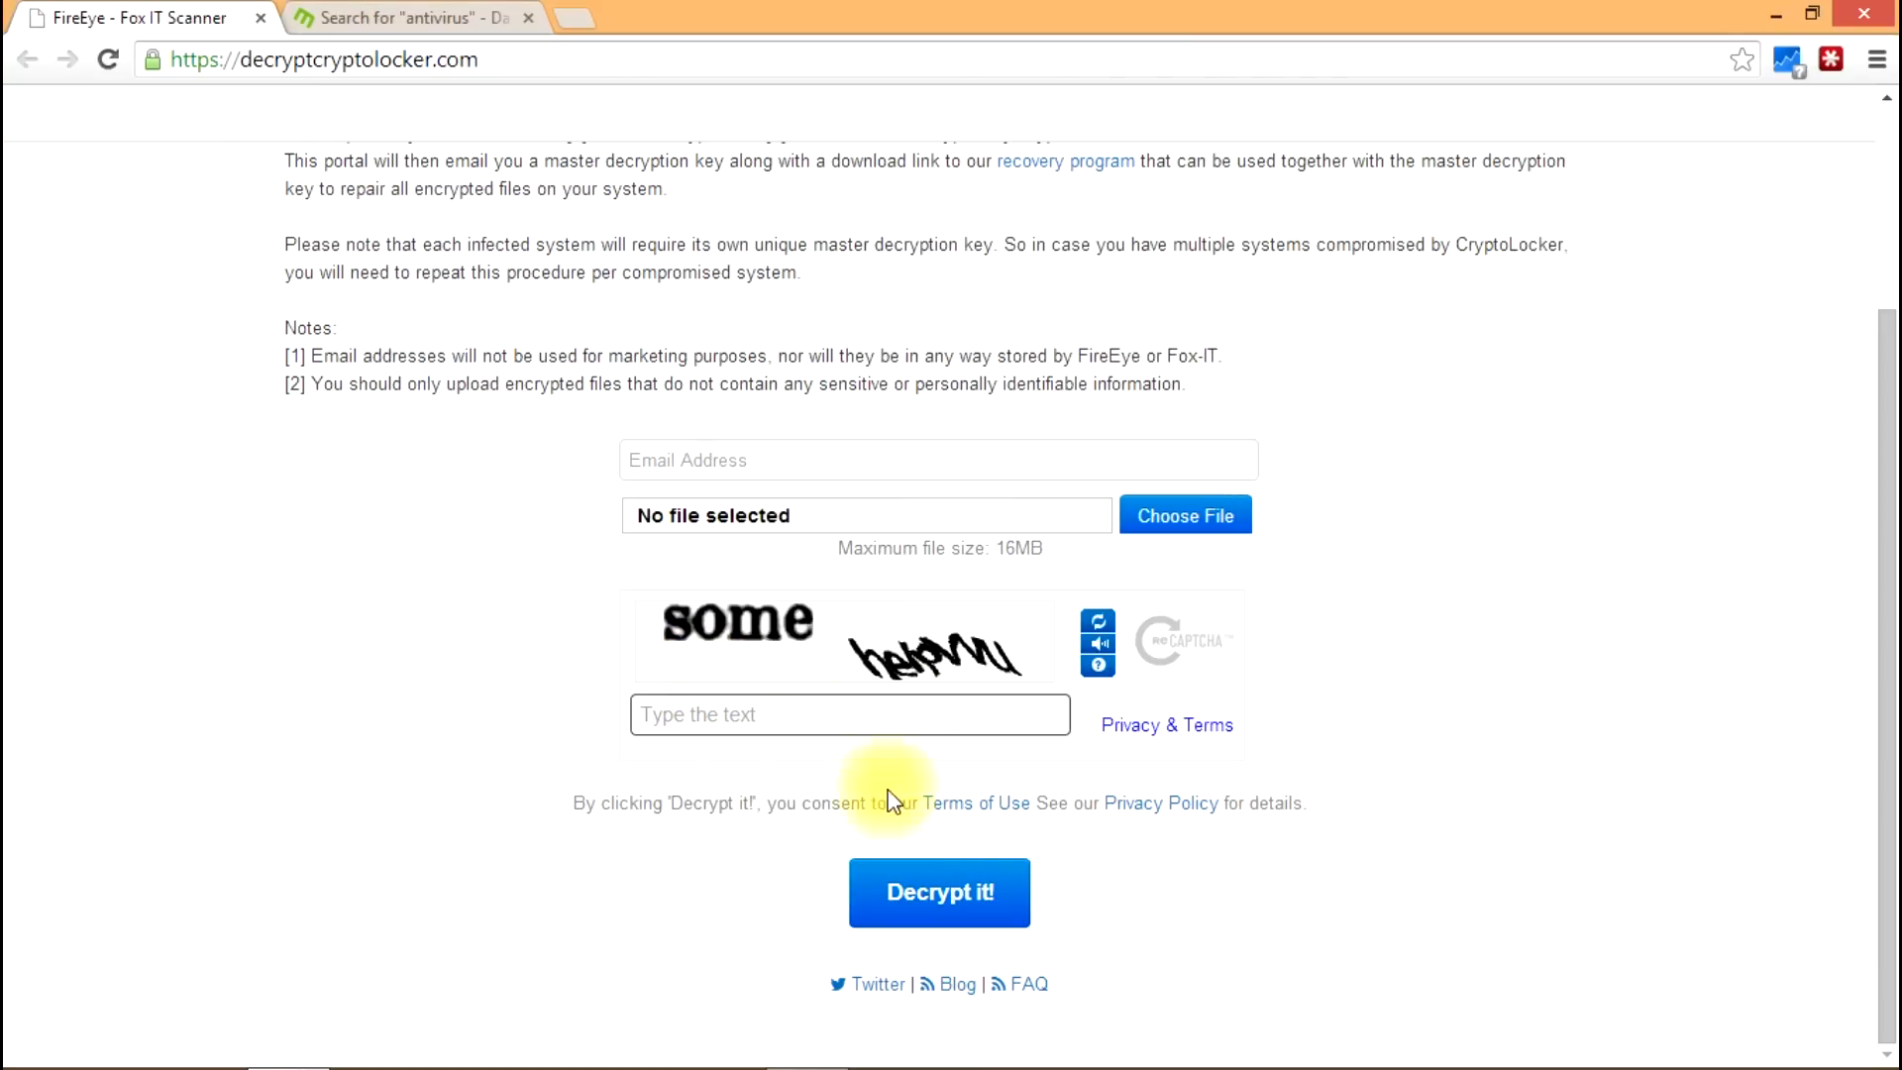
mouse_move(698, 655)
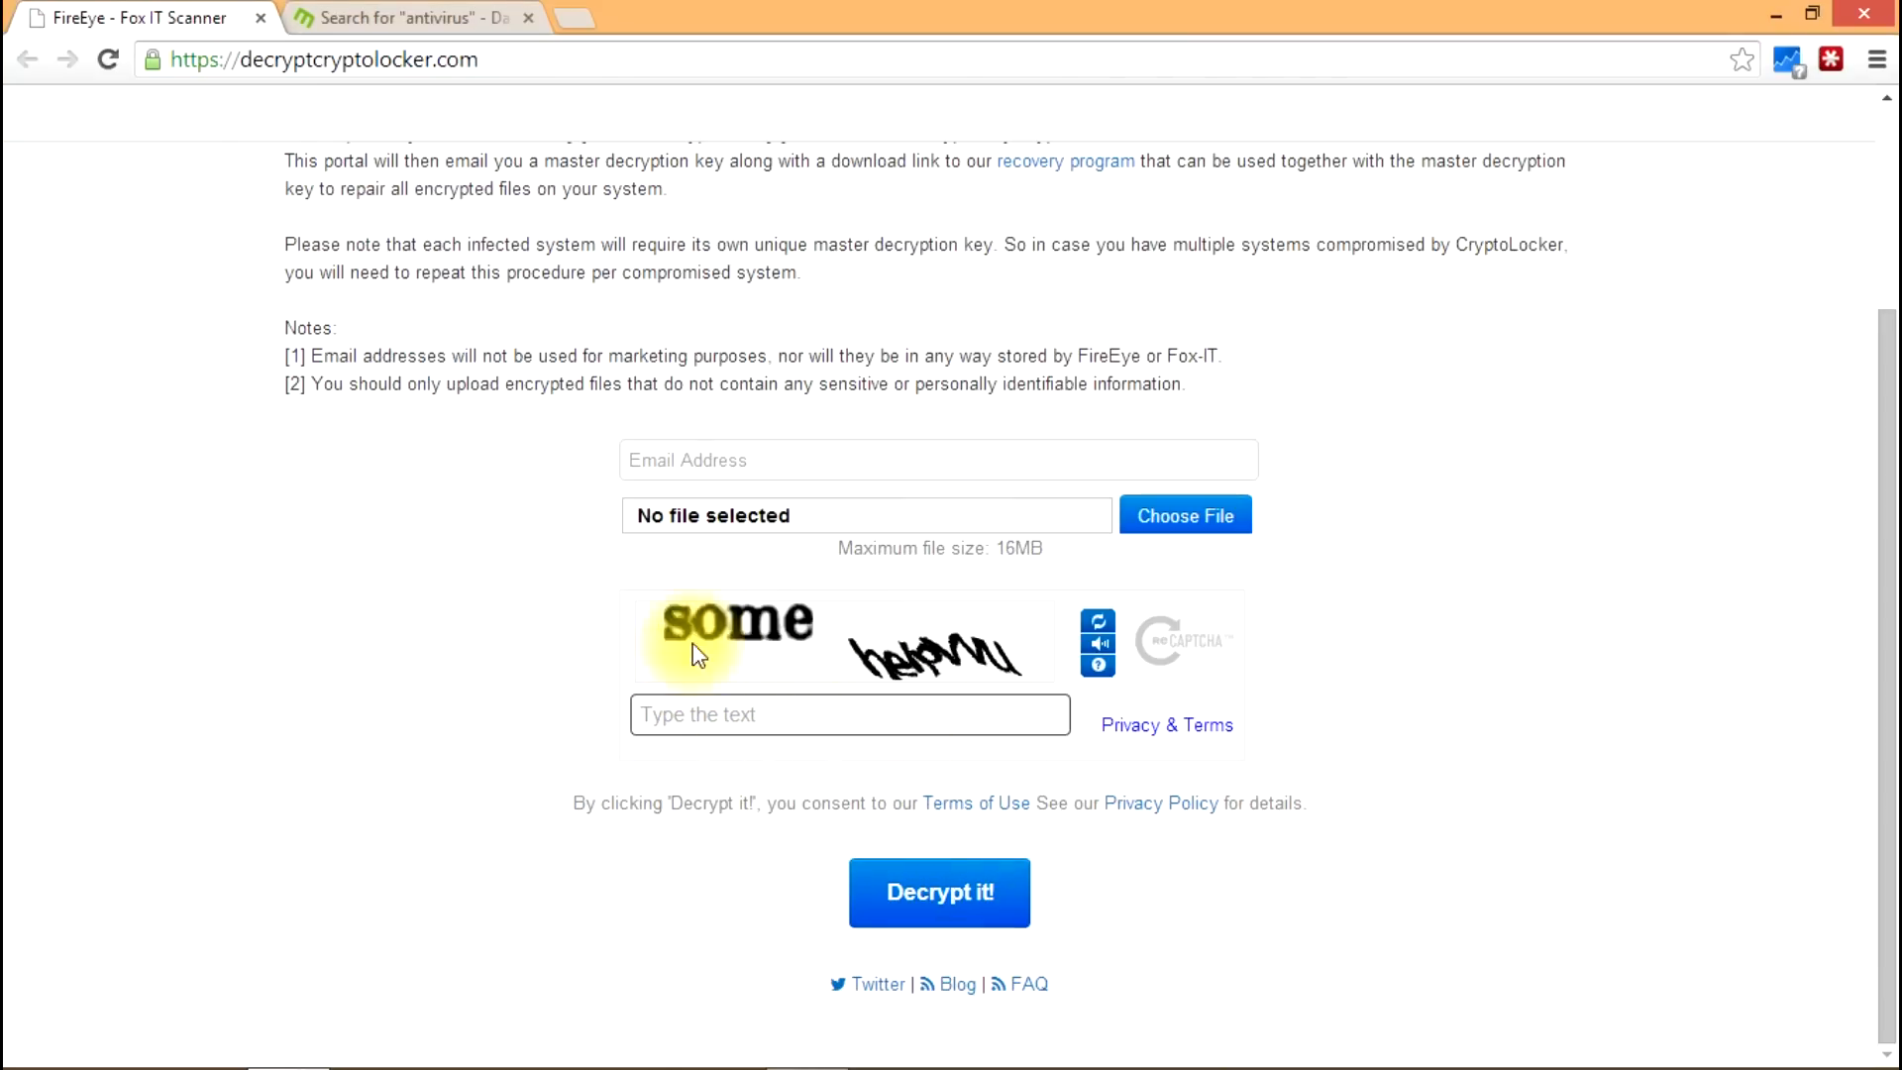
mouse_move(810, 200)
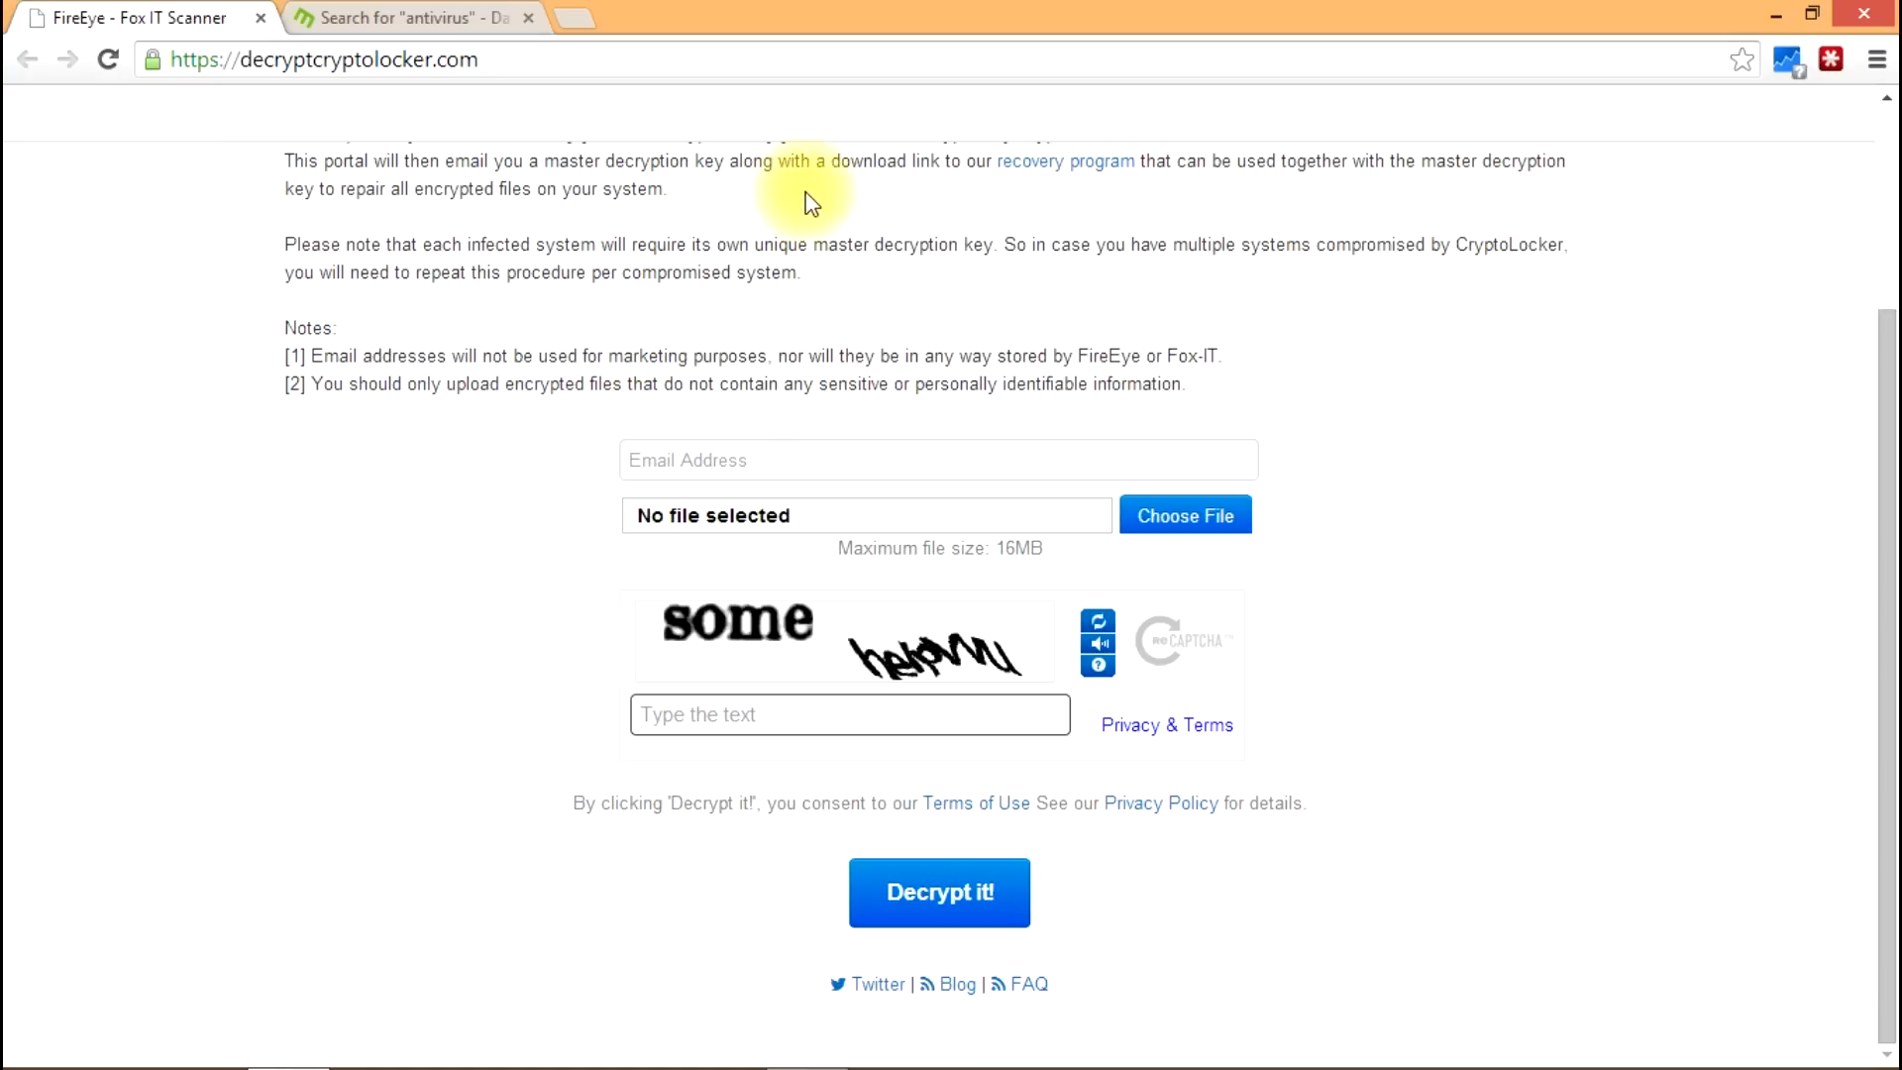
mouse_move(767, 353)
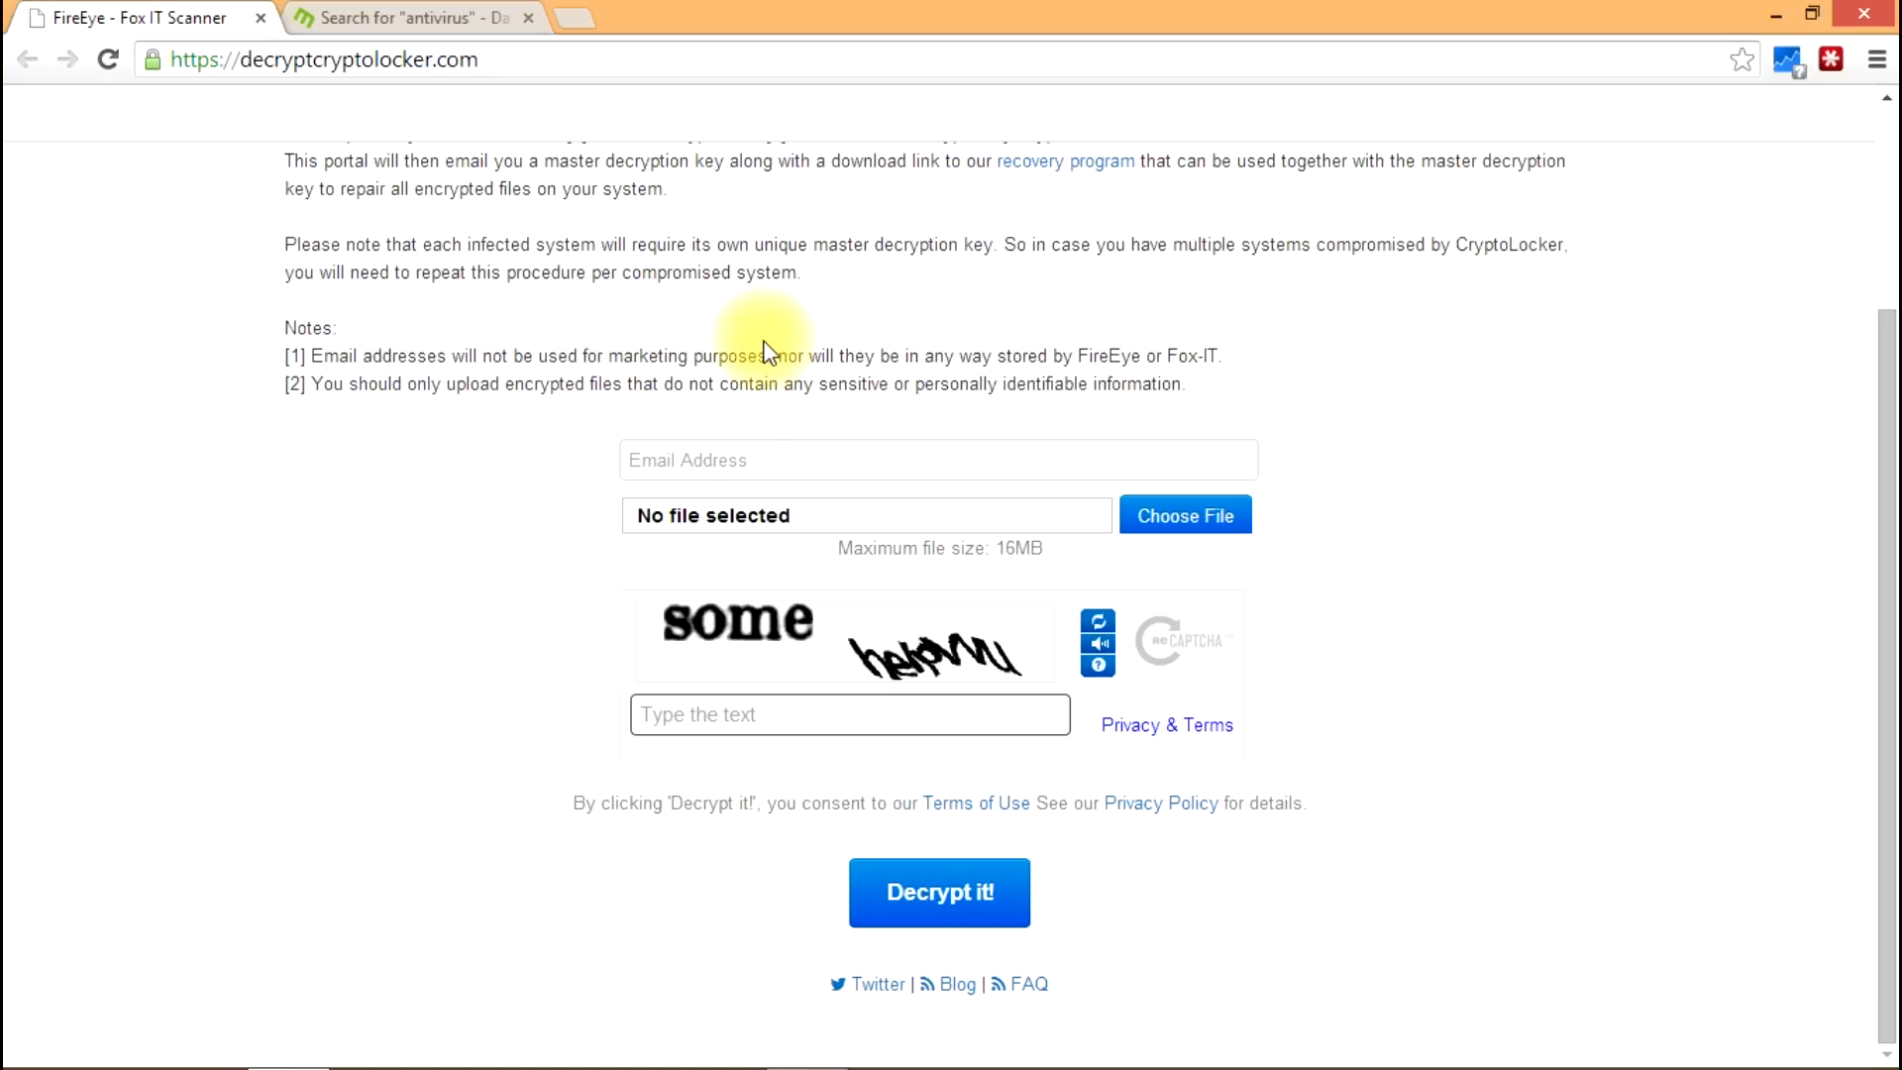
mouse_move(714, 296)
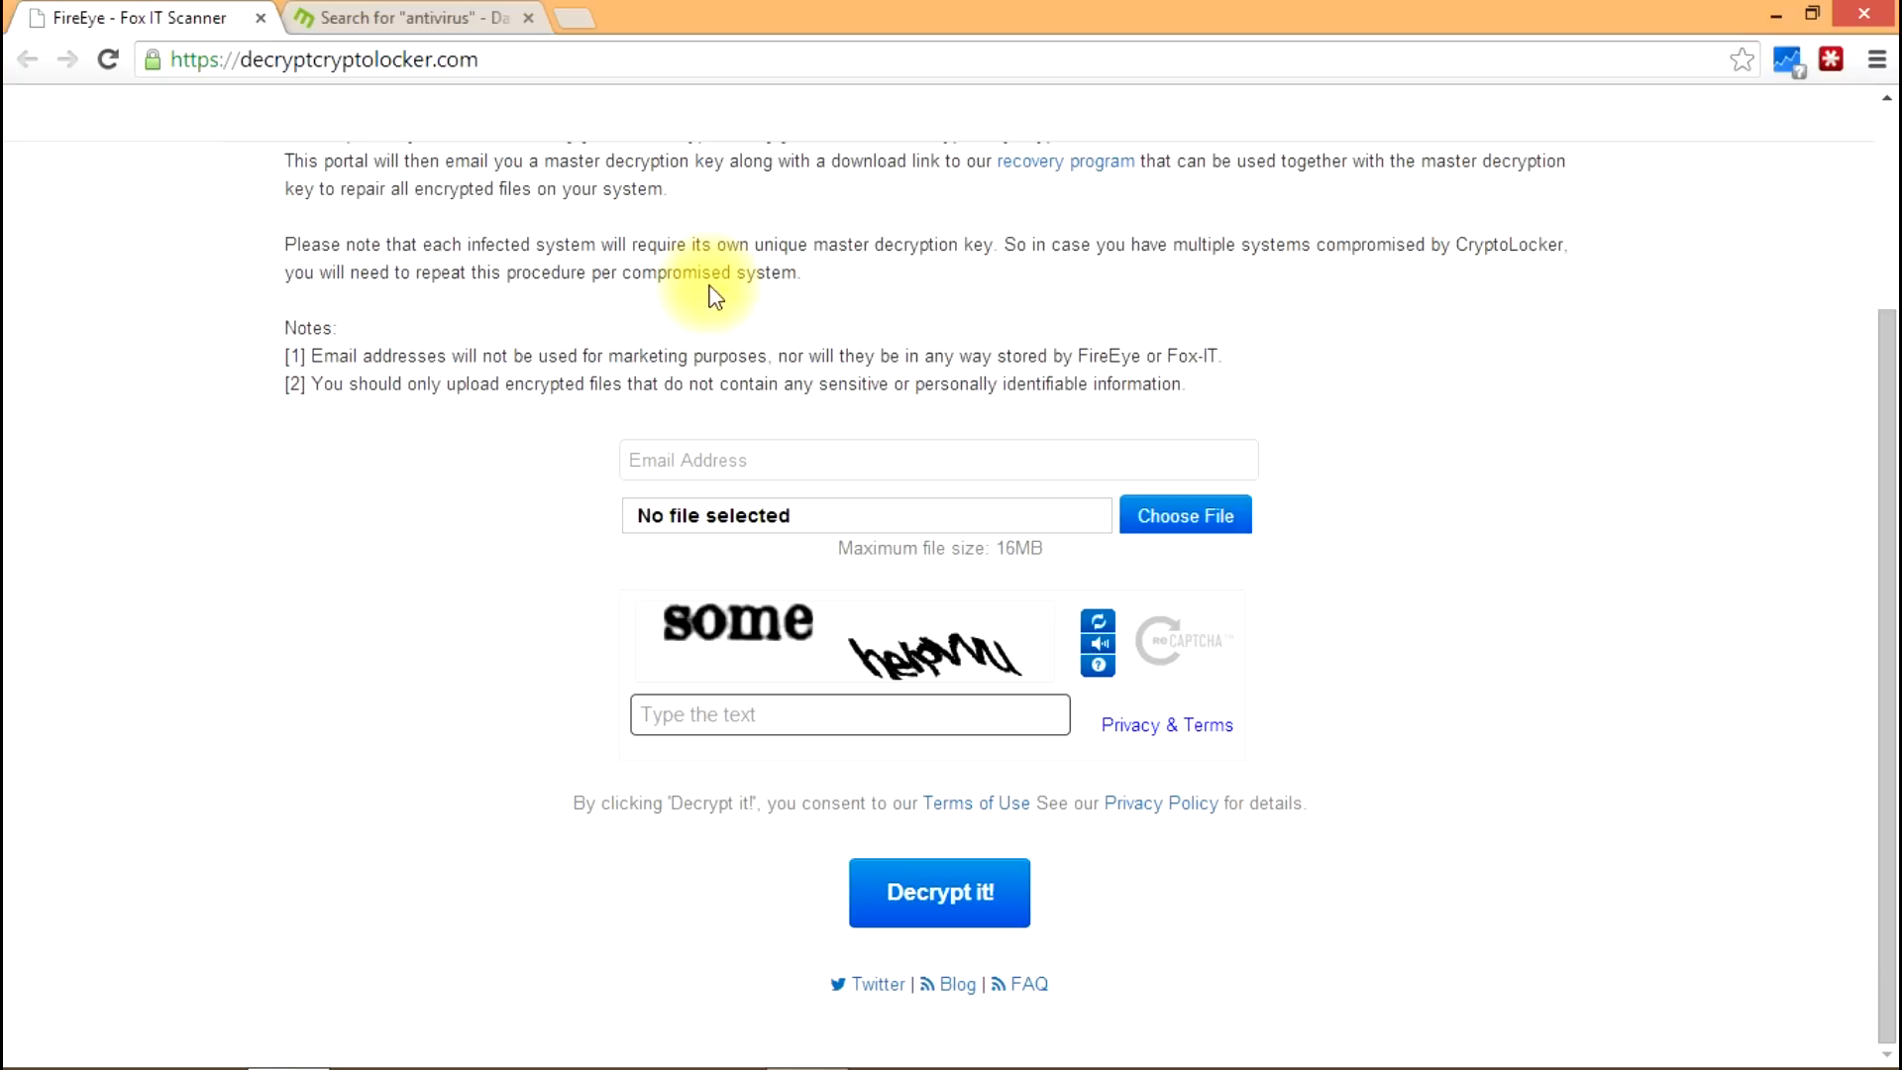
mouse_move(889, 303)
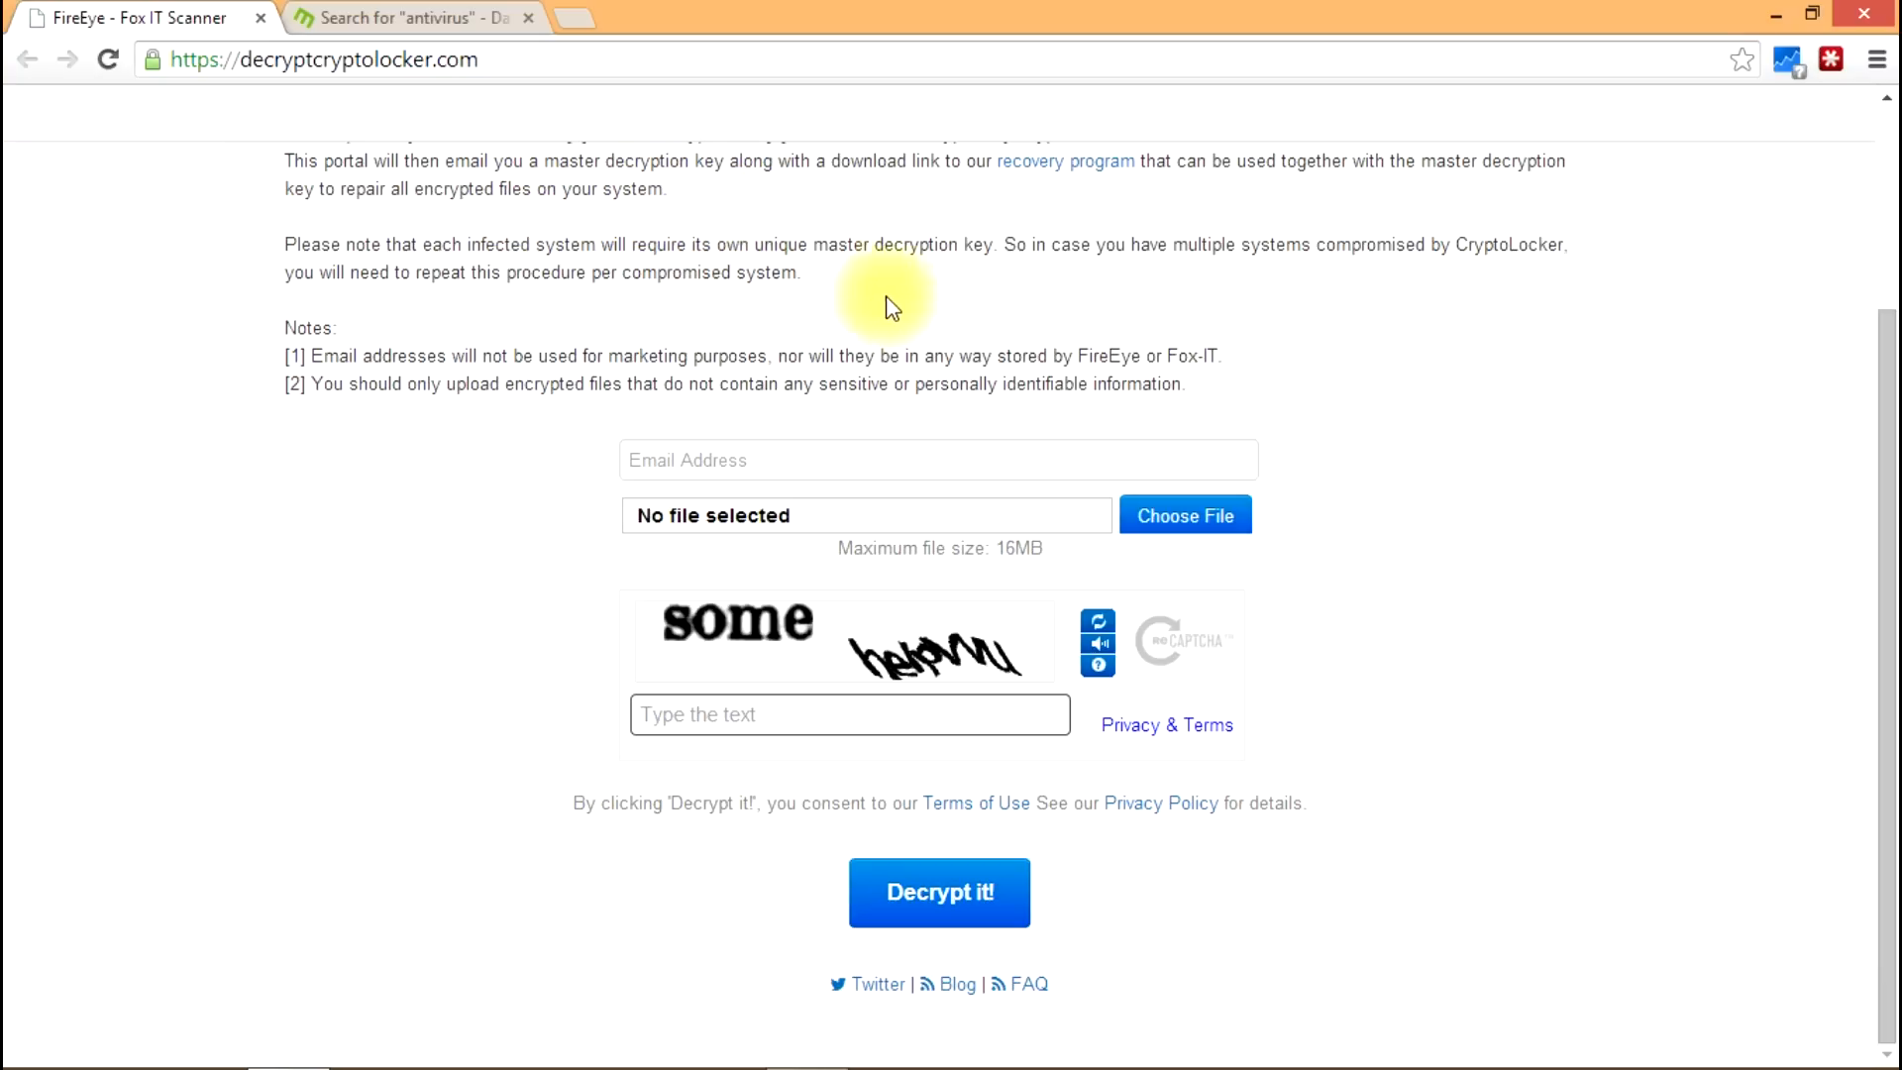
mouse_move(307, 530)
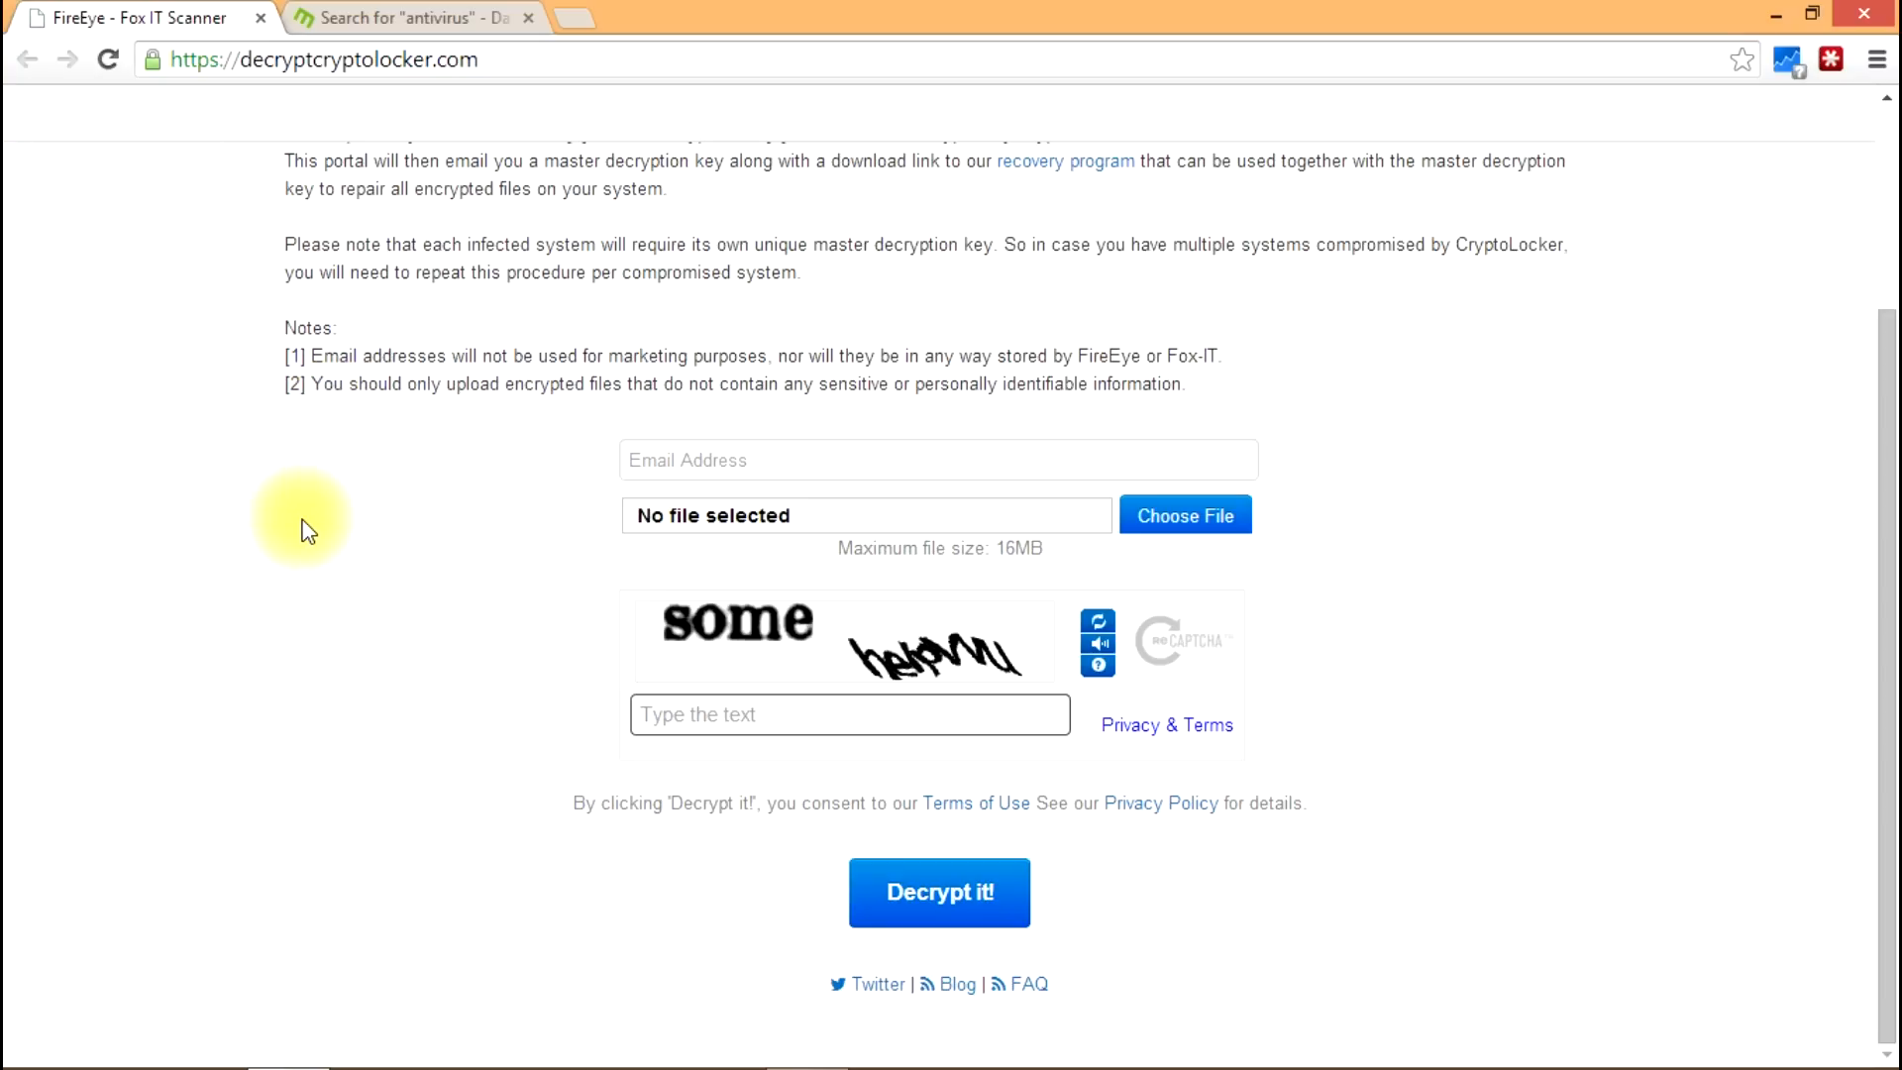